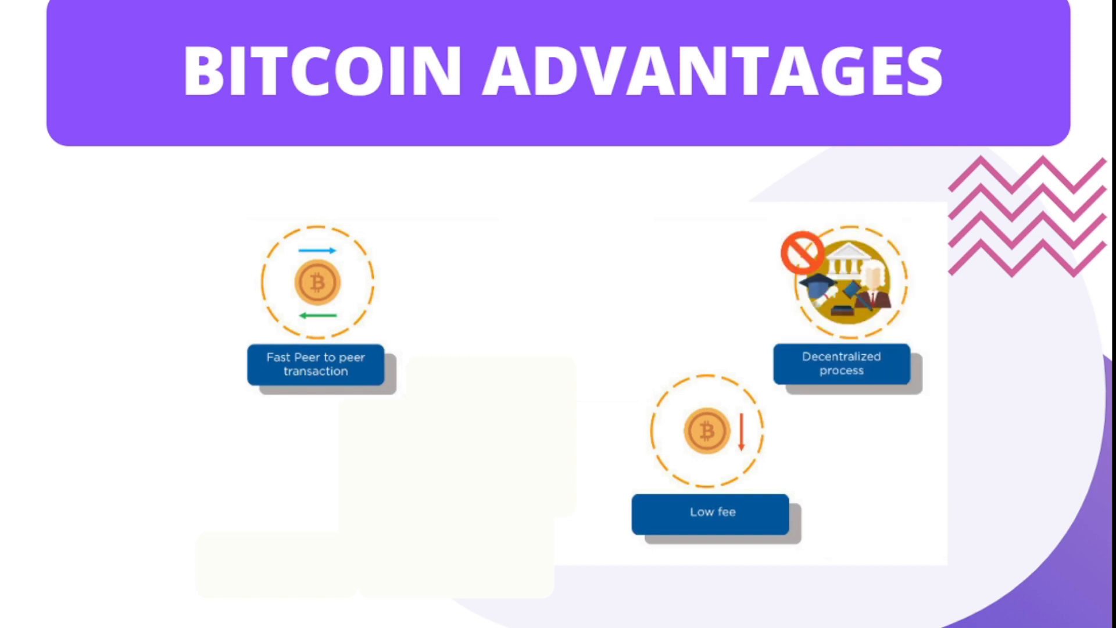
Add print(hashlib.sha256("Sam Codes".encode()).hexdigest()) to main.py, completing hexdigest from autocomplete
{"action": "left_click", "coordinate": [1083, 314]}
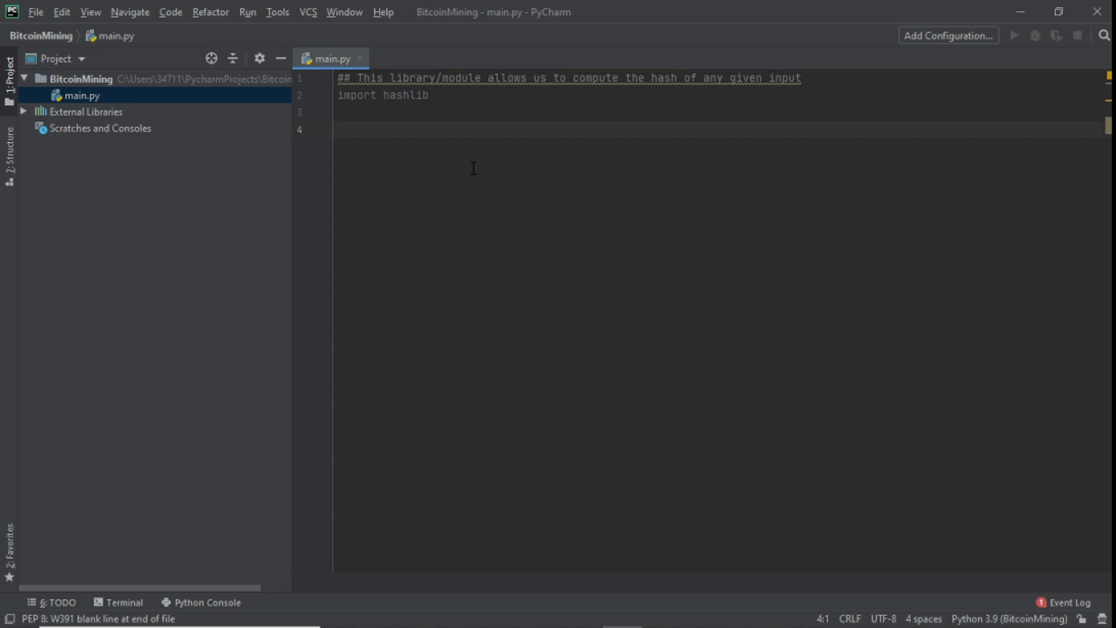
{"action": "type", "text": "PR"}
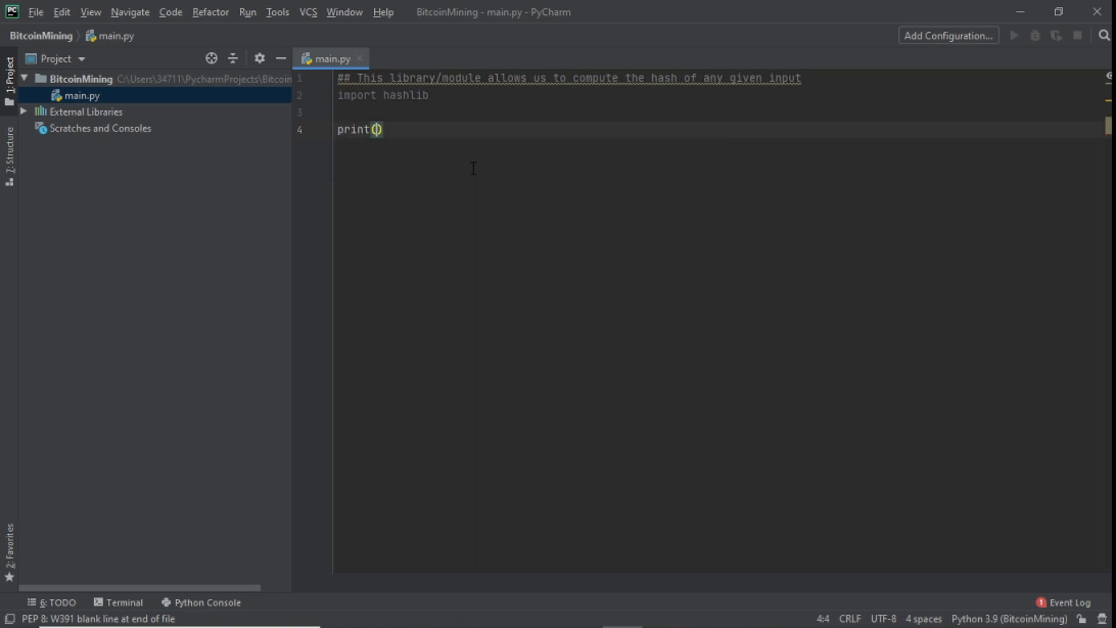
{"action": "type", "text": "hashlib"}
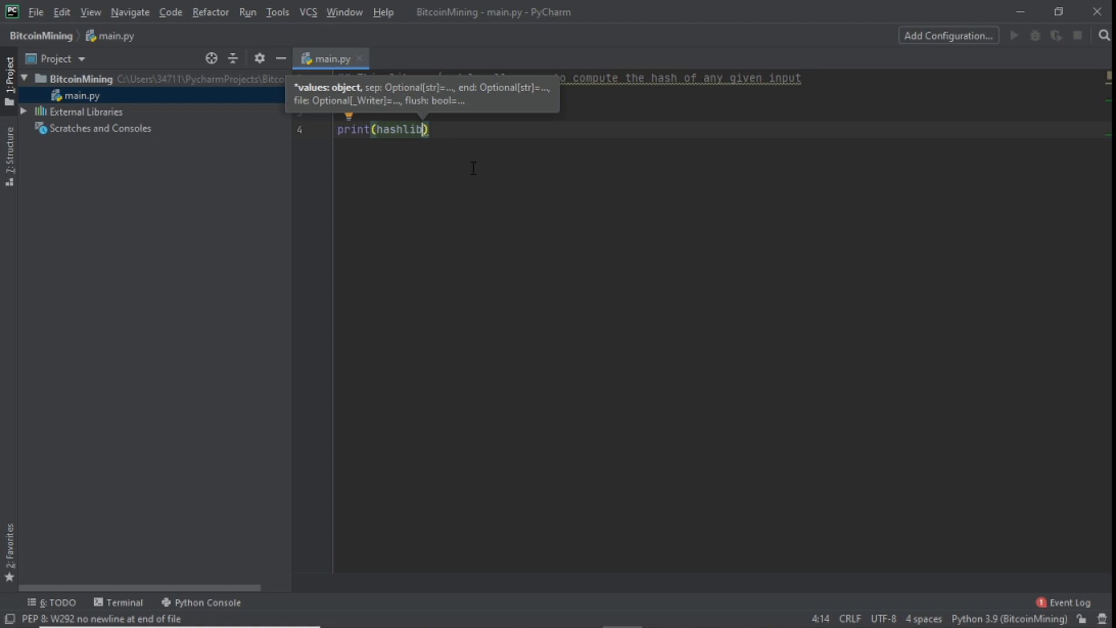
{"action": "type", "text": ".sha256(\""}
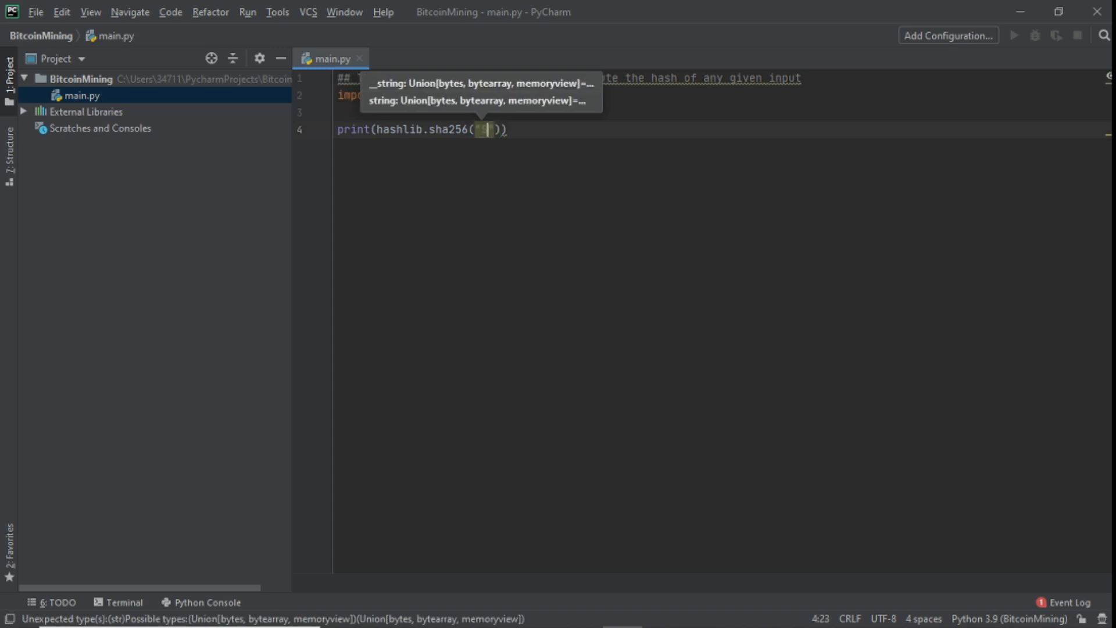
{"action": "type", "text": "Sam C"}
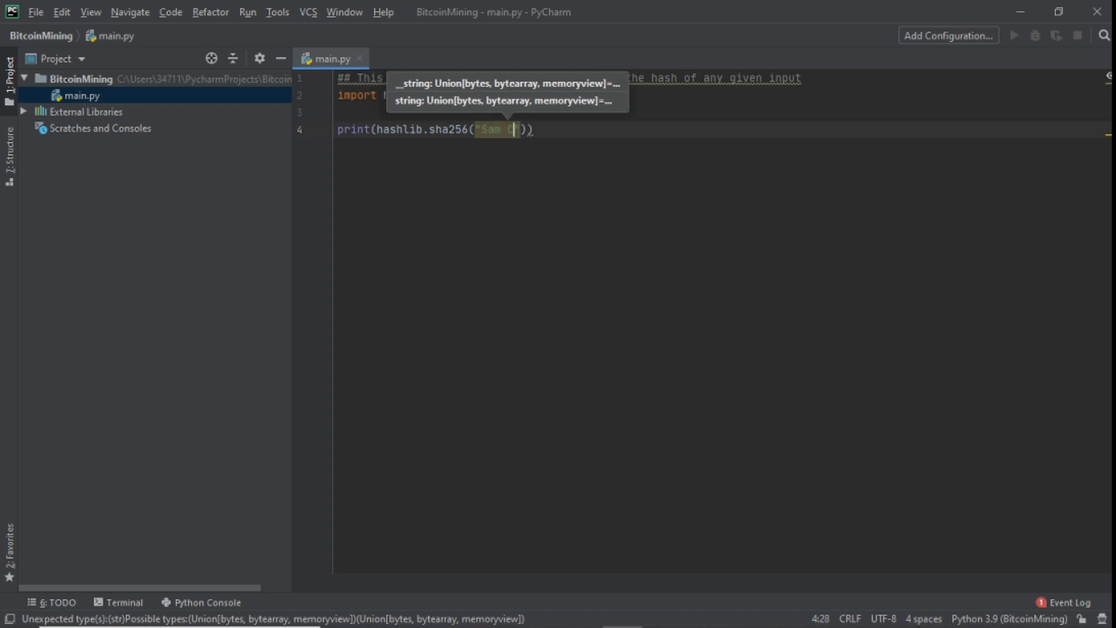
{"action": "type", "text": "odes"}
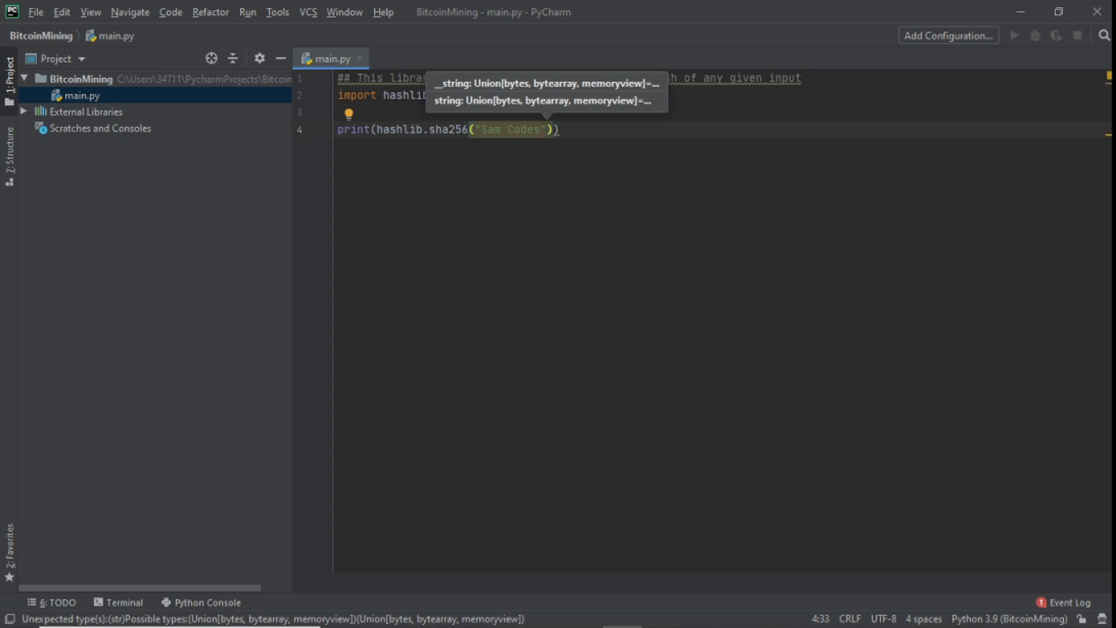
{"action": "type", "text": ".encode("}
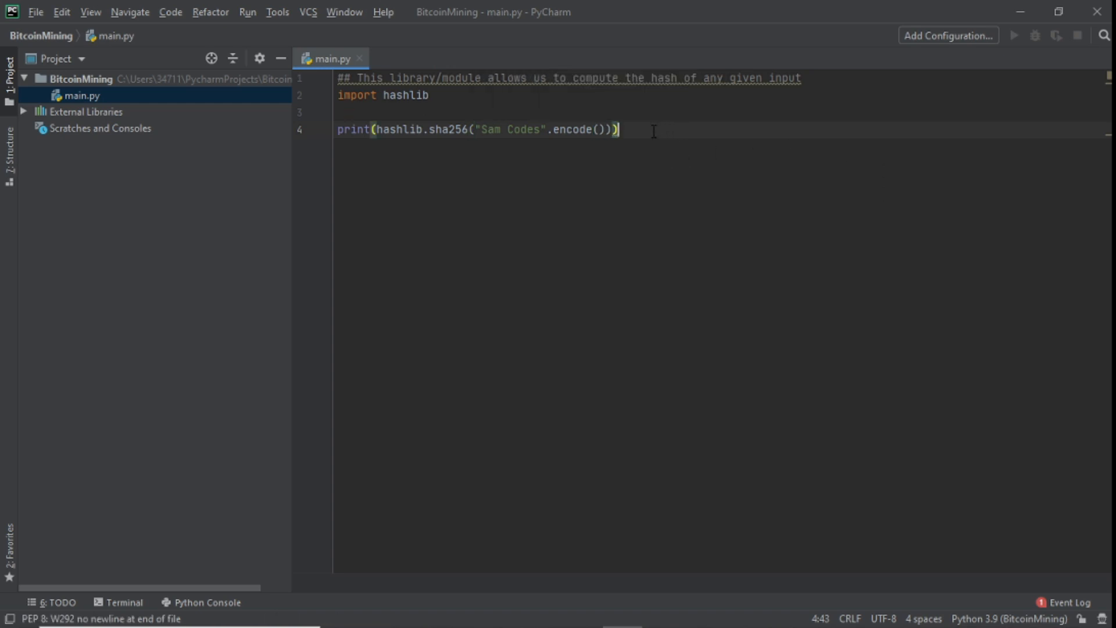
{"action": "type", "text": "."}
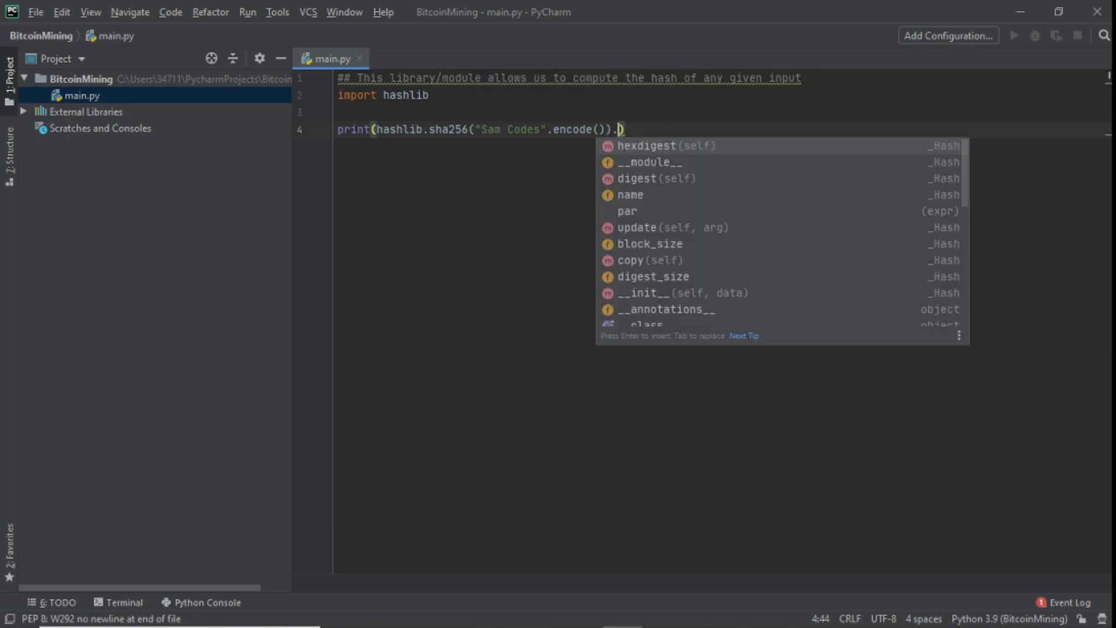
{"action": "left_click", "coordinate": [665, 146]}
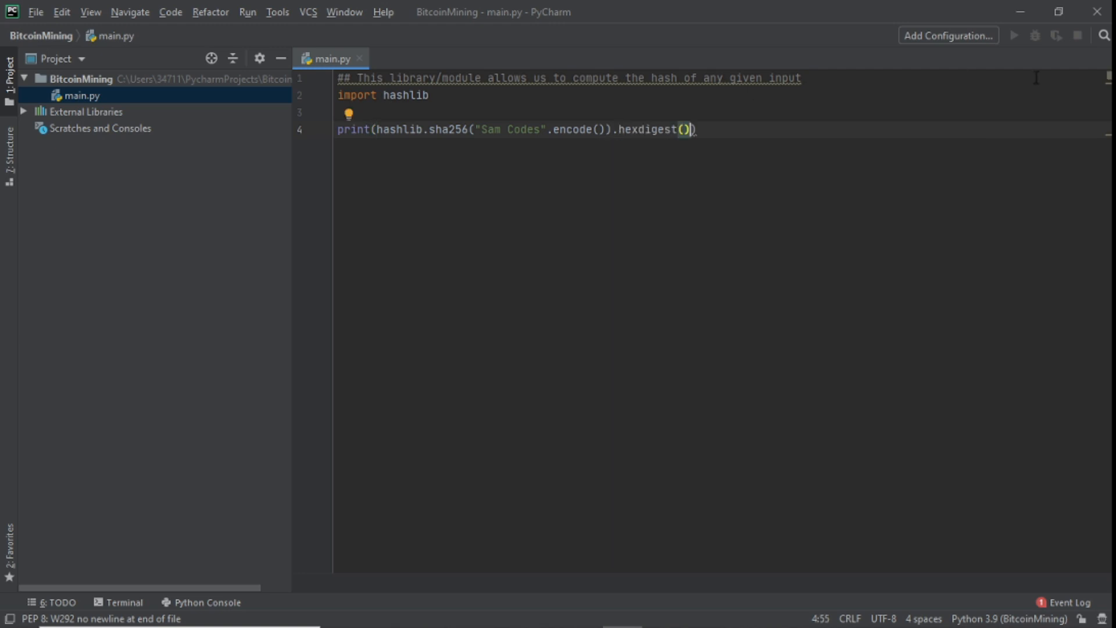
Run main.py via the tab menu to print the 64-character hash, then edit the string toward "SamCodes"
{"action": "right_click", "coordinate": [329, 58]}
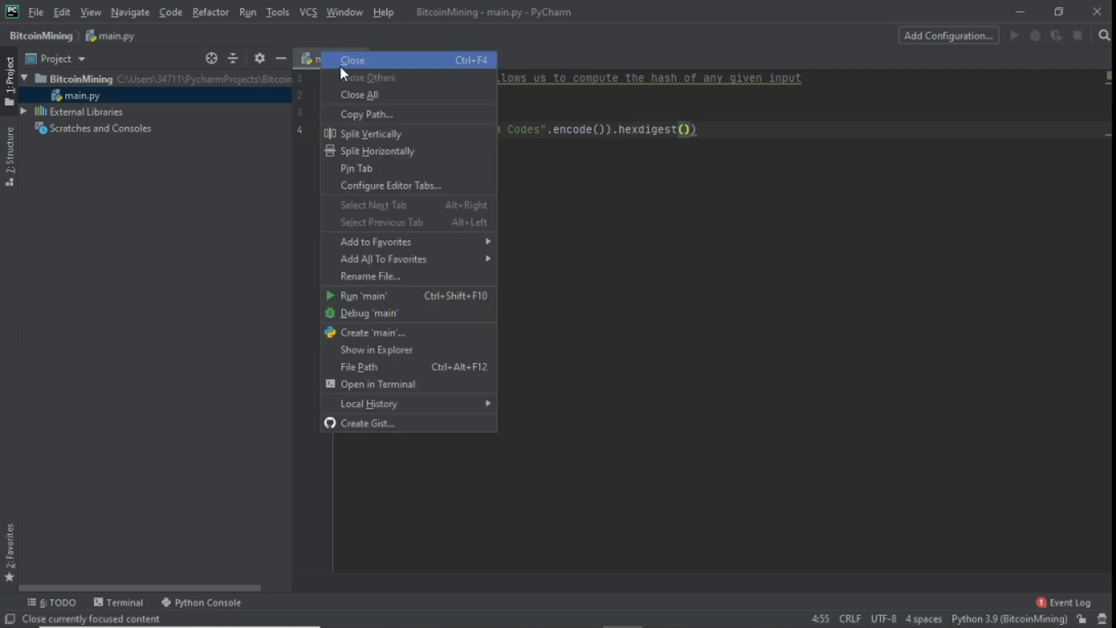
{"action": "left_click", "coordinate": [364, 295]}
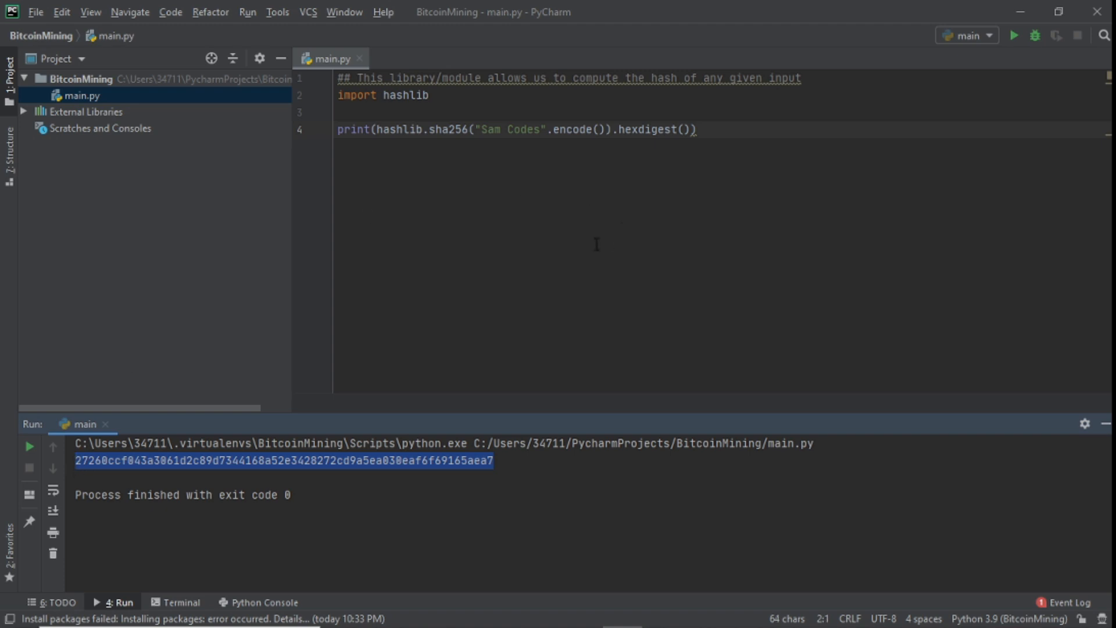
{"action": "mouse_move", "coordinate": [82, 474]}
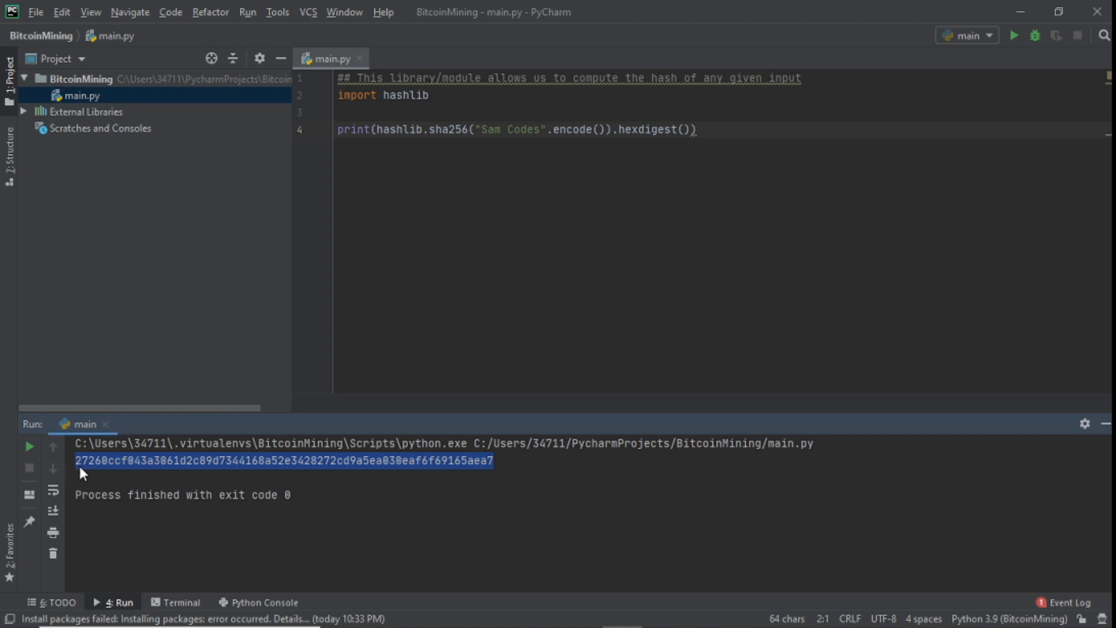
{"action": "mouse_move", "coordinate": [89, 473]}
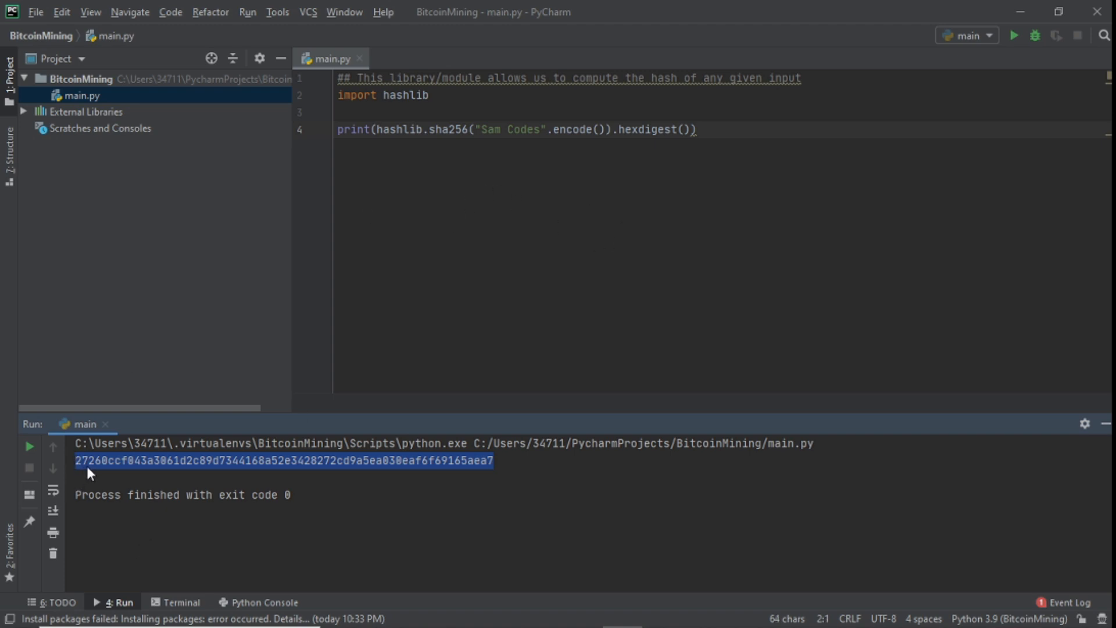
{"action": "mouse_move", "coordinate": [514, 133]}
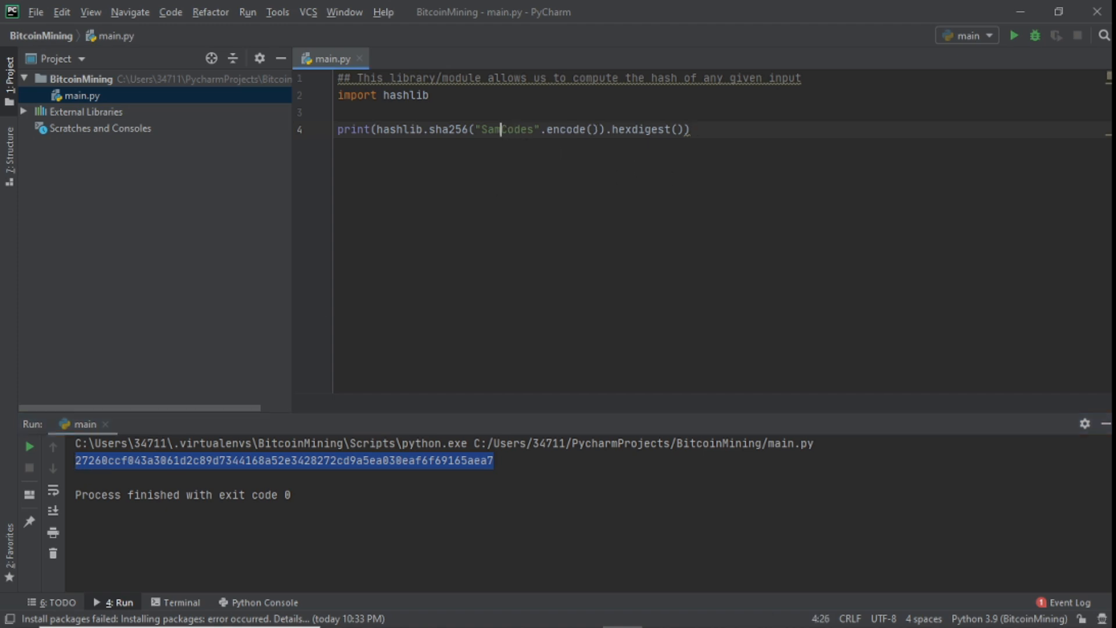
{"action": "left_click", "coordinate": [1014, 36]}
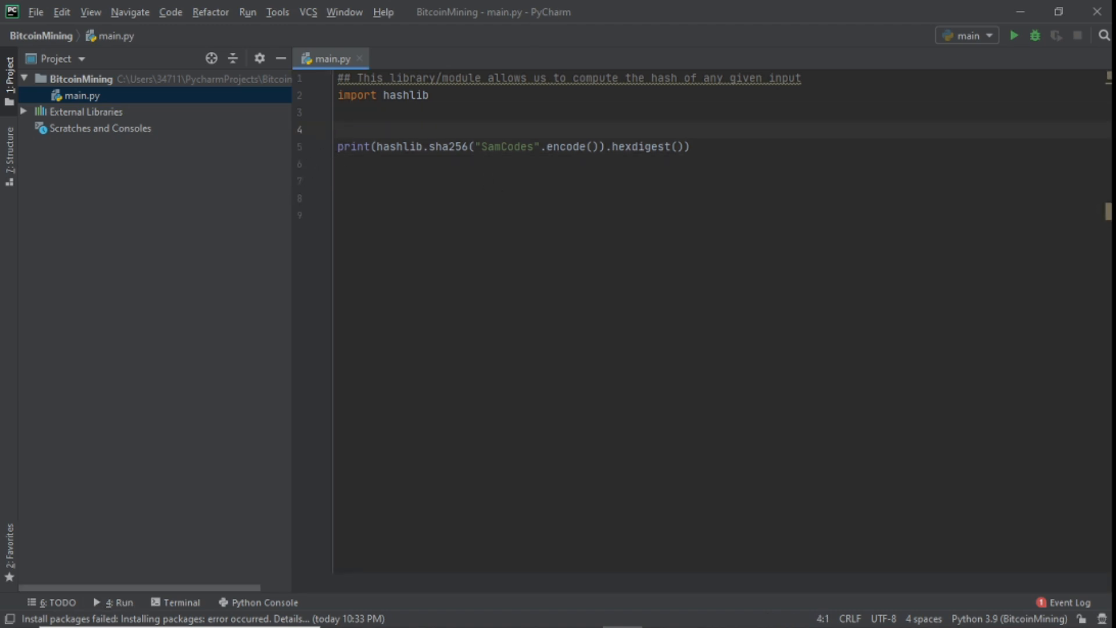
{"action": "type", "text": "##"}
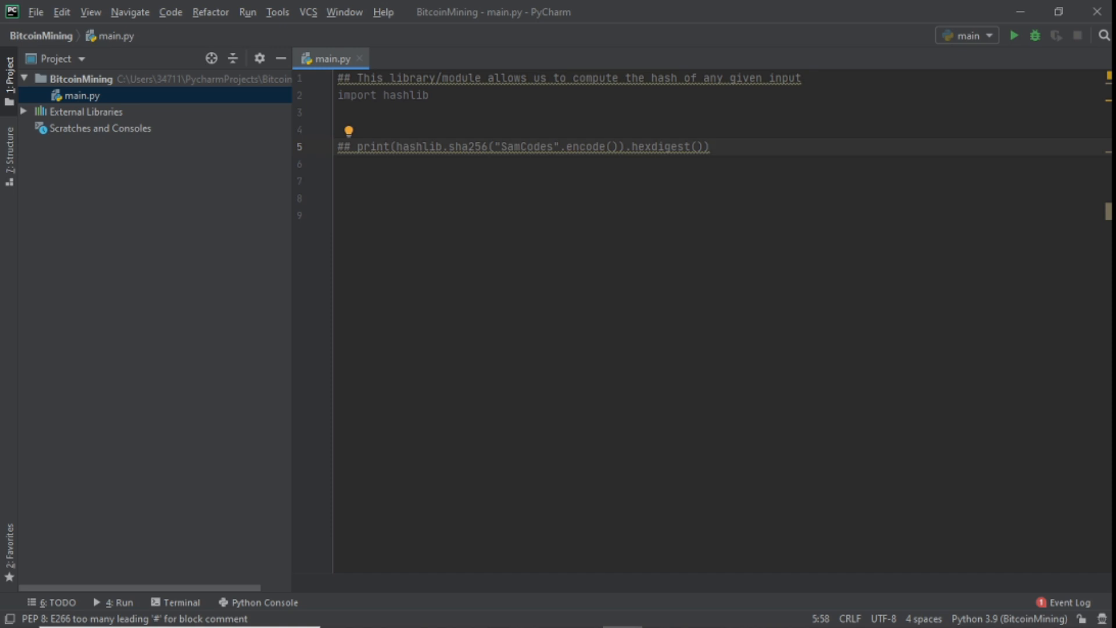
{"action": "left_click", "coordinate": [709, 147]}
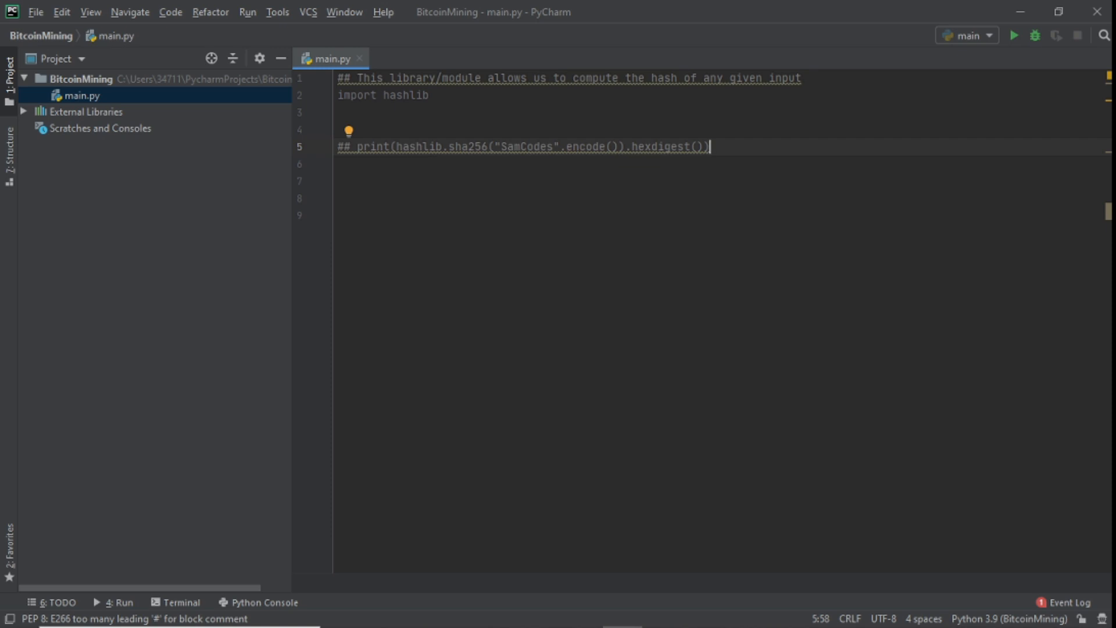
{"action": "type", "text": "NOUN"}
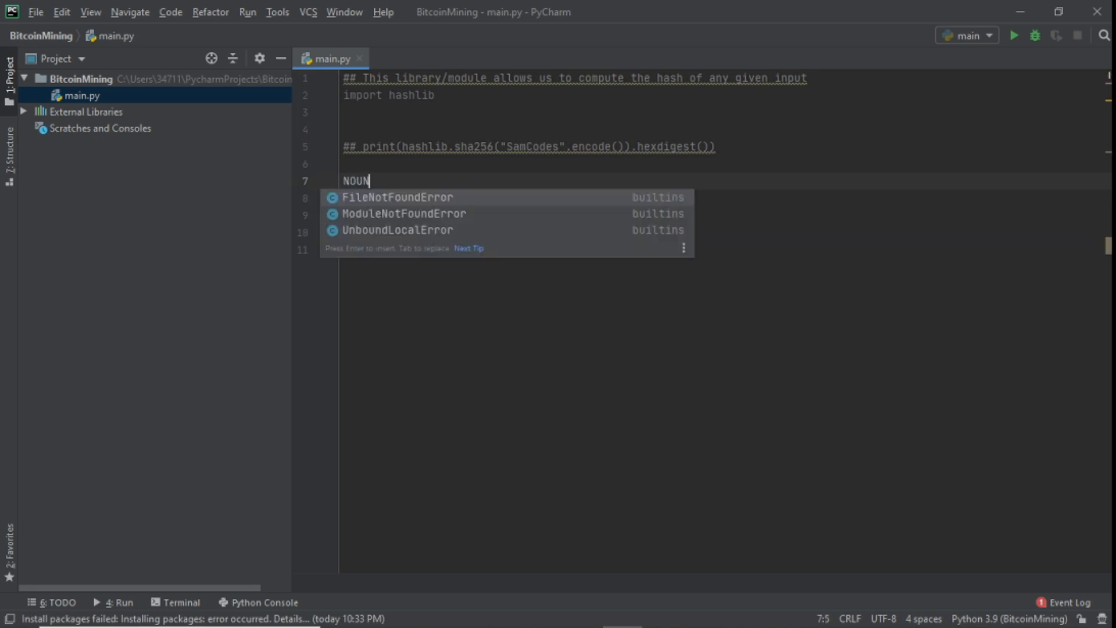
{"action": "type", "text": "CE"}
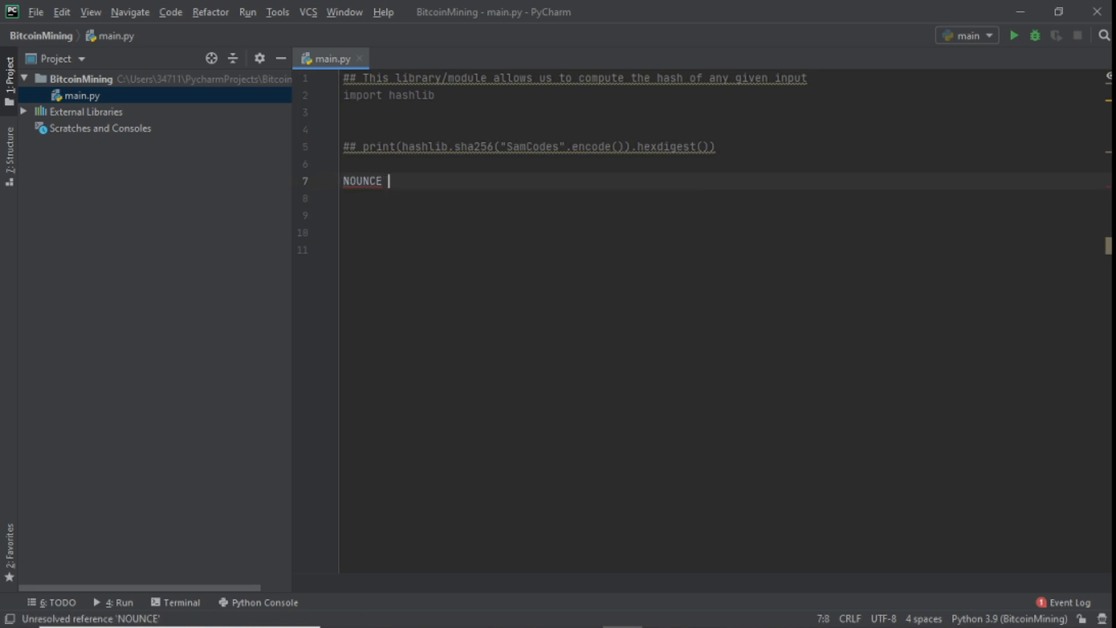
{"action": "type", "text": "="}
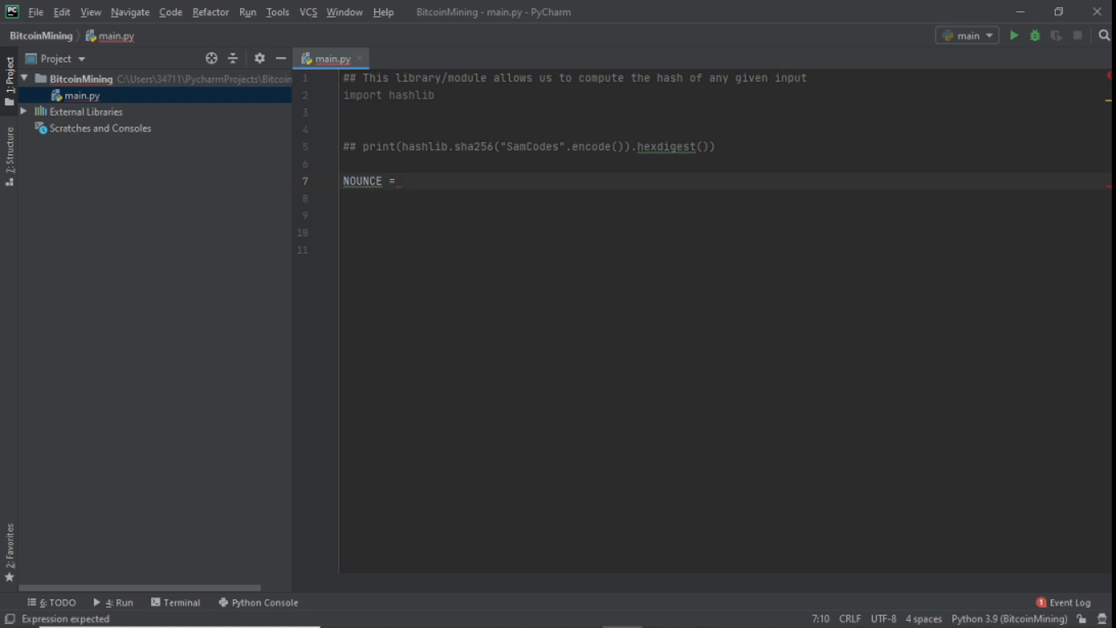
{"action": "type", "text": "10000000000"}
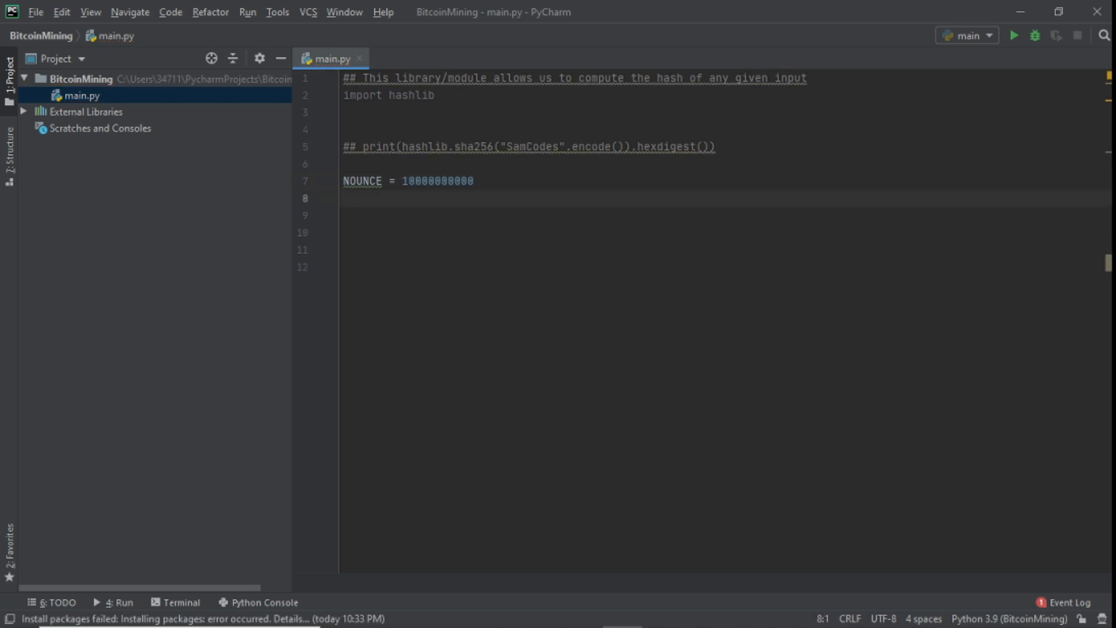
Define zeros = 5 as the required number of leading zeros
{"action": "type", "text": "ZEROS"}
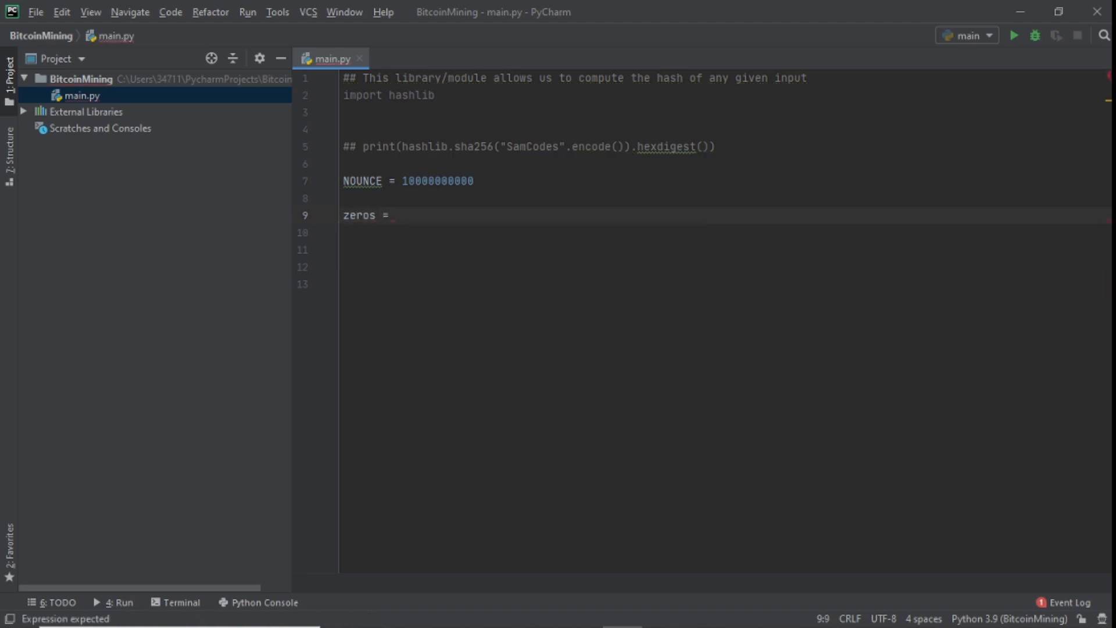
{"action": "left_click", "coordinate": [396, 215]}
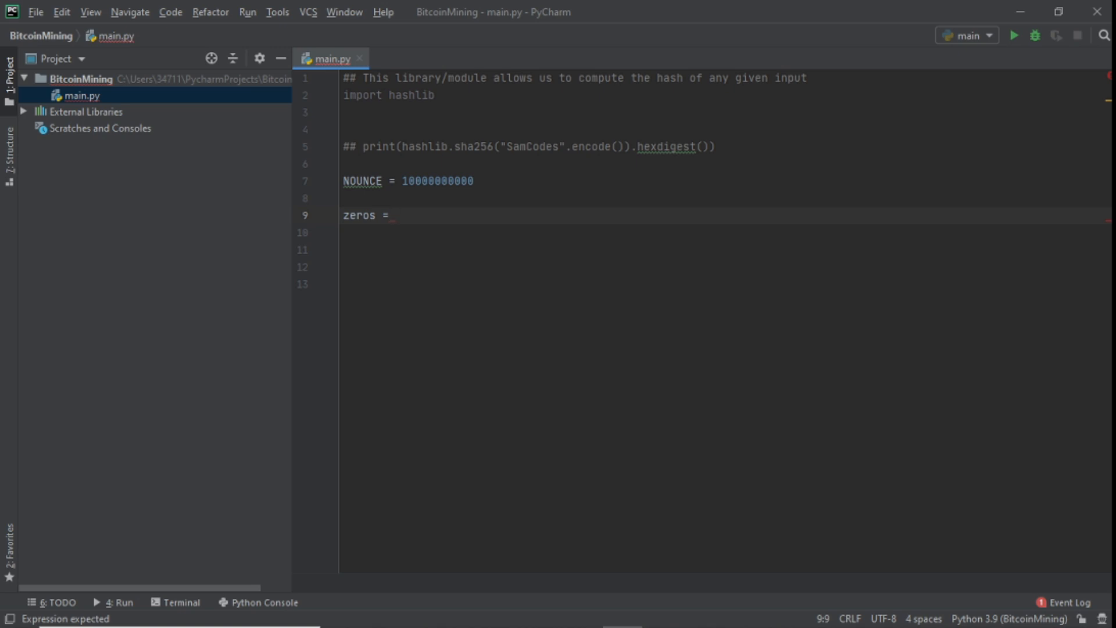
{"action": "type", "text": "5"}
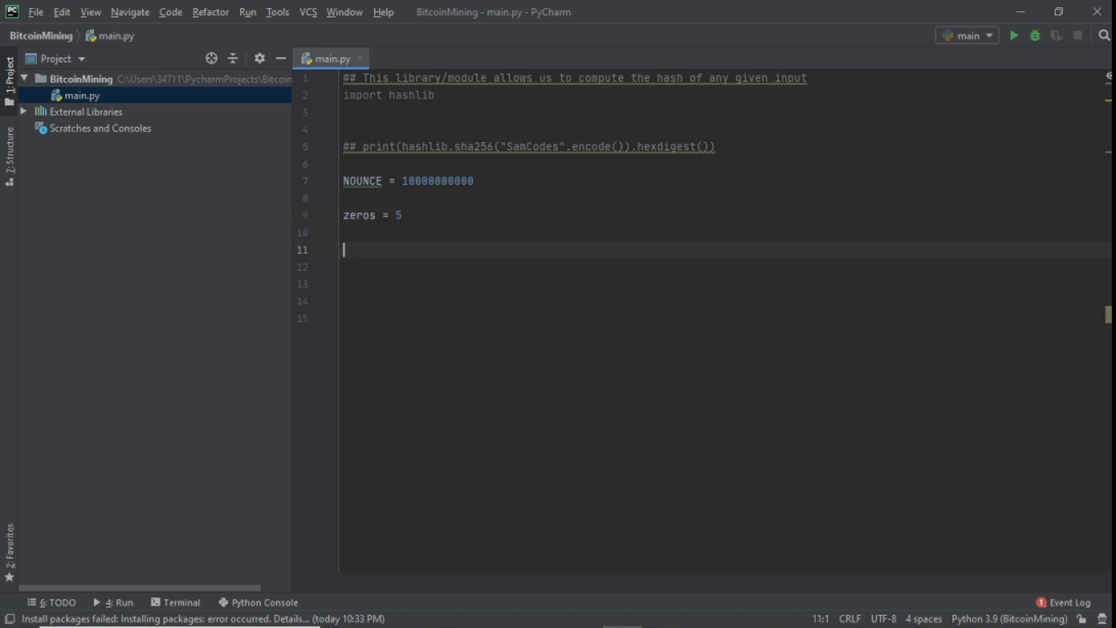
Define mining(block_number, transactions, pre...) with a pass body, starting the previous_hash parameter
{"action": "type", "text": "def mining():"}
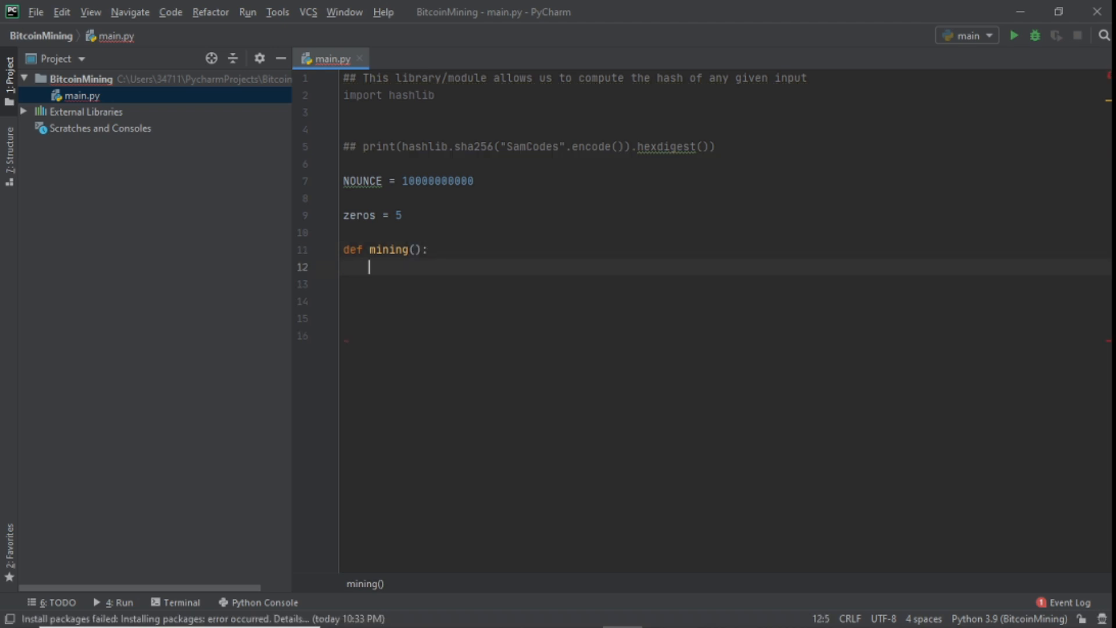
{"action": "type", "text": "pass"}
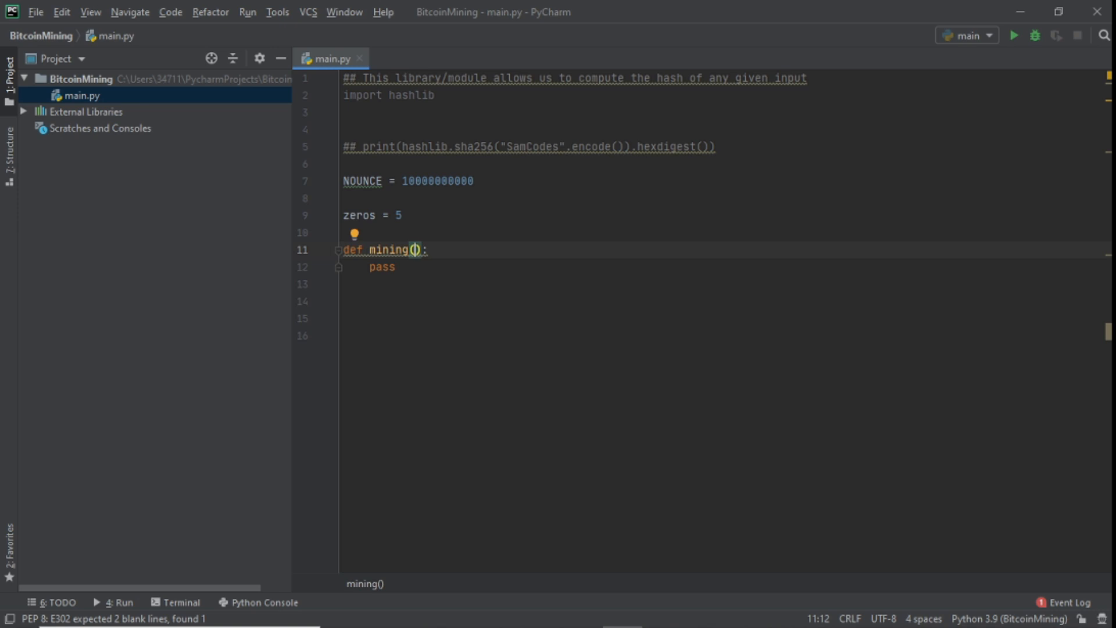
{"action": "type", "text": "block_numbe"}
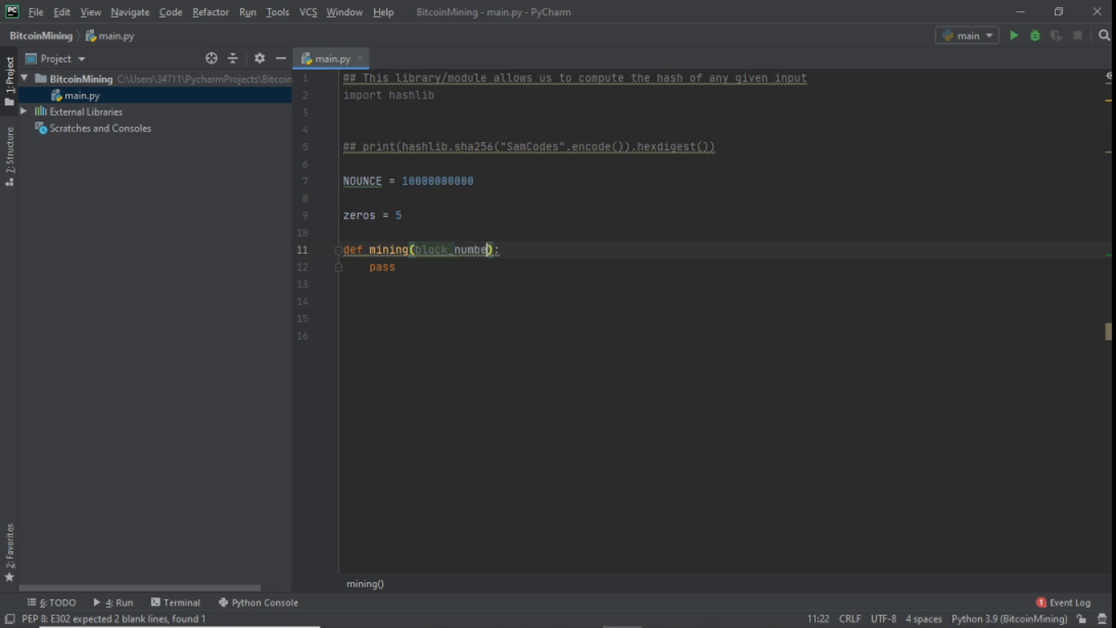
{"action": "type", "text": ","}
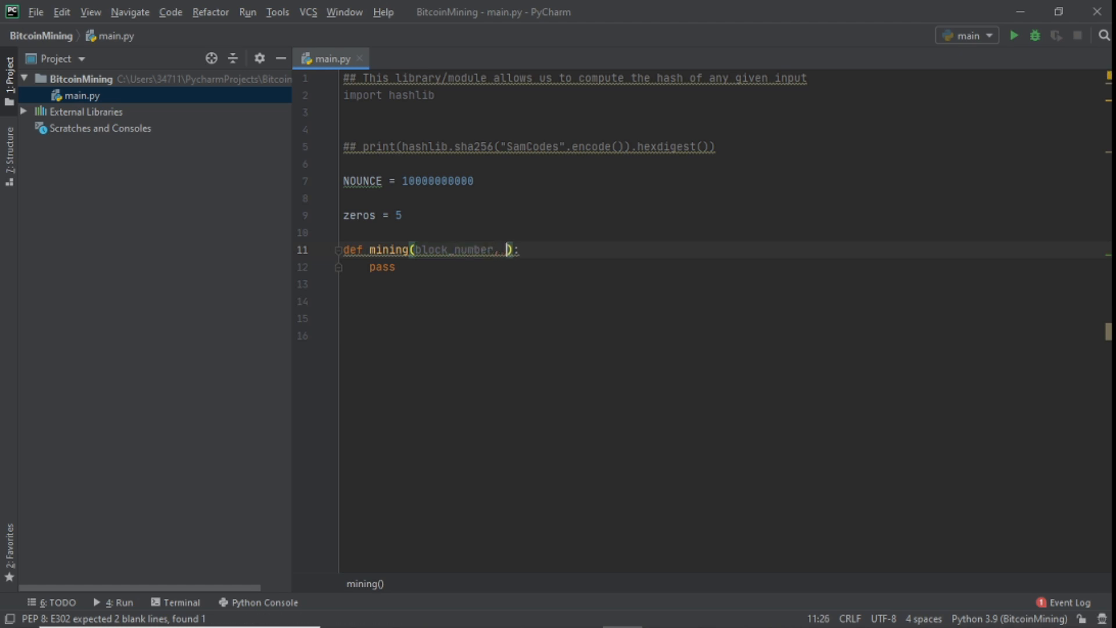
{"action": "type", "text": "transac"}
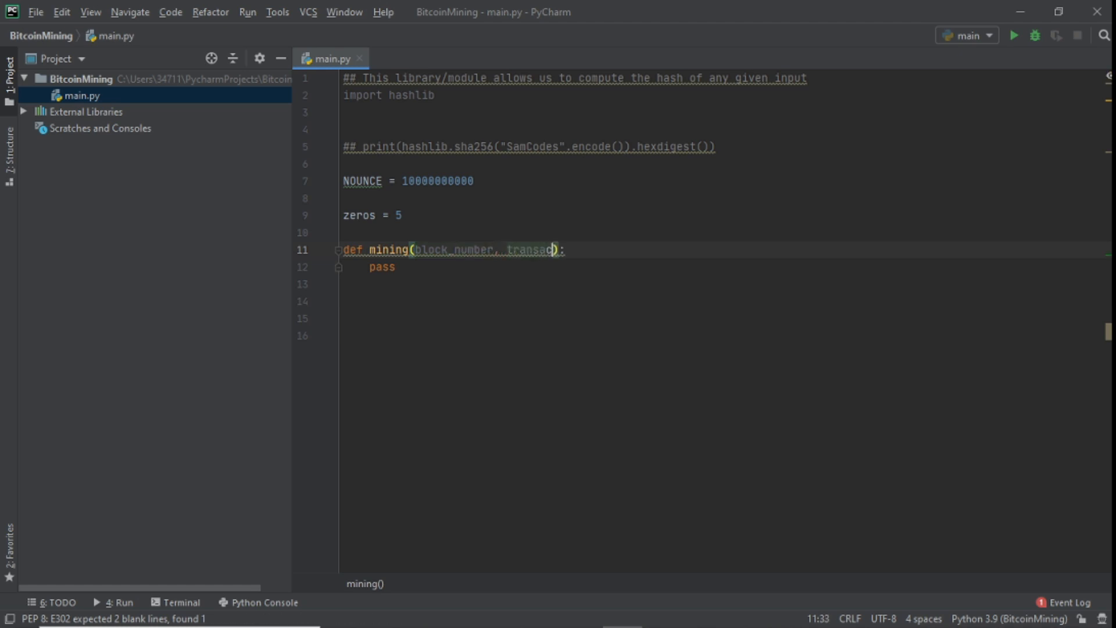
{"action": "type", "text": "tions"}
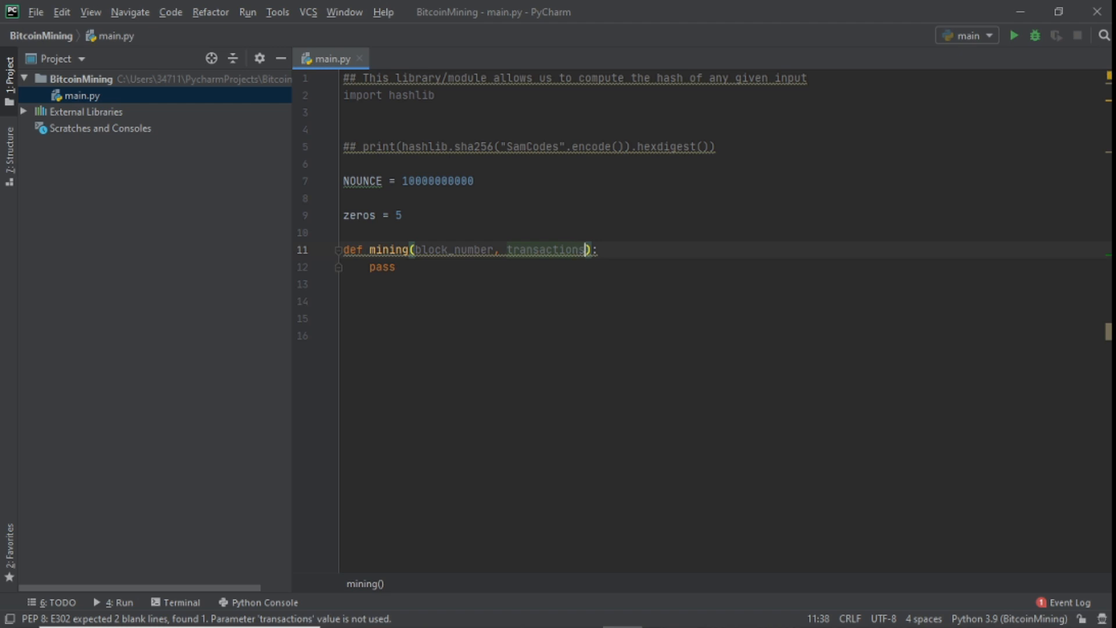
{"action": "type", "text": ", pre"}
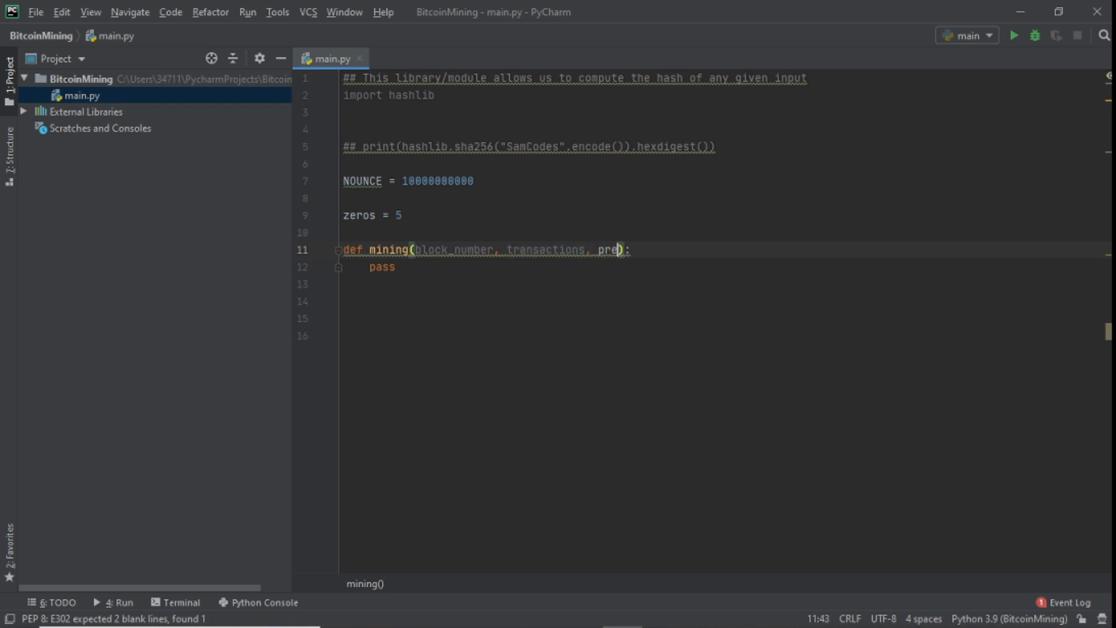
Finish the previous_hash parameter, rename NOUNCE to NONCE_Limit and empty the mining body of pass
{"action": "type", "text": "ious"}
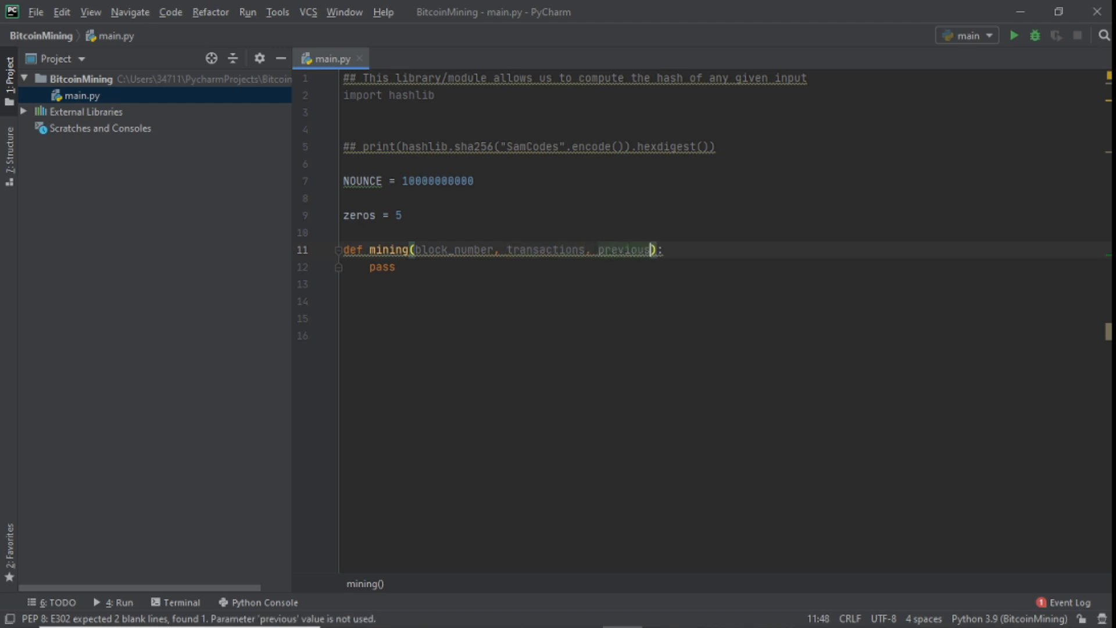
{"action": "type", "text": "_hash"}
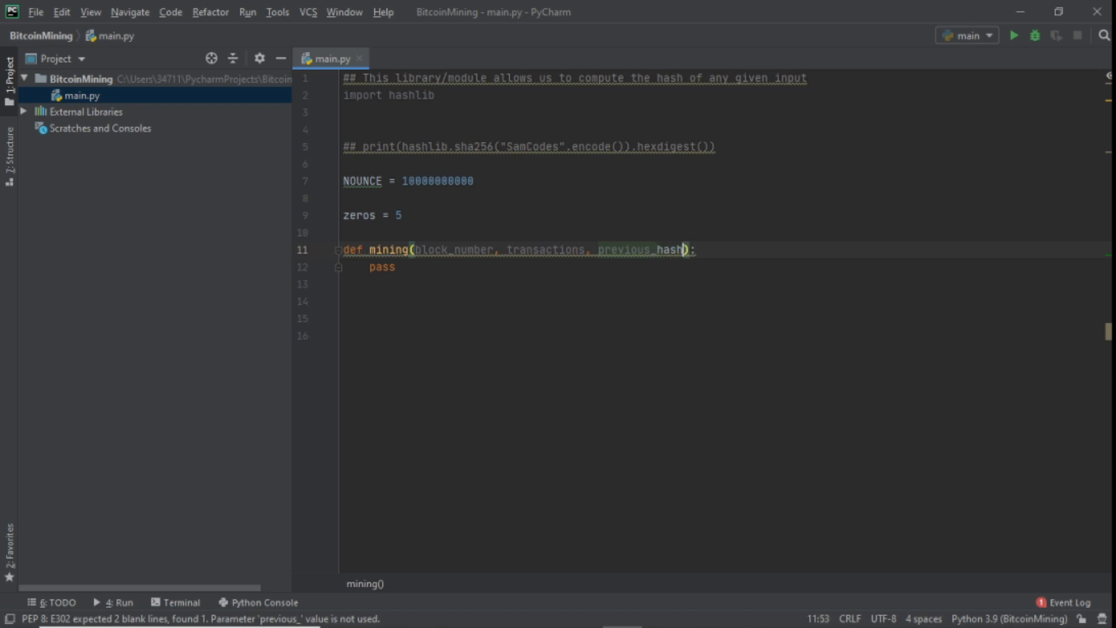
{"action": "left_click", "coordinate": [382, 181]}
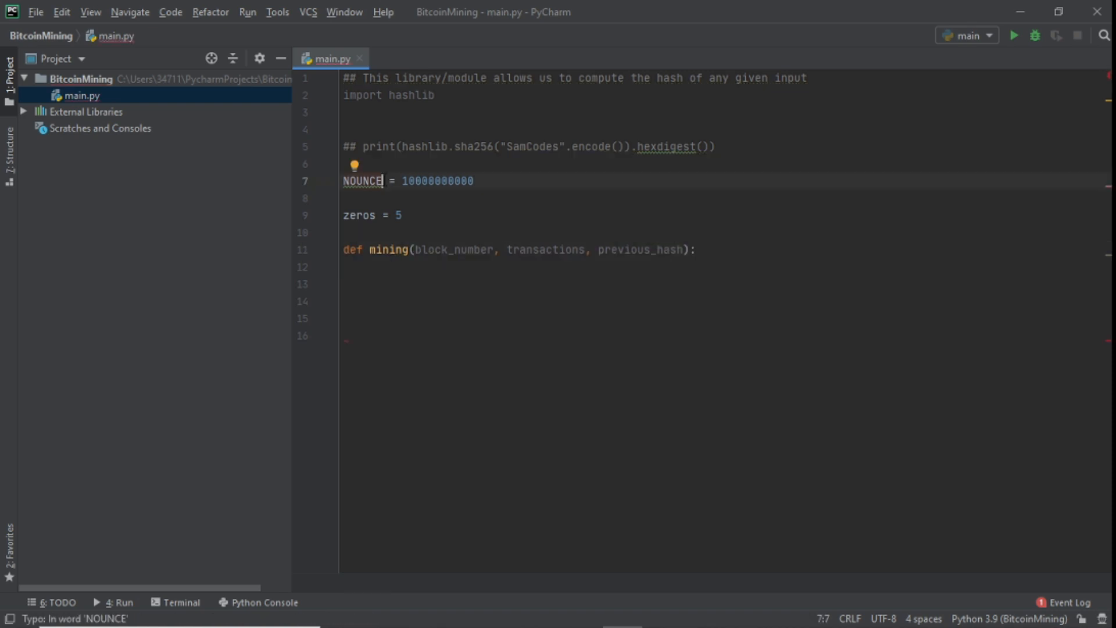
{"action": "key", "text": "Backspace"}
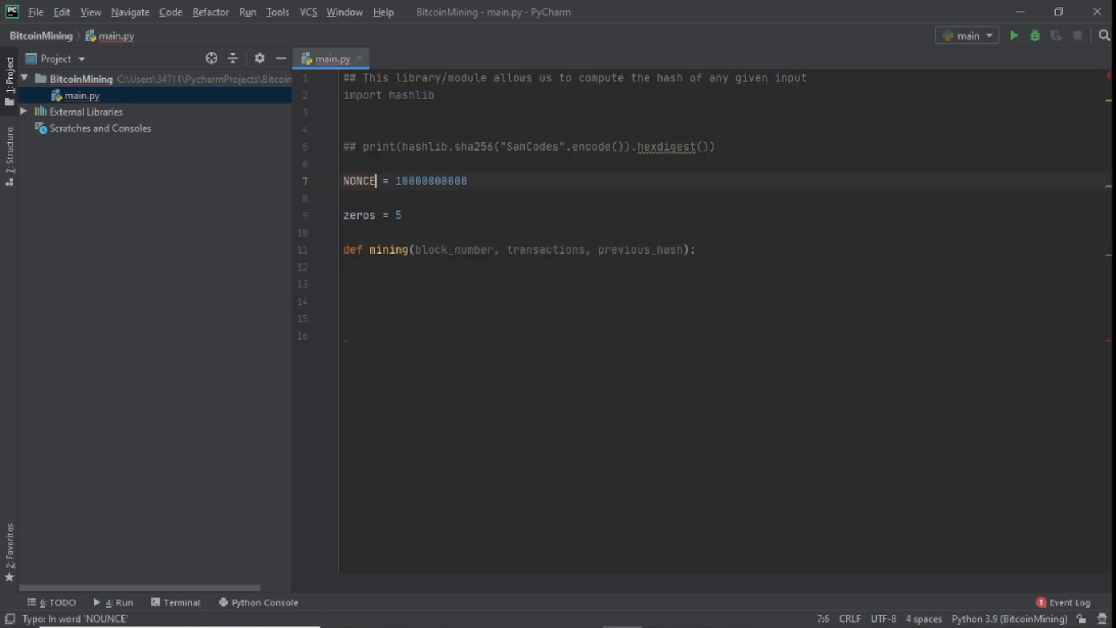
{"action": "type", "text": "_"}
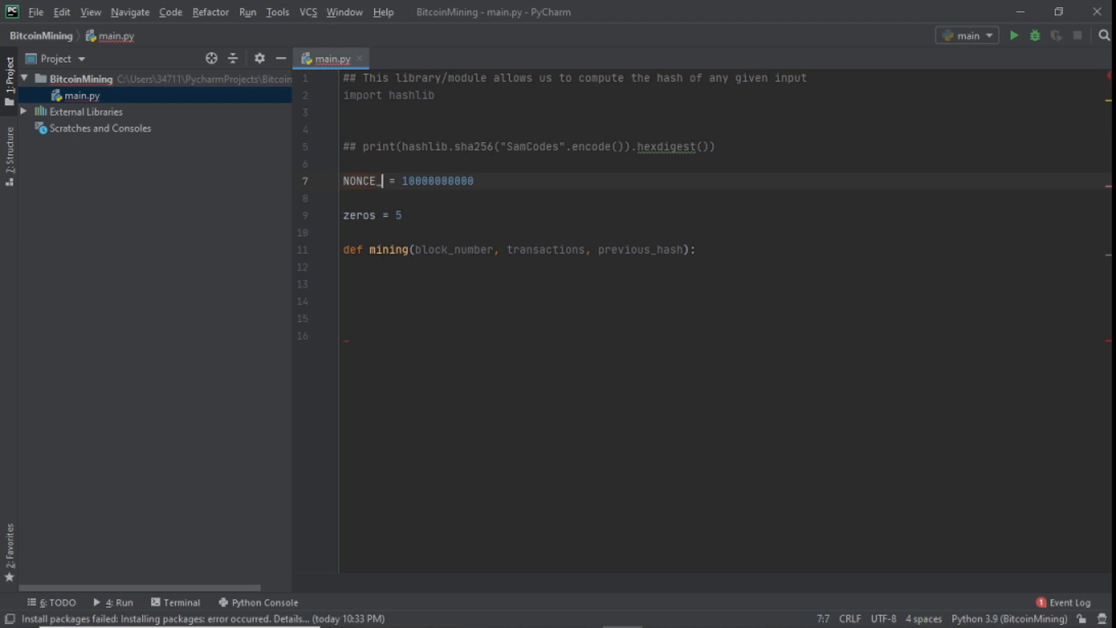
{"action": "type", "text": "_"}
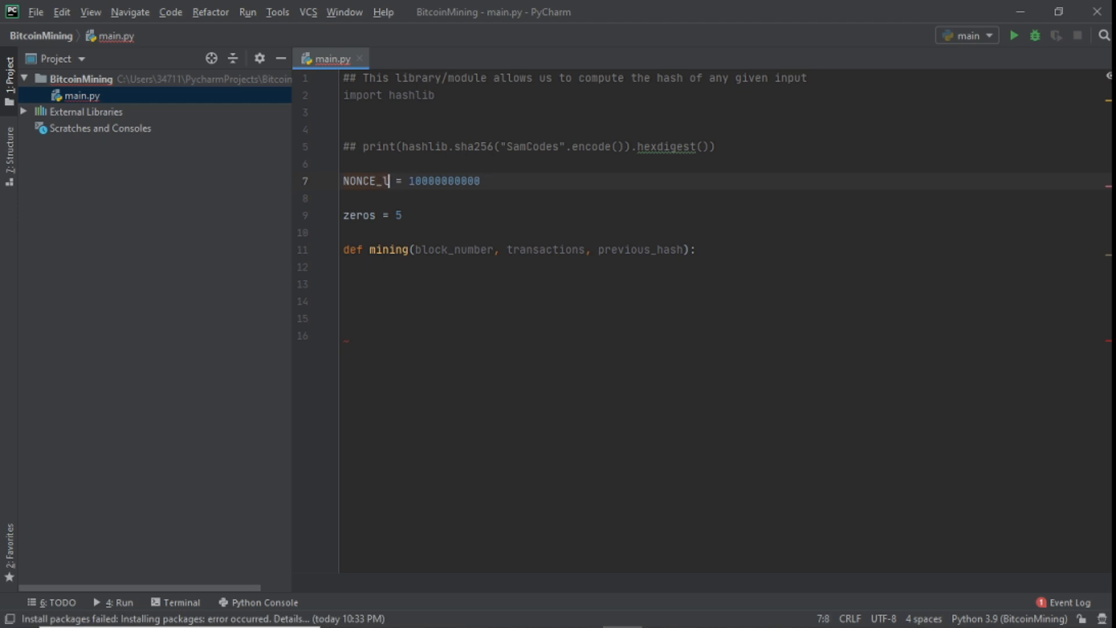
{"action": "type", "text": "imit"}
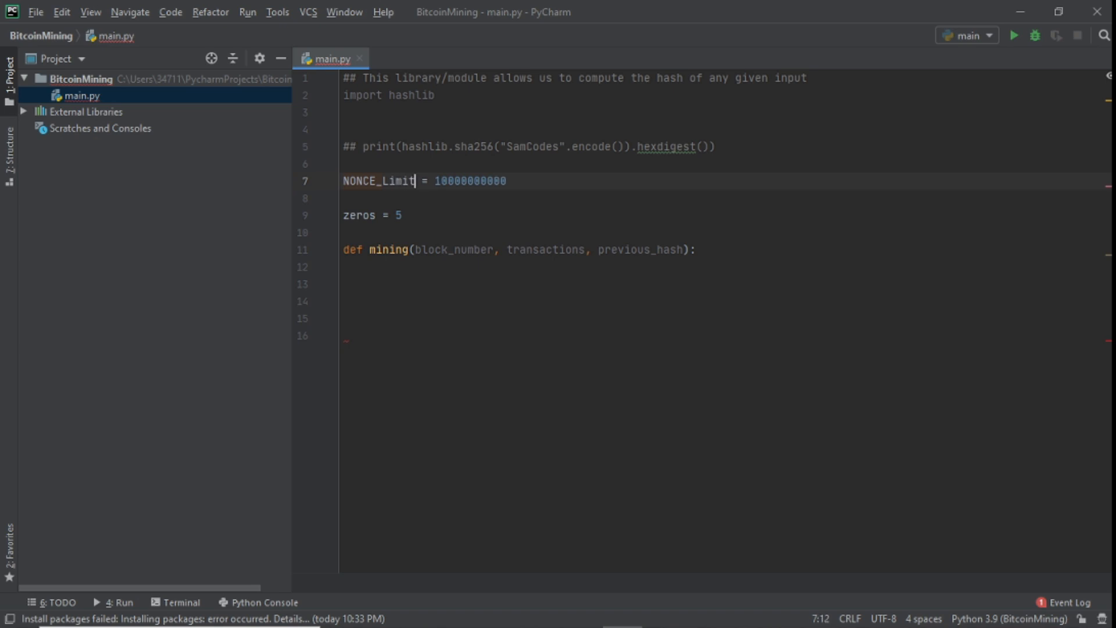
{"action": "left_click", "coordinate": [344, 248]}
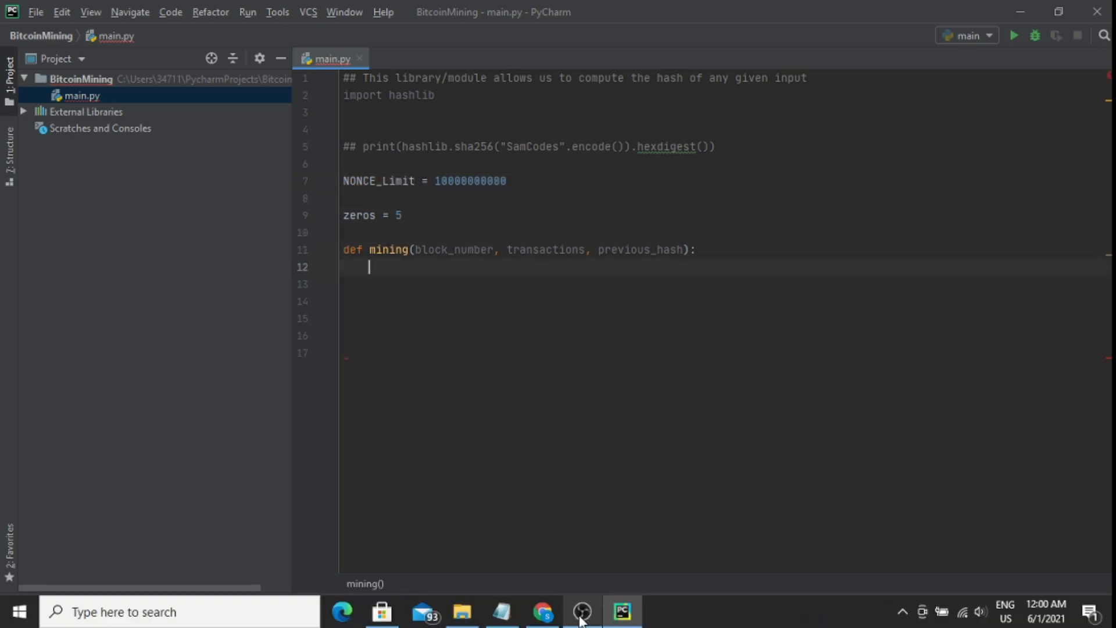
Write the loop header for nonce in range(NONCE_Limit): inside mining, fixing the nounce typo
{"action": "type", "text": "for"}
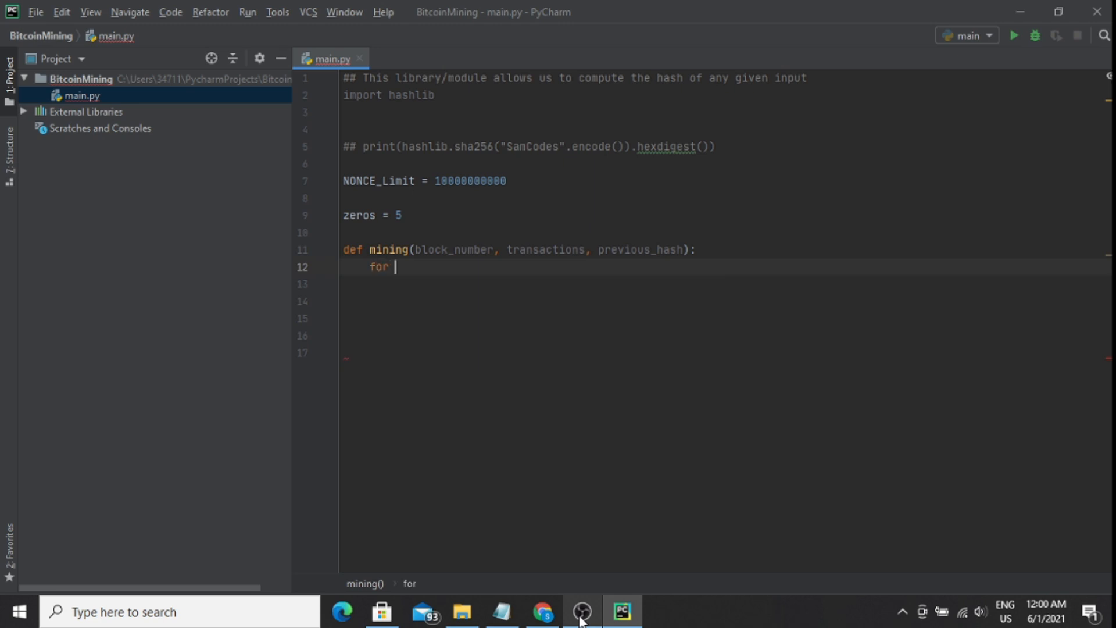
{"action": "type", "text": "nounce"}
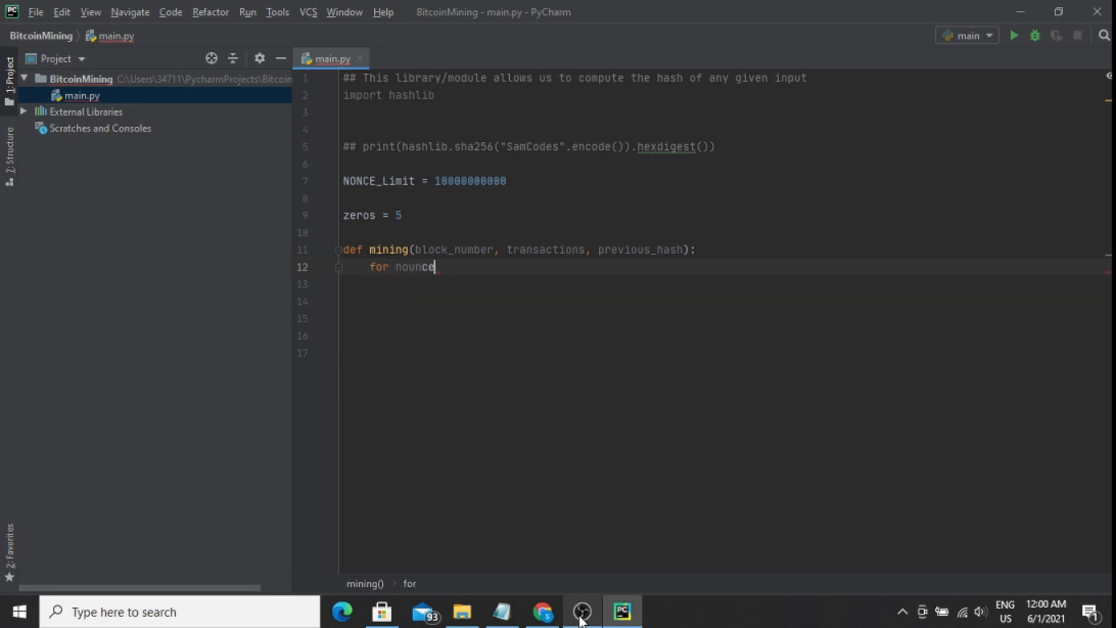
{"action": "key", "text": "BackSpace"}
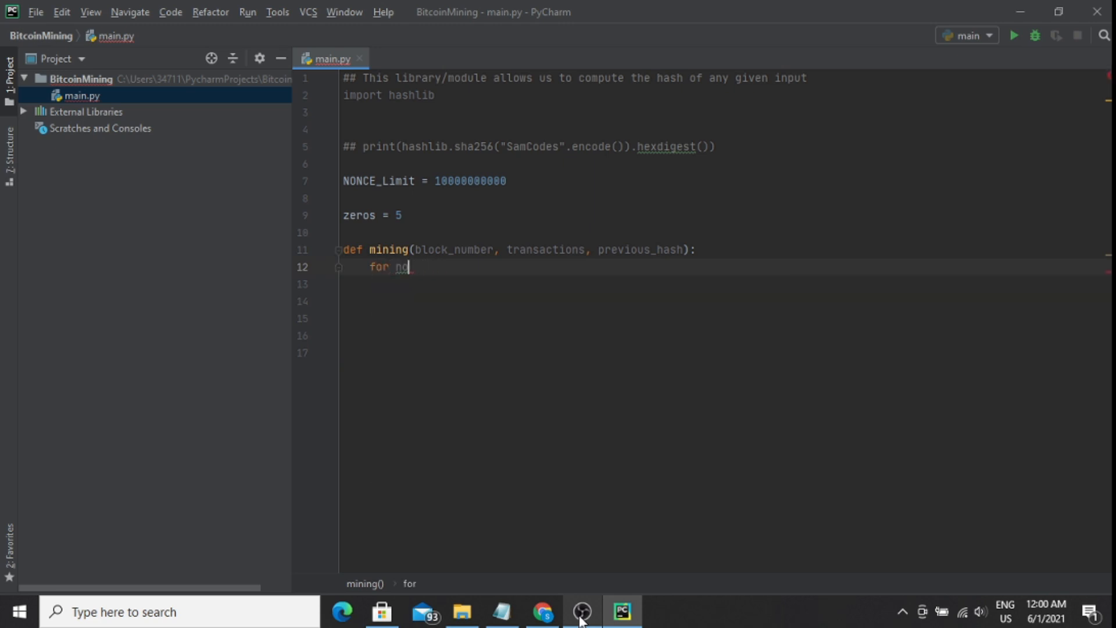
{"action": "type", "text": "nce"}
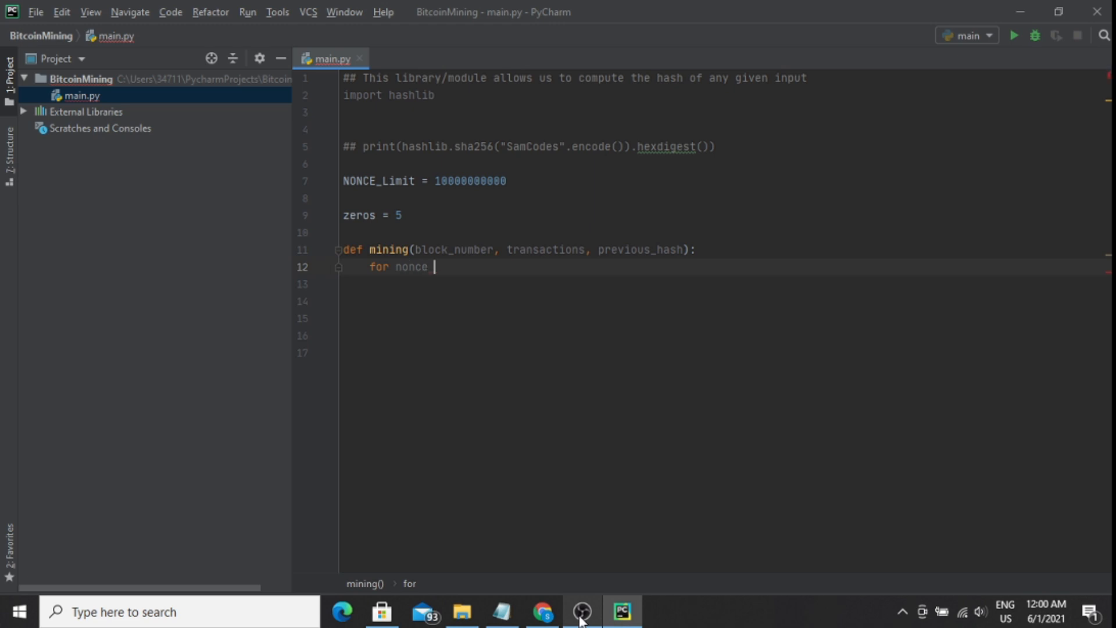
{"action": "type", "text": "in range("}
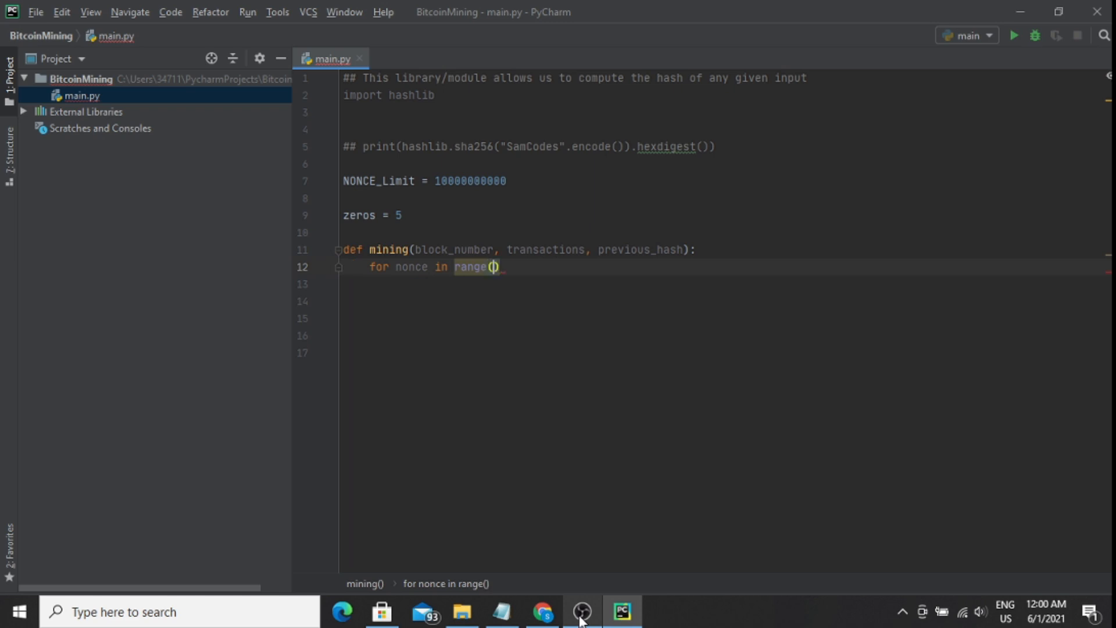
{"action": "type", "text": "NONCE_Limit"}
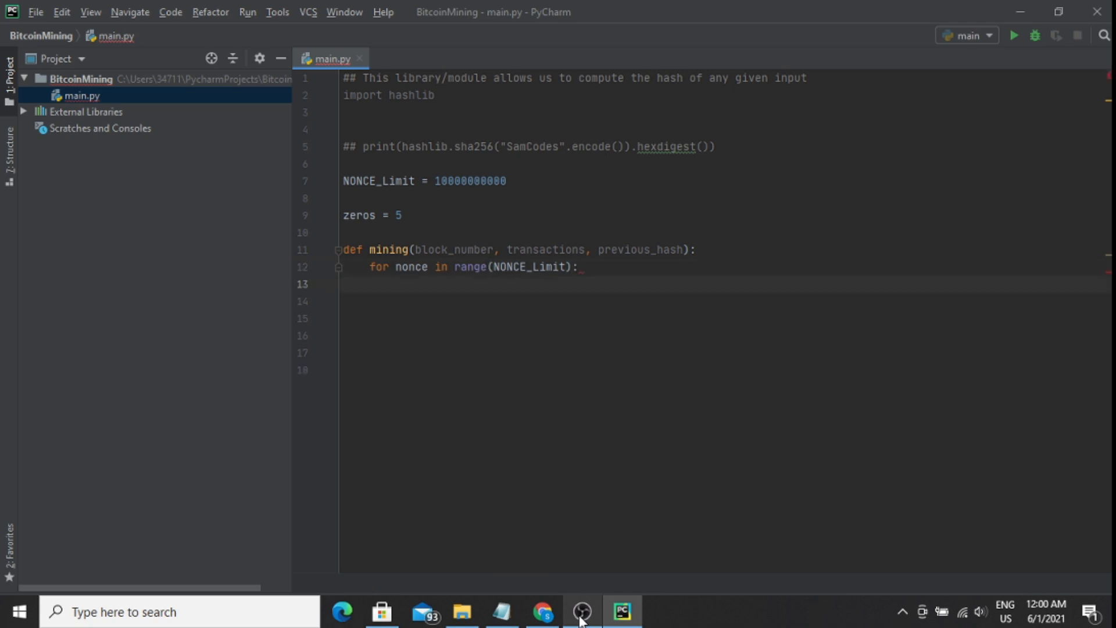
Start base_text = str(block_number) + transactions + previous_hash inside the nonce loop
{"action": "type", "text": "BAS"}
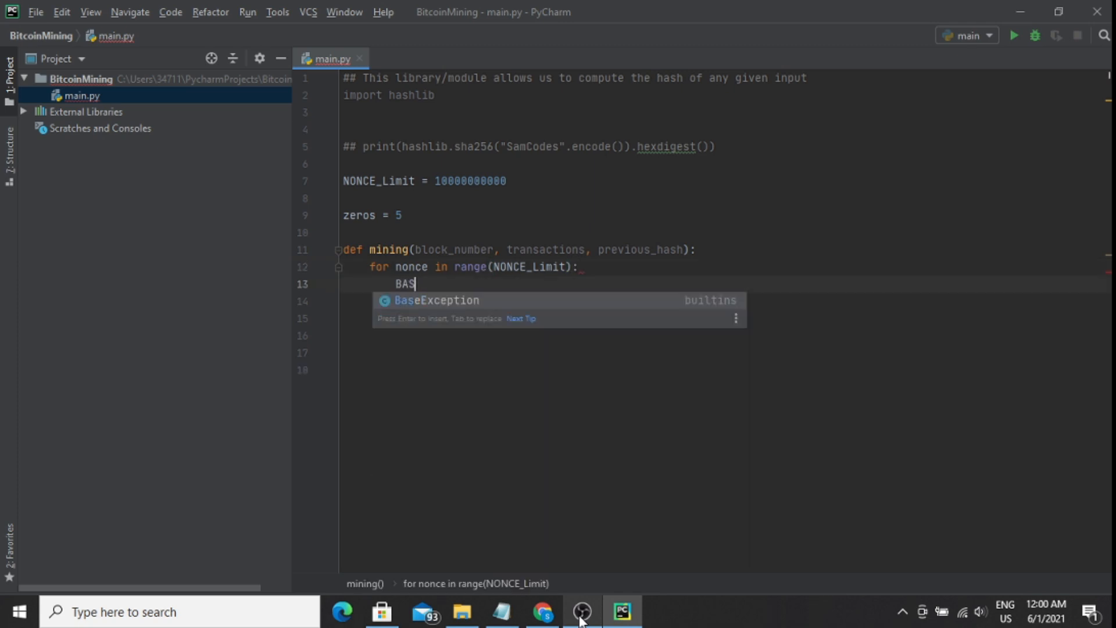
{"action": "type", "text": "bas"}
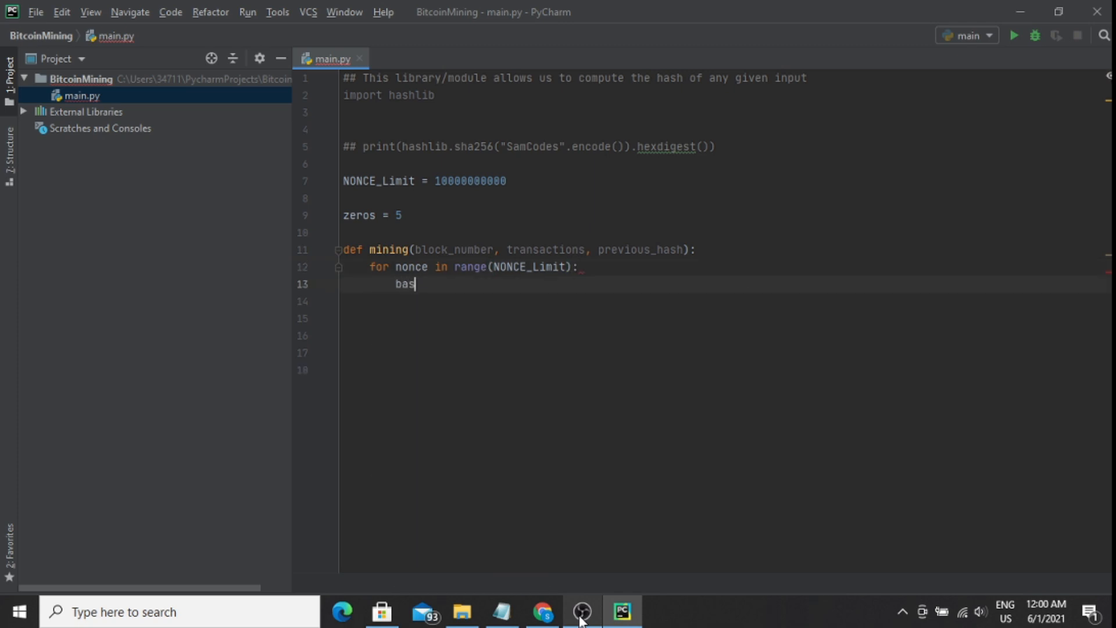
{"action": "type", "text": "e"}
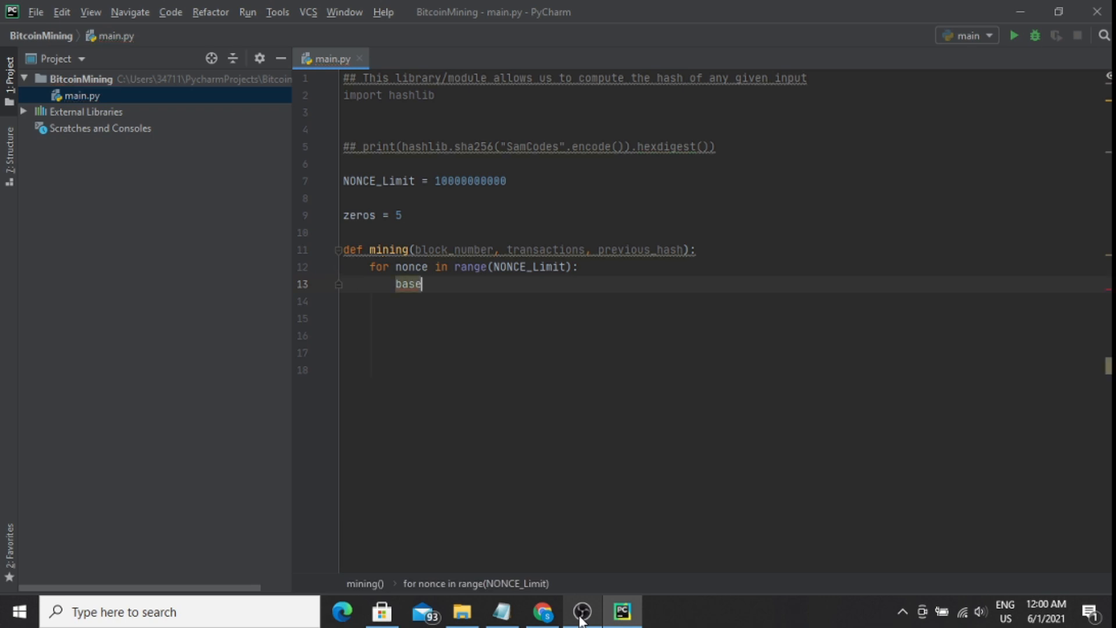
{"action": "type", "text": "_text"}
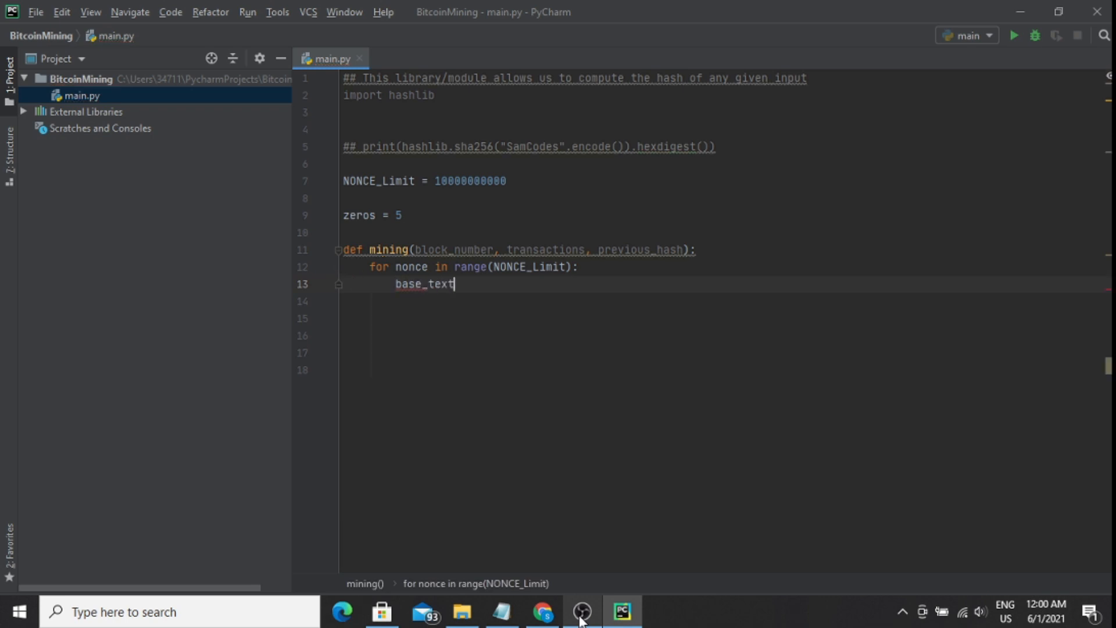
{"action": "type", "text": "= s"}
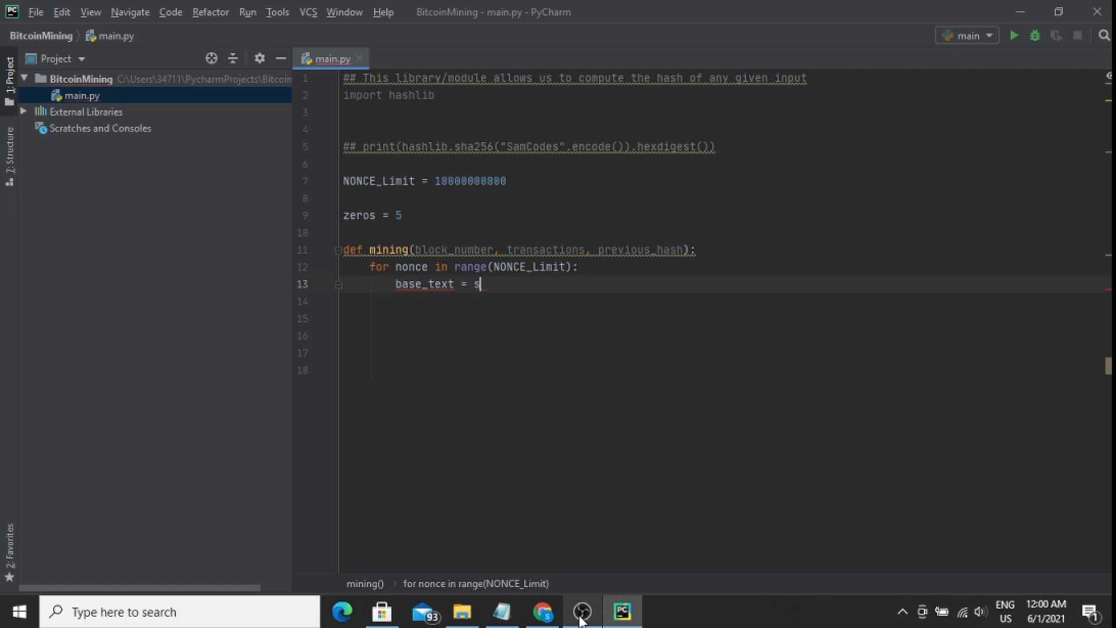
{"action": "type", "text": "tr()"}
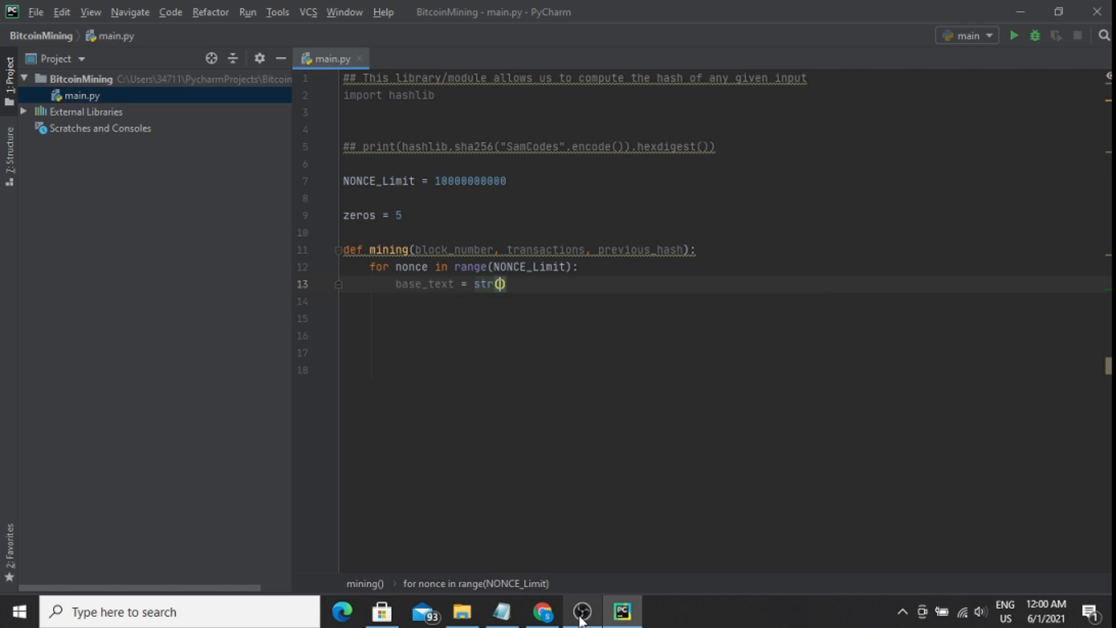
{"action": "type", "text": "block_number"}
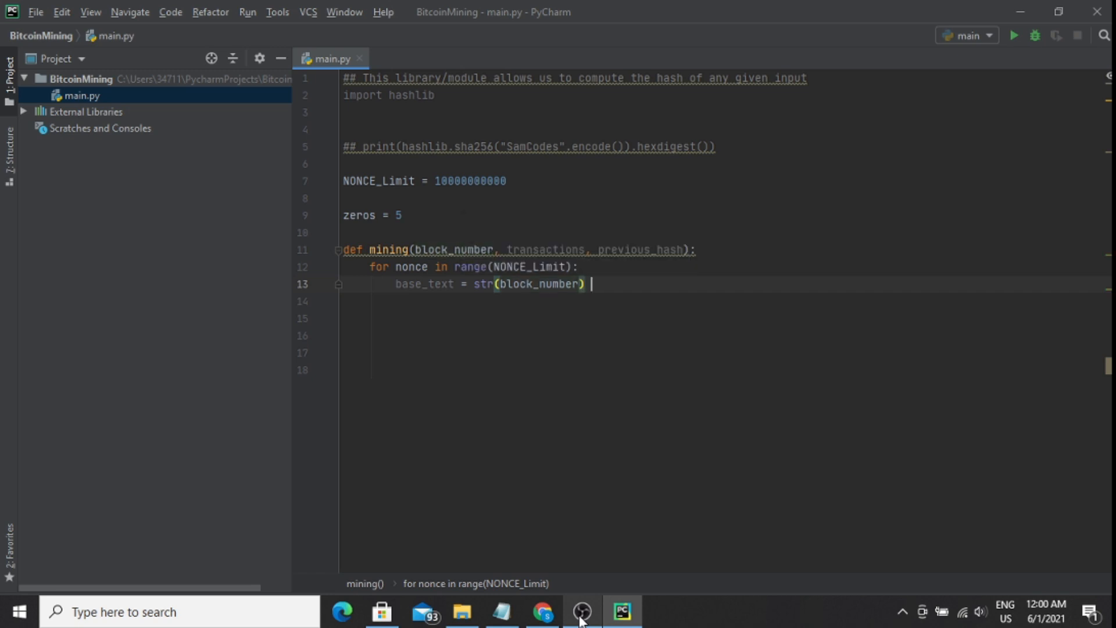
{"action": "type", "text": "+ transactions"}
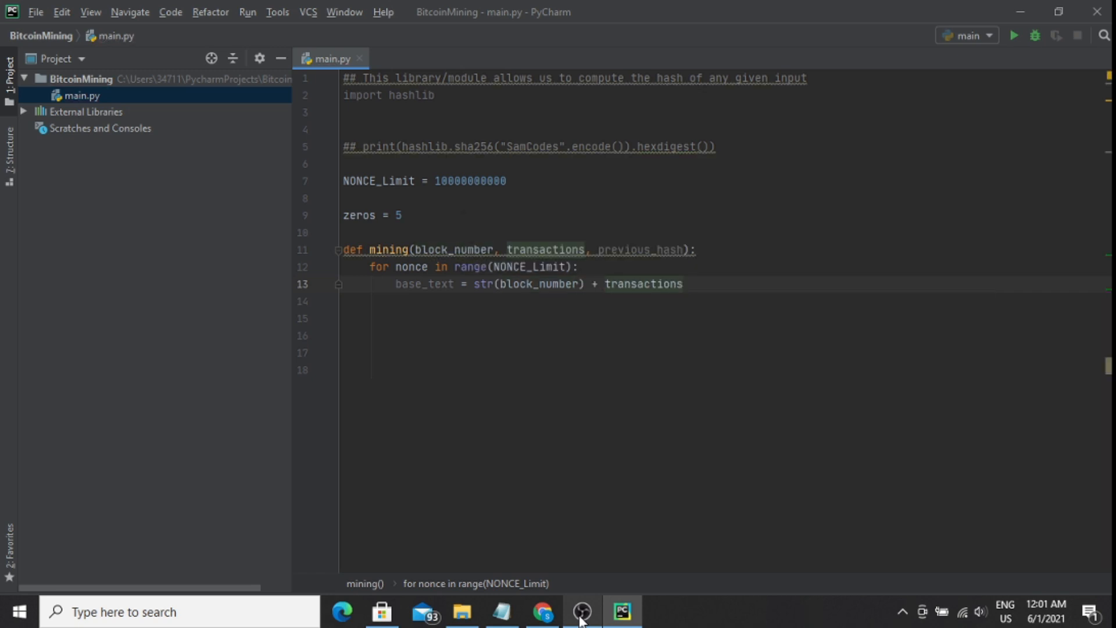
{"action": "type", "text": "+ previous_hash"}
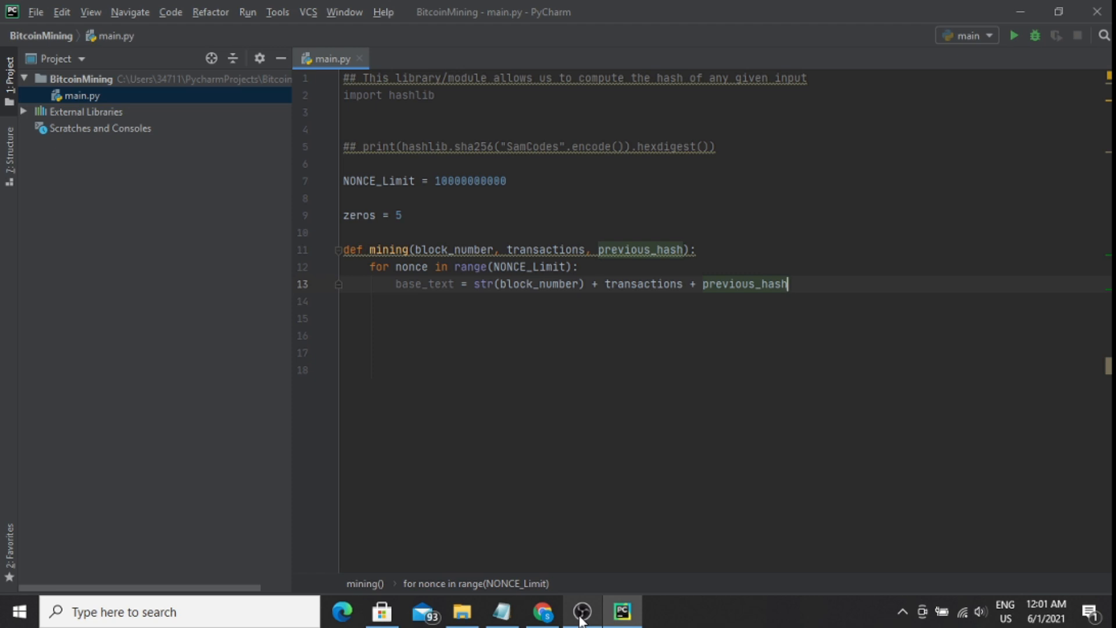
Append + str(nonce) to complete base_text and move to a new line
{"action": "type", "text": "+ a"}
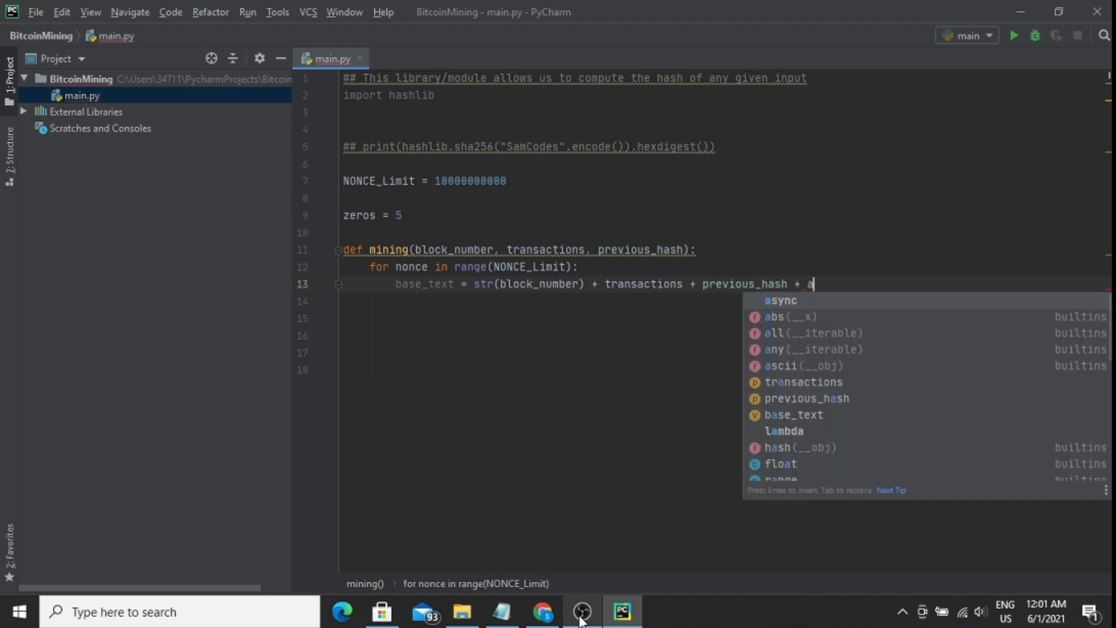
{"action": "type", "text": "str"}
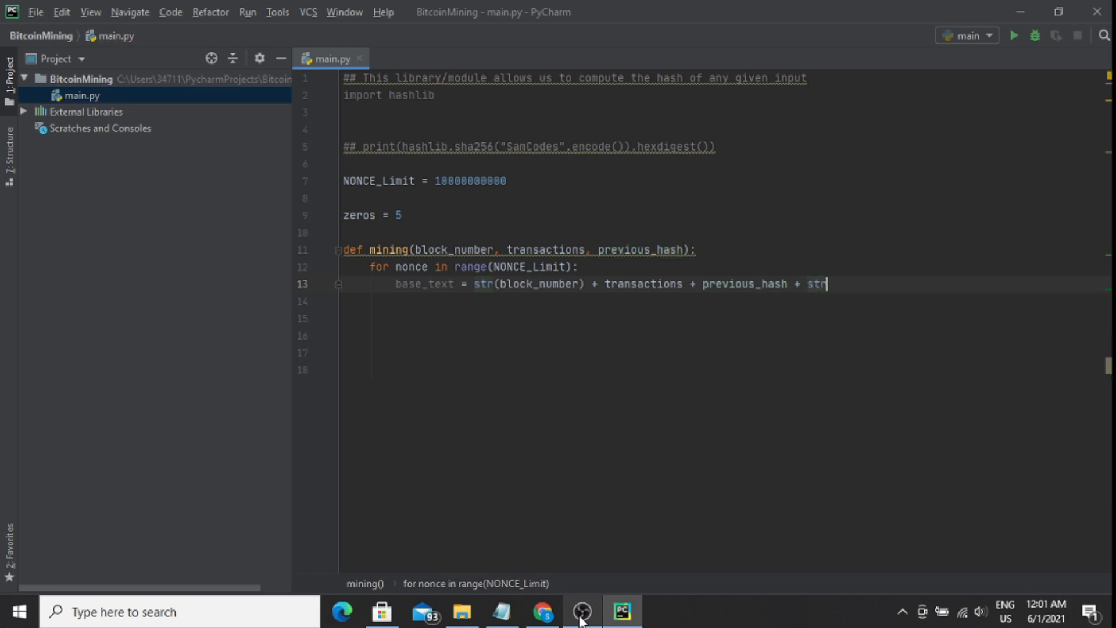
{"action": "type", "text": "("}
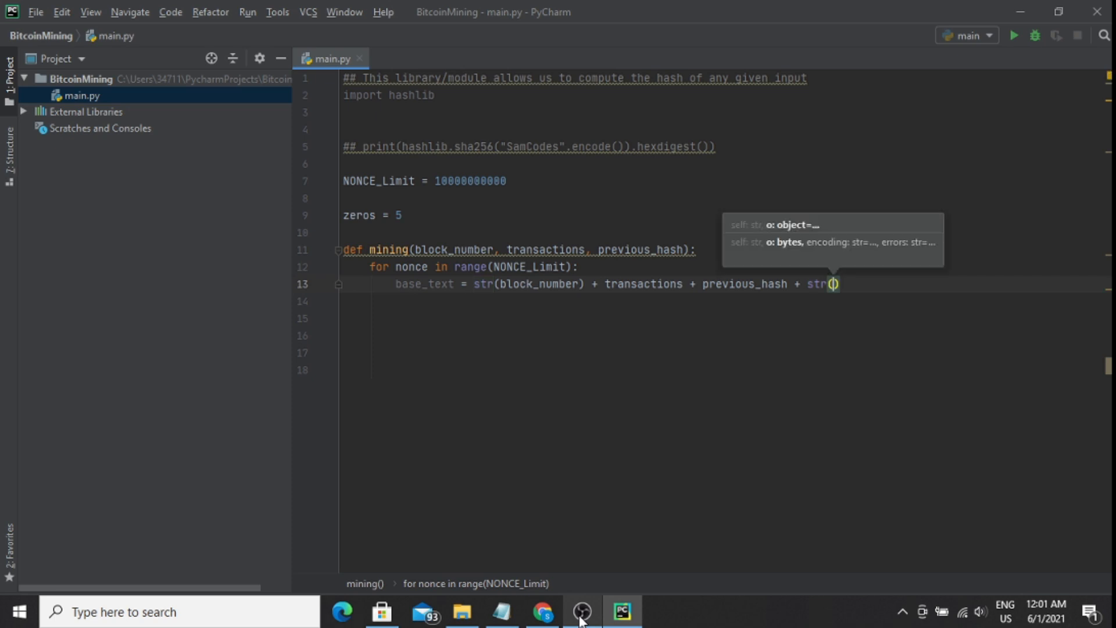
{"action": "type", "text": "nonce"}
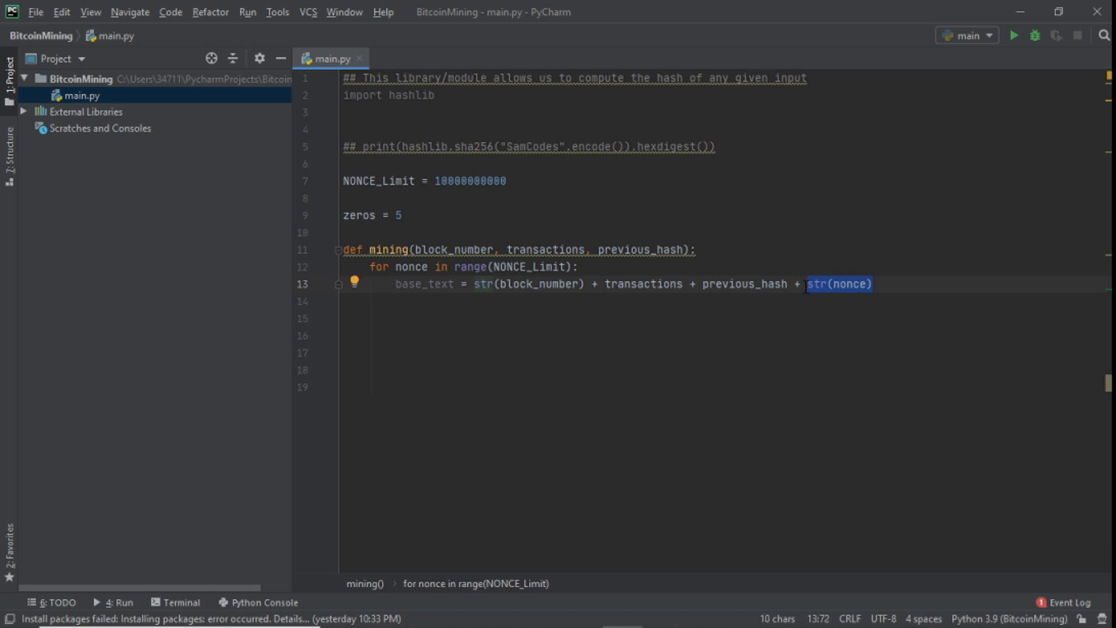
{"action": "left_click", "coordinate": [874, 283]}
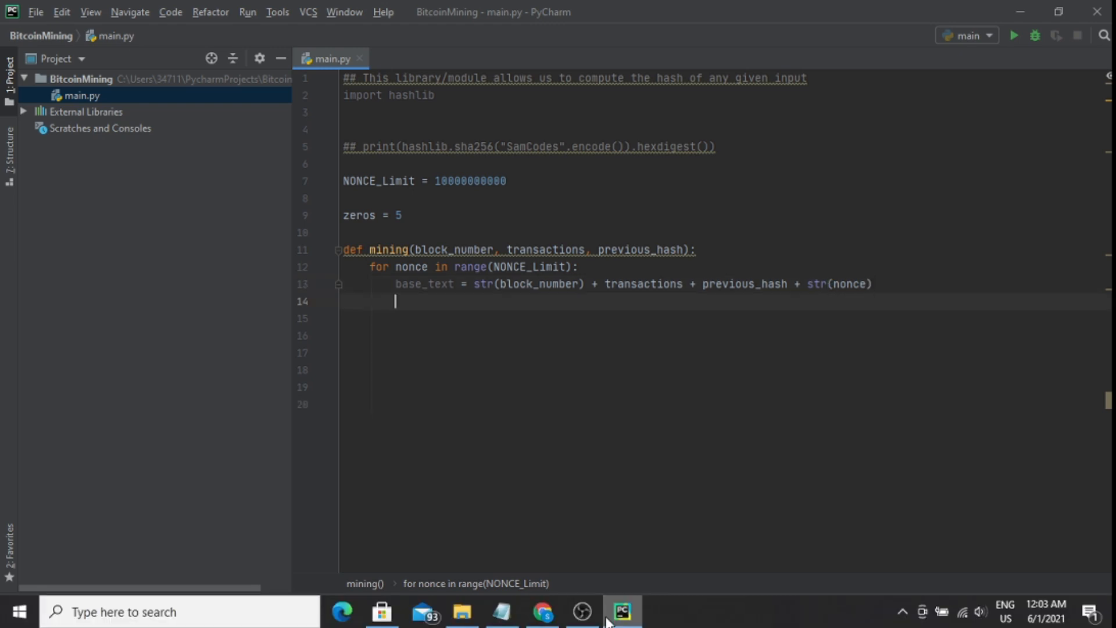
Add hash_find = hashlib.sha256(base_text.encode()).hexdigest() in the loop, choosing sha256 from autocomplete
{"action": "type", "text": "h"}
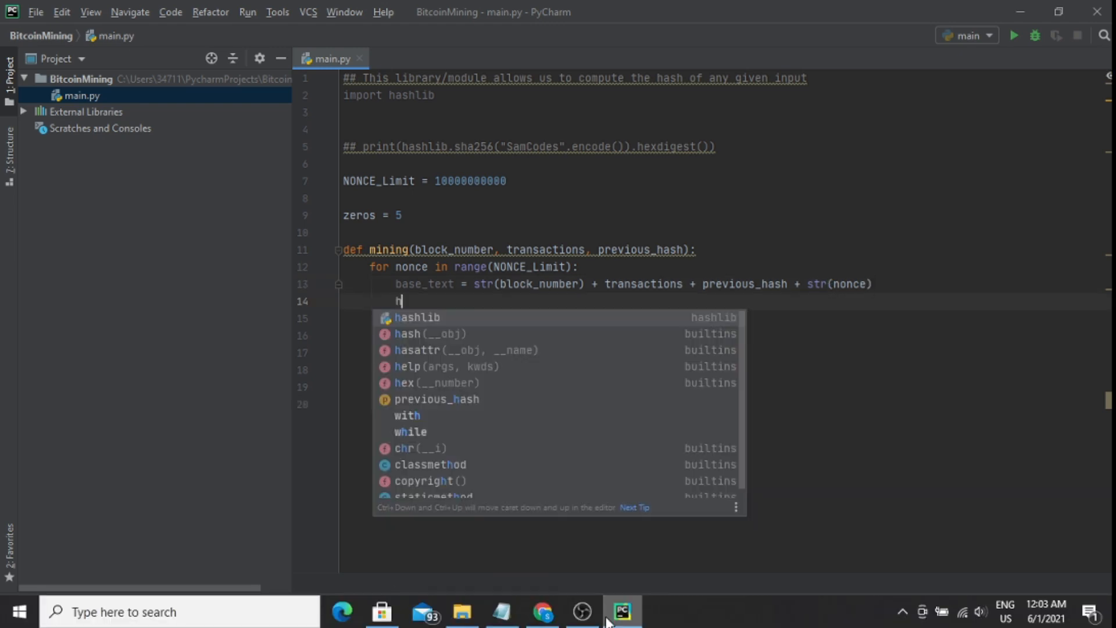
{"action": "type", "text": "ash"}
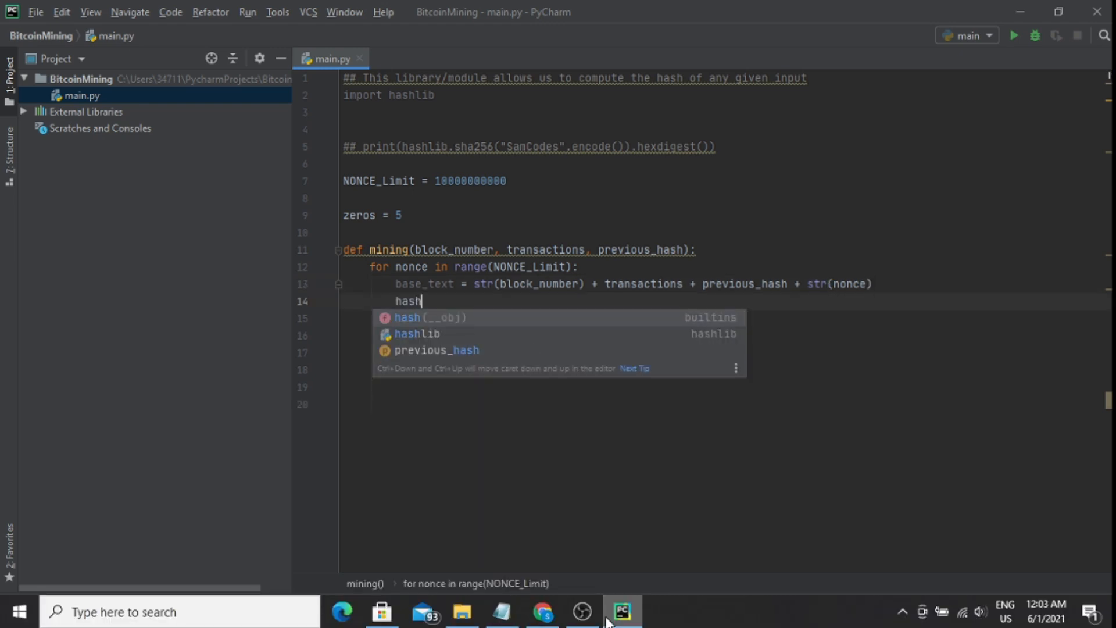
{"action": "type", "text": "_find"}
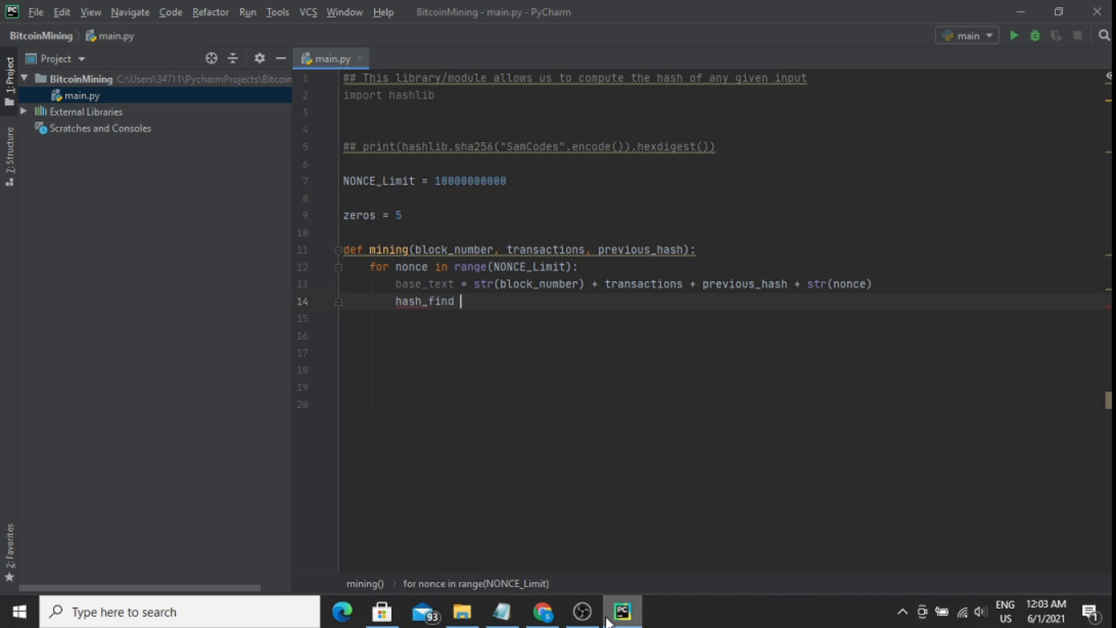
{"action": "type", "text": "="}
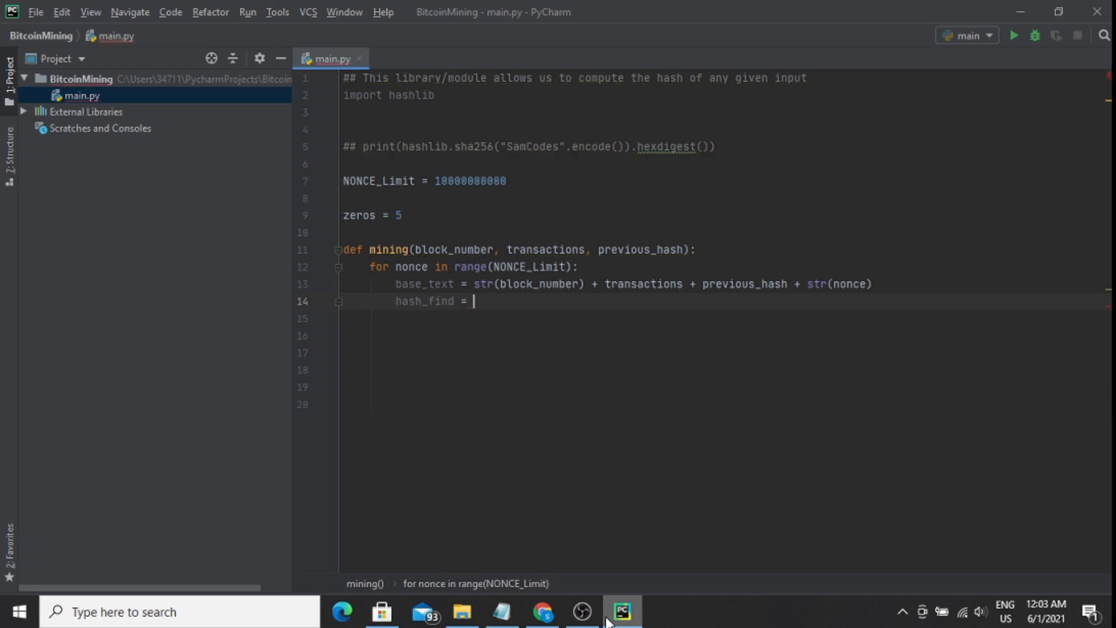
{"action": "type", "text": "hashlib.sh"}
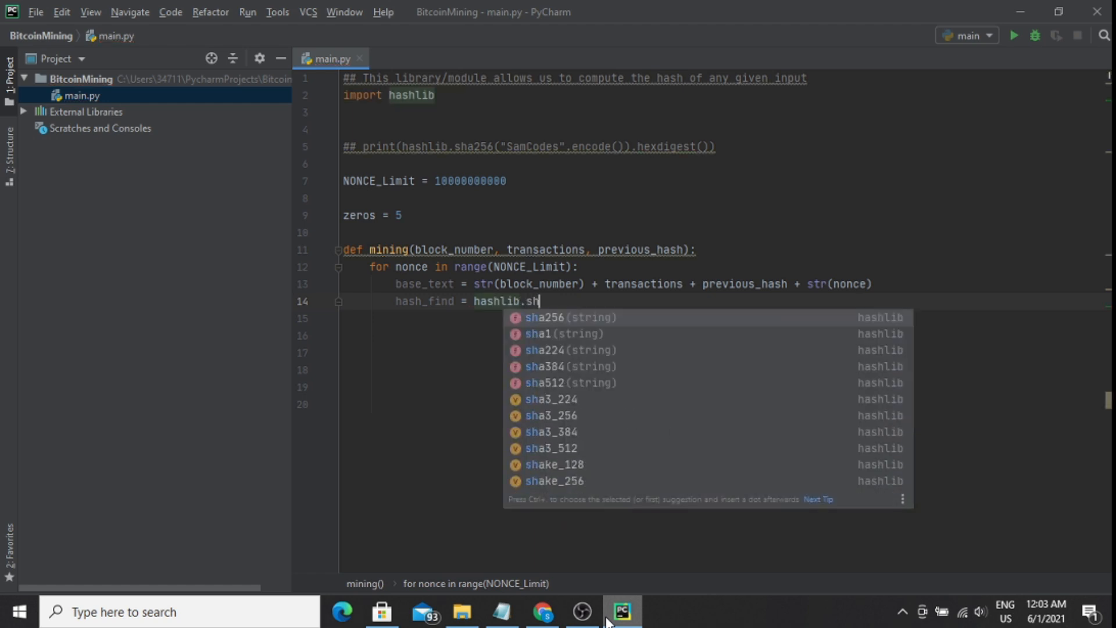
{"action": "left_click", "coordinate": [569, 317]}
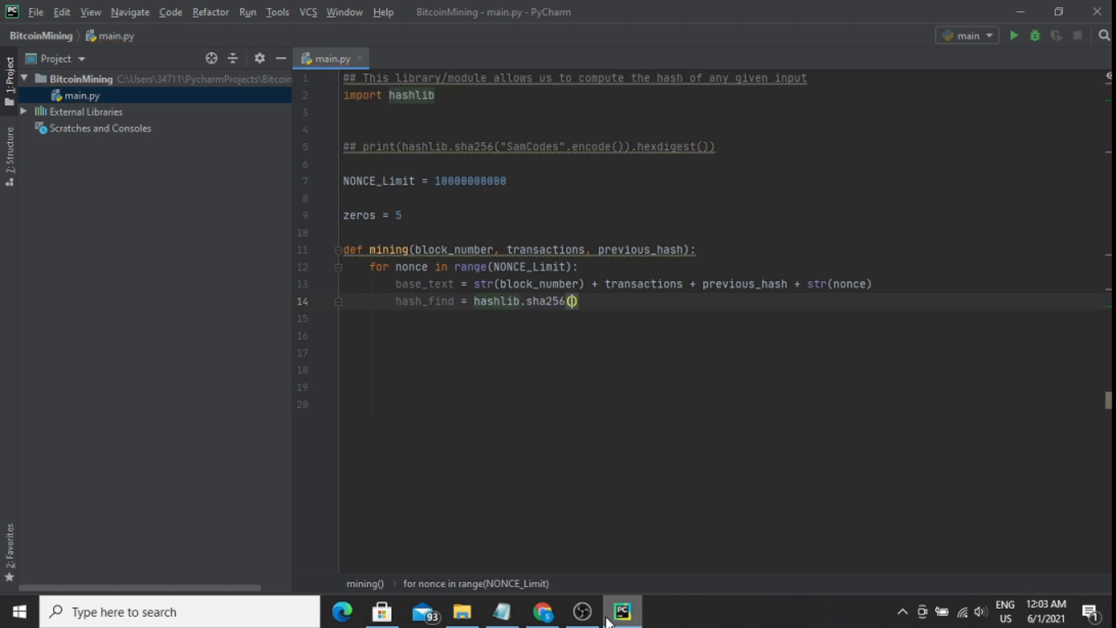
{"action": "left_click", "coordinate": [570, 301]}
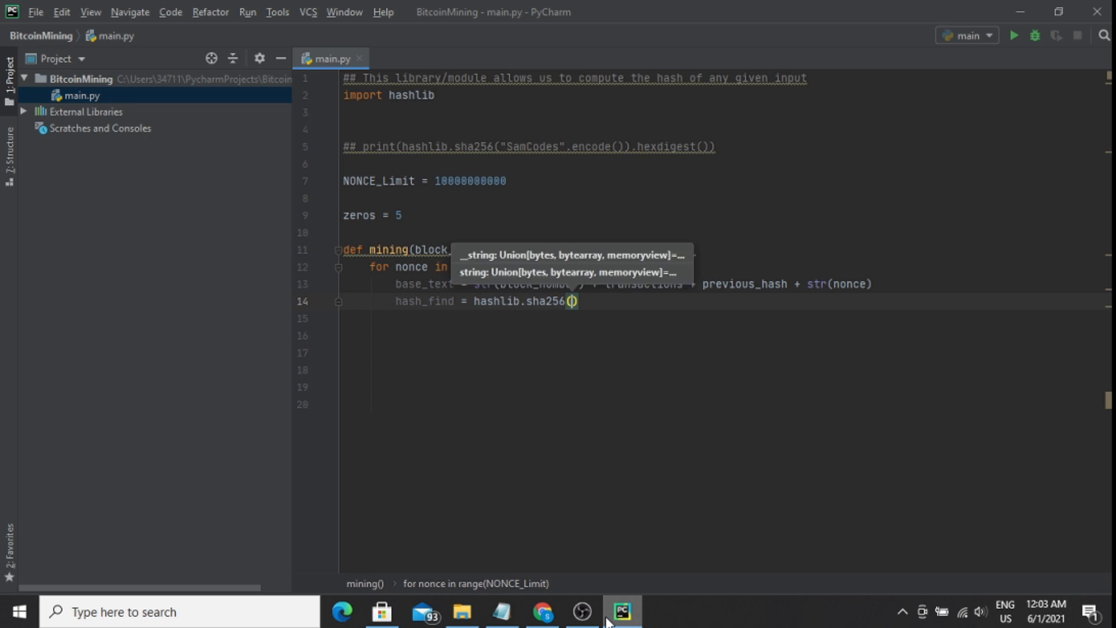
{"action": "type", "text": "base_text.encode("}
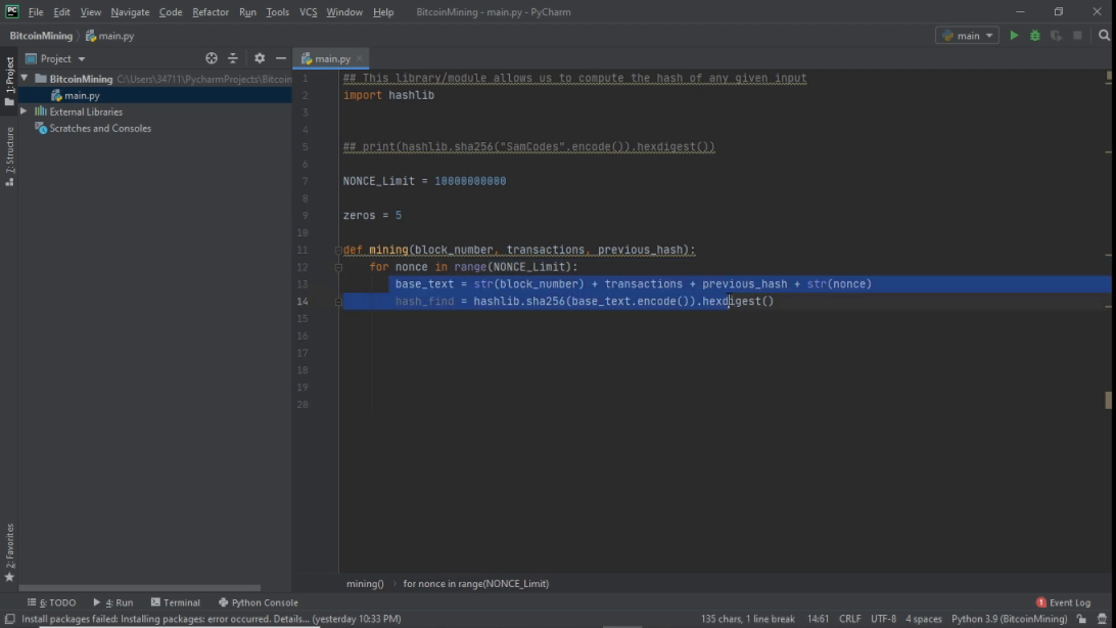
{"action": "left_click", "coordinate": [809, 284]}
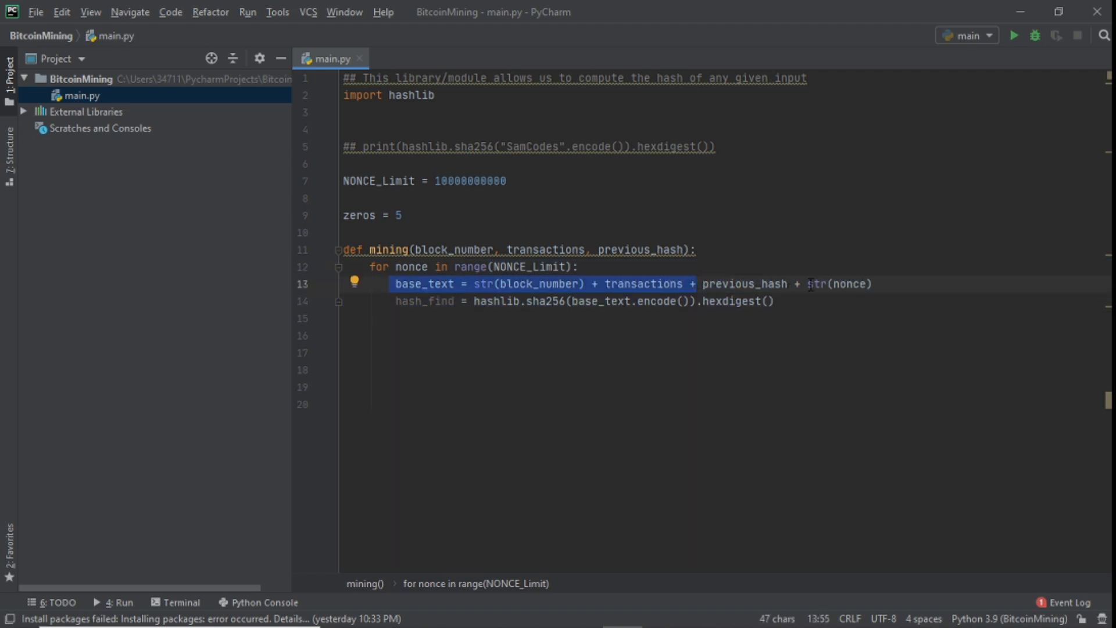
{"action": "left_click", "coordinate": [772, 301]}
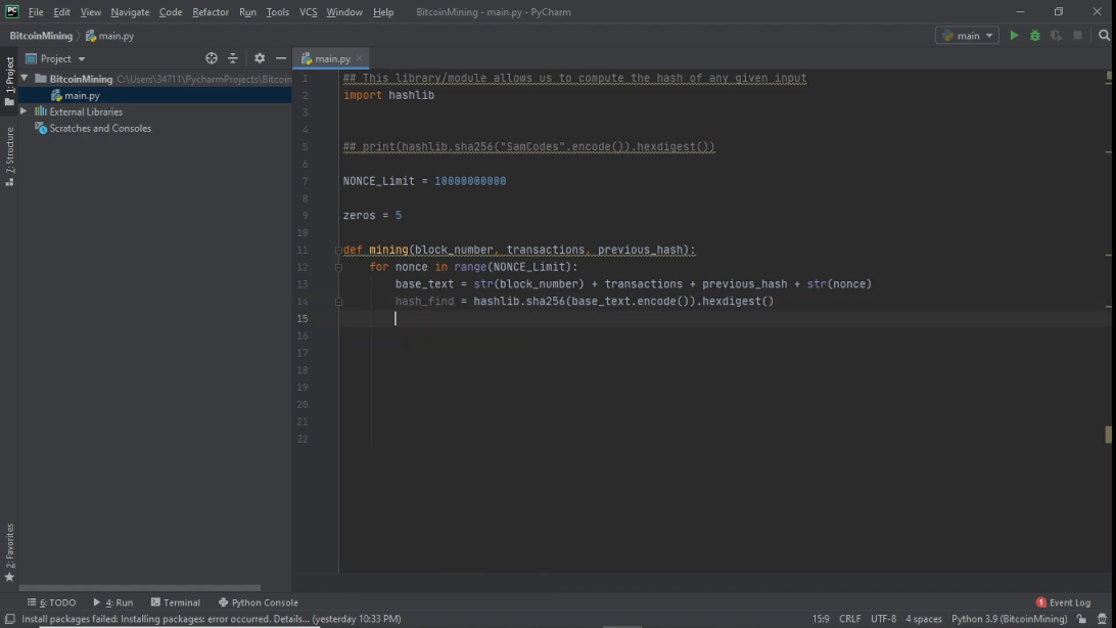
Add if hash_find.startswith("0" * zeros): with zeros picked from autocomplete
{"action": "type", "text": "if"}
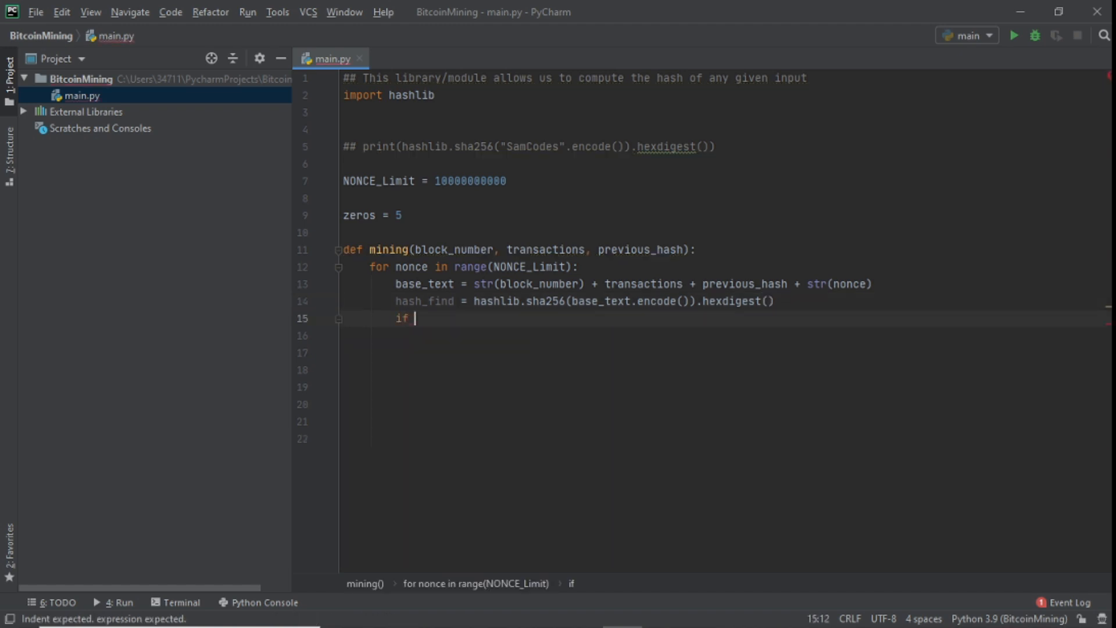
{"action": "type", "text": "hash_find"}
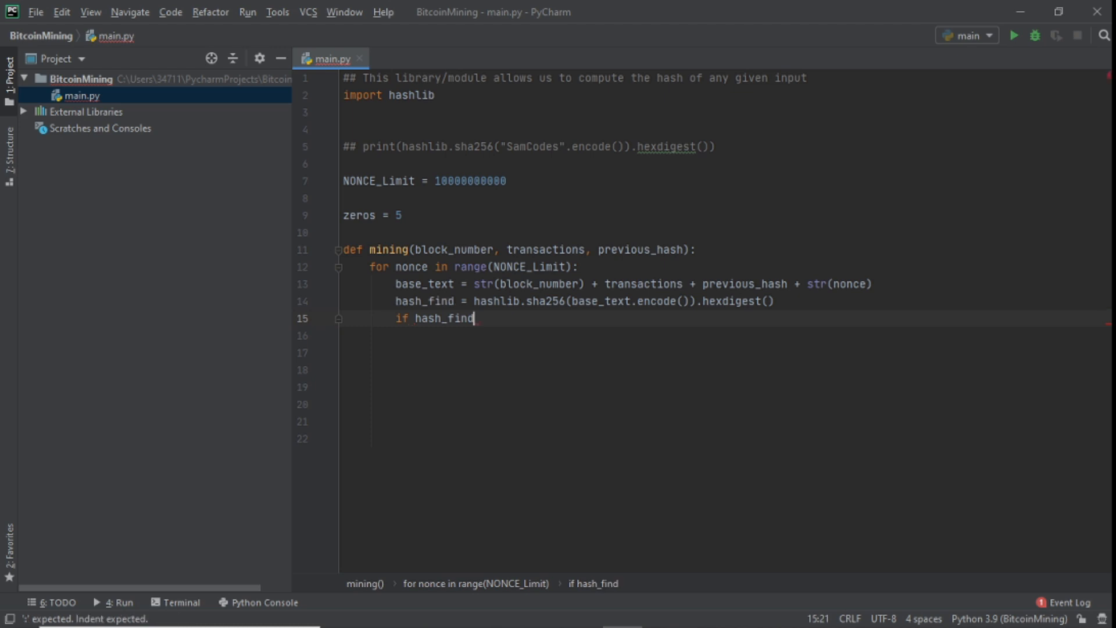
{"action": "type", "text": ".startswith("}
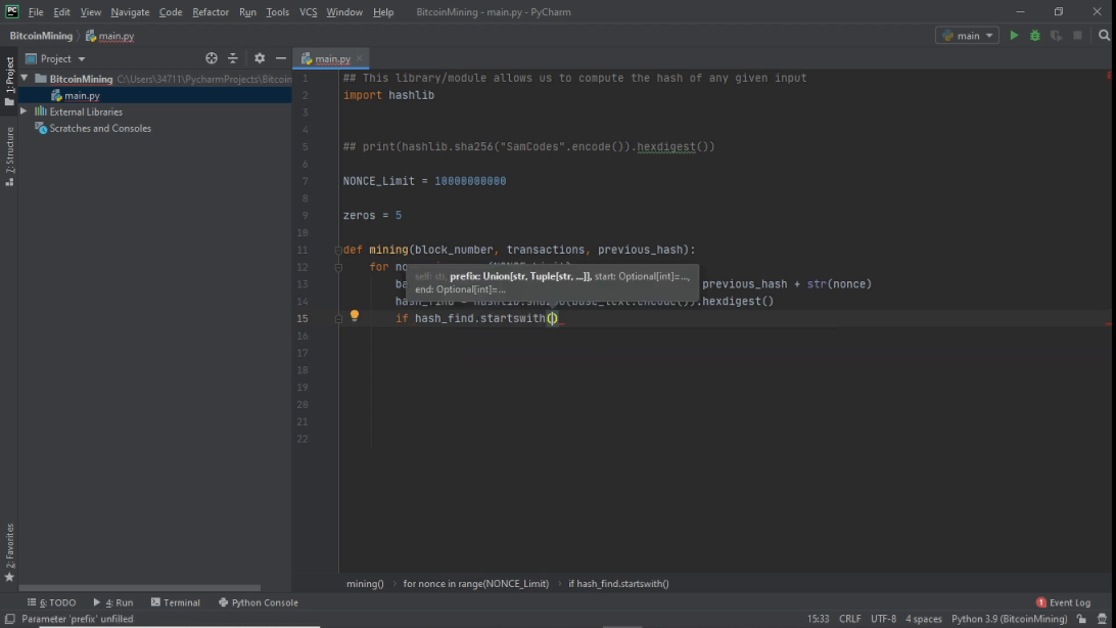
{"action": "type", "text": "\""}
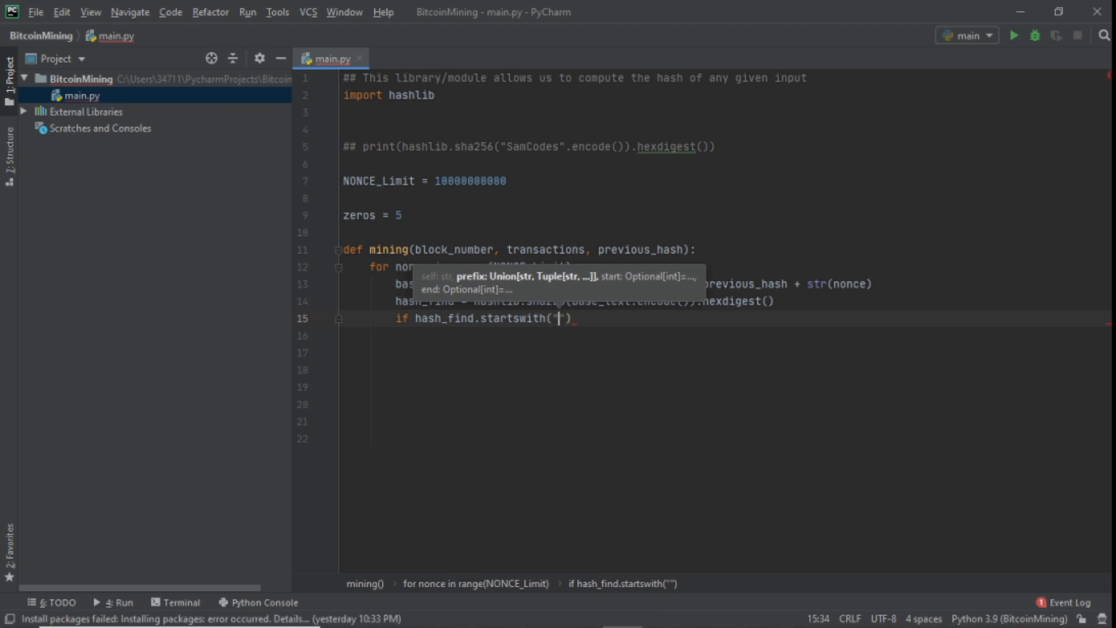
{"action": "type", "text": "0"}
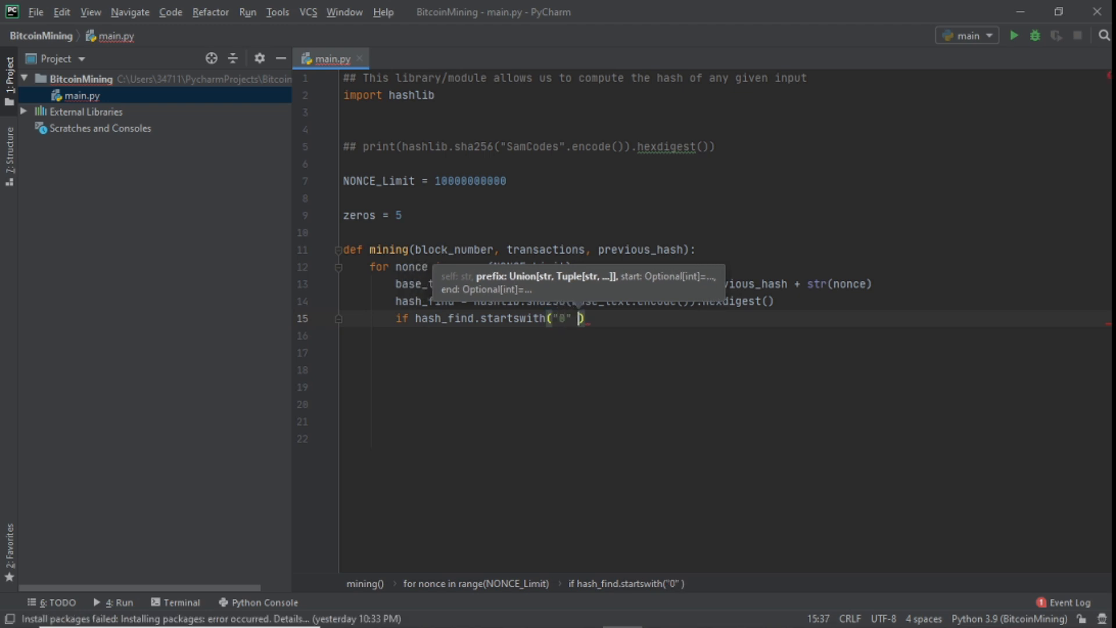
{"action": "type", "text": "* z"}
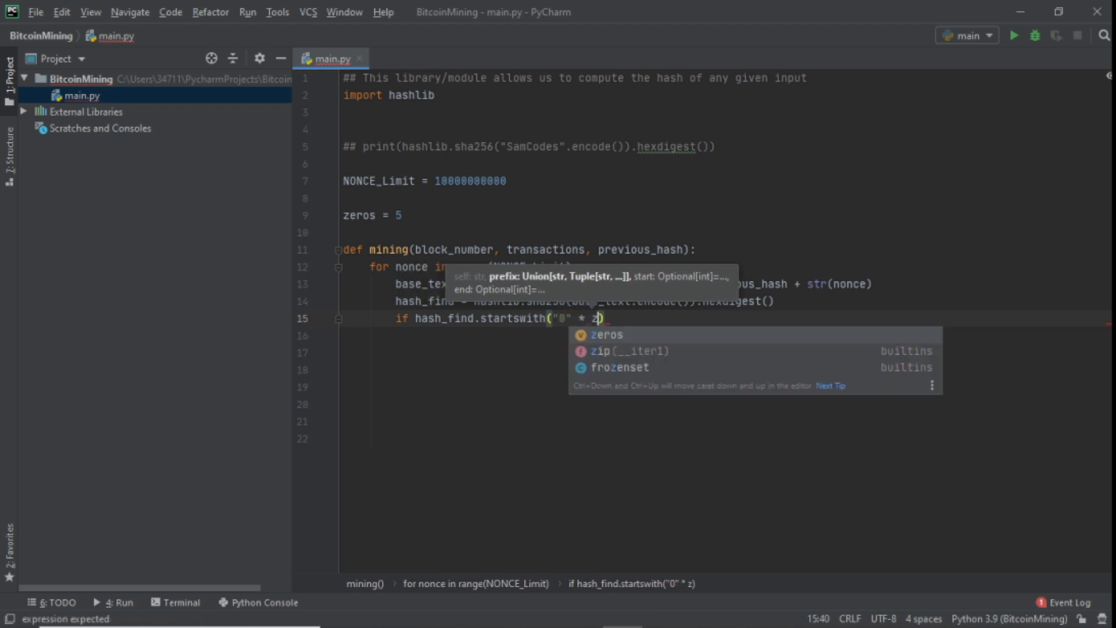
{"action": "left_click", "coordinate": [606, 335]}
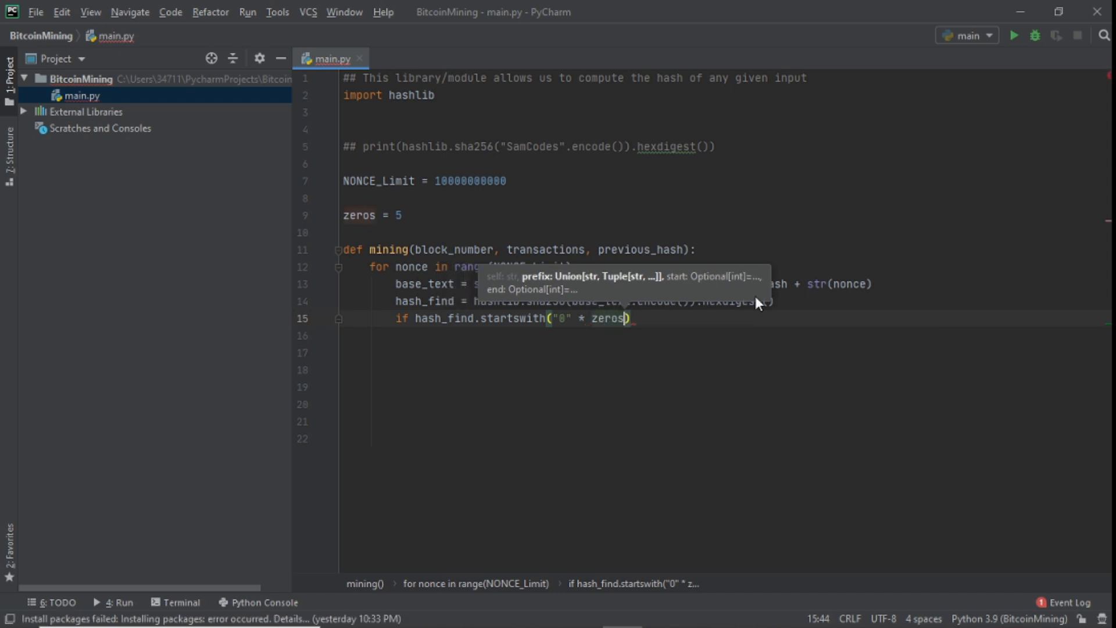
{"action": "mouse_move", "coordinate": [581, 322]}
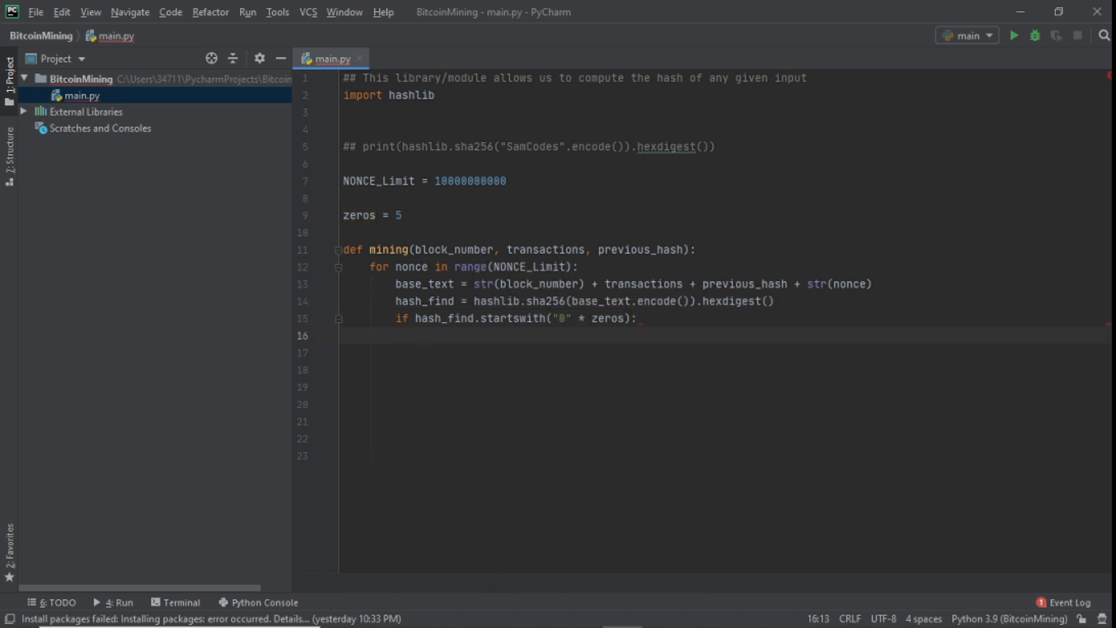
Inside the if, print an f-string "Found Hash with nounce {nonce}"
{"action": "type", "text": "print("}
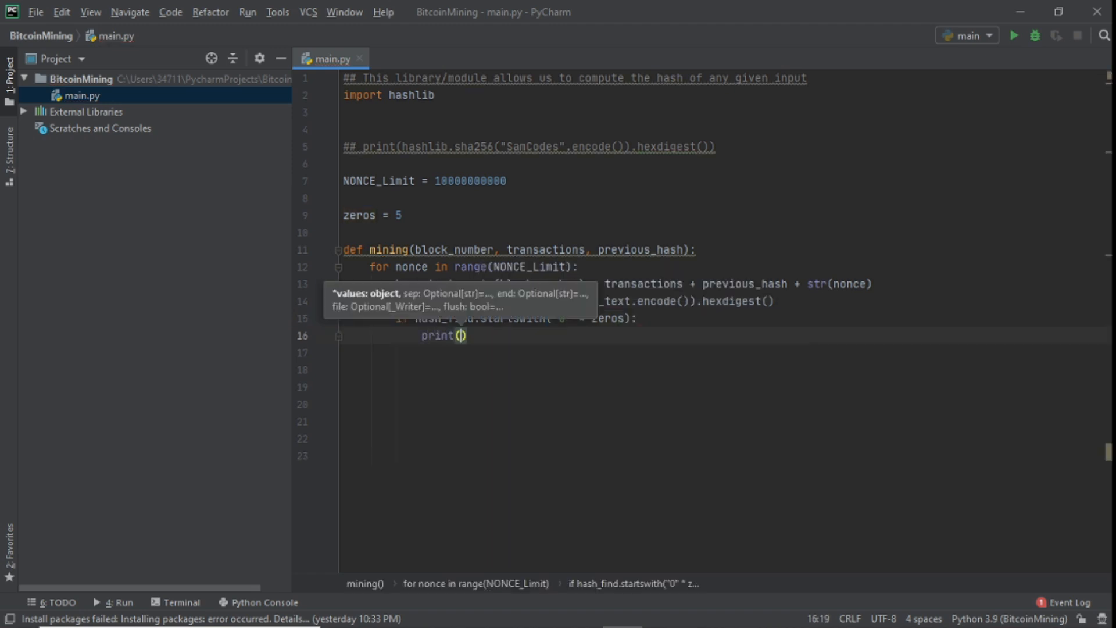
{"action": "type", "text": "f\""}
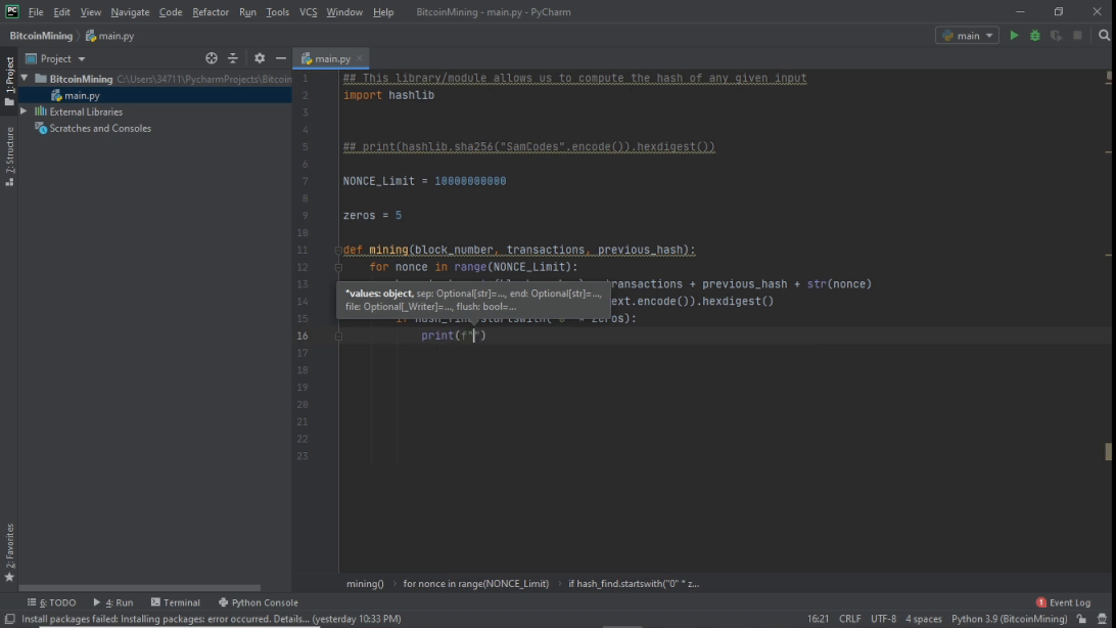
{"action": "type", "text": "Found"}
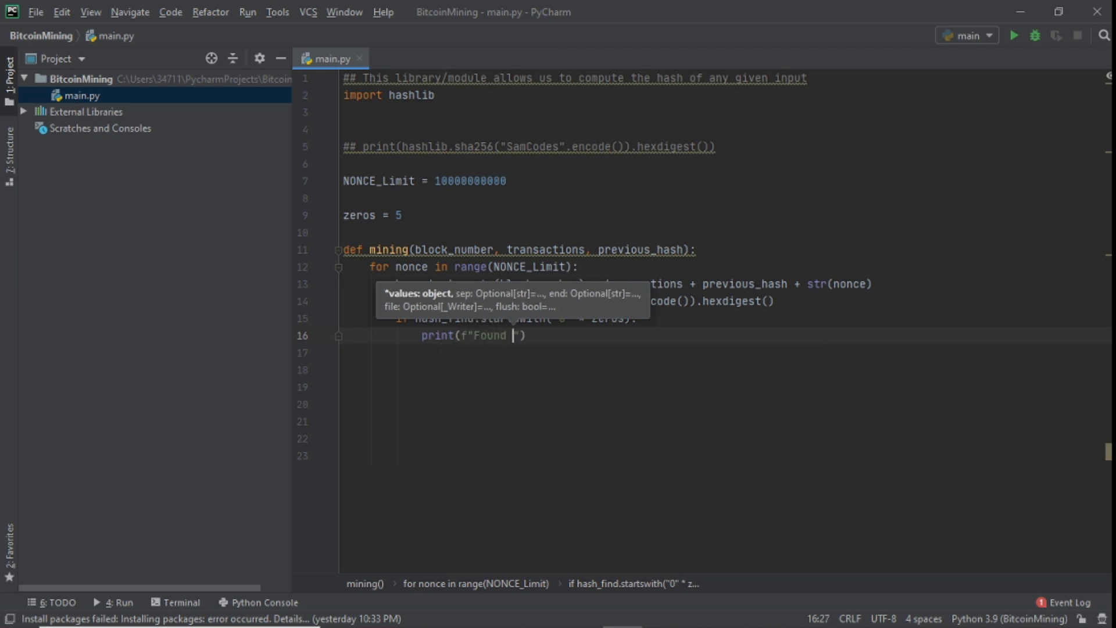
{"action": "type", "text": "Hash"}
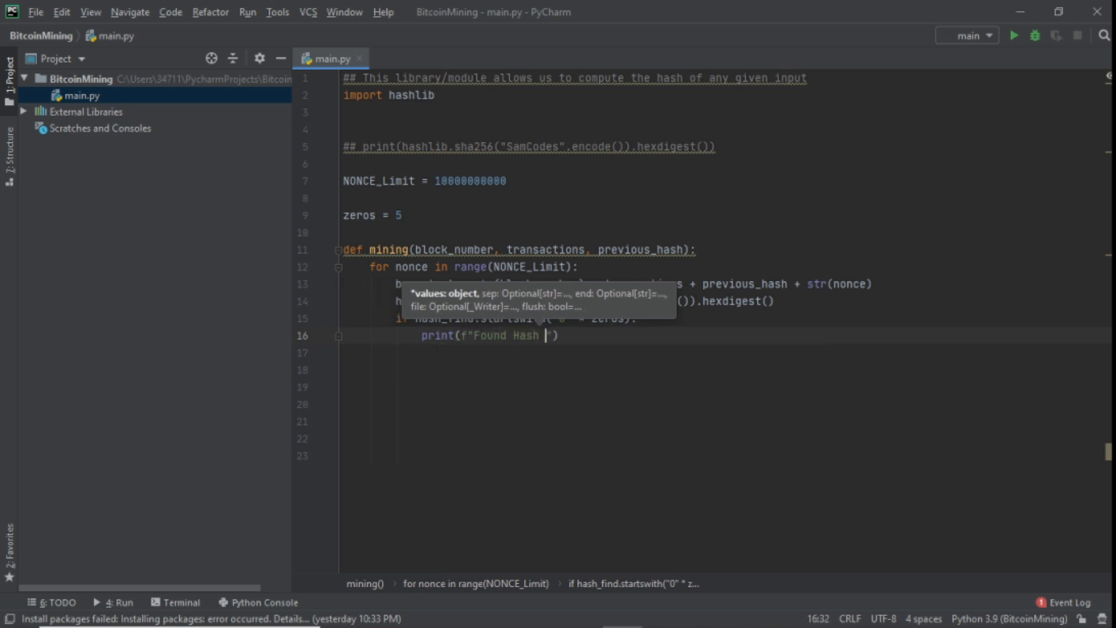
{"action": "type", "text": "with no"}
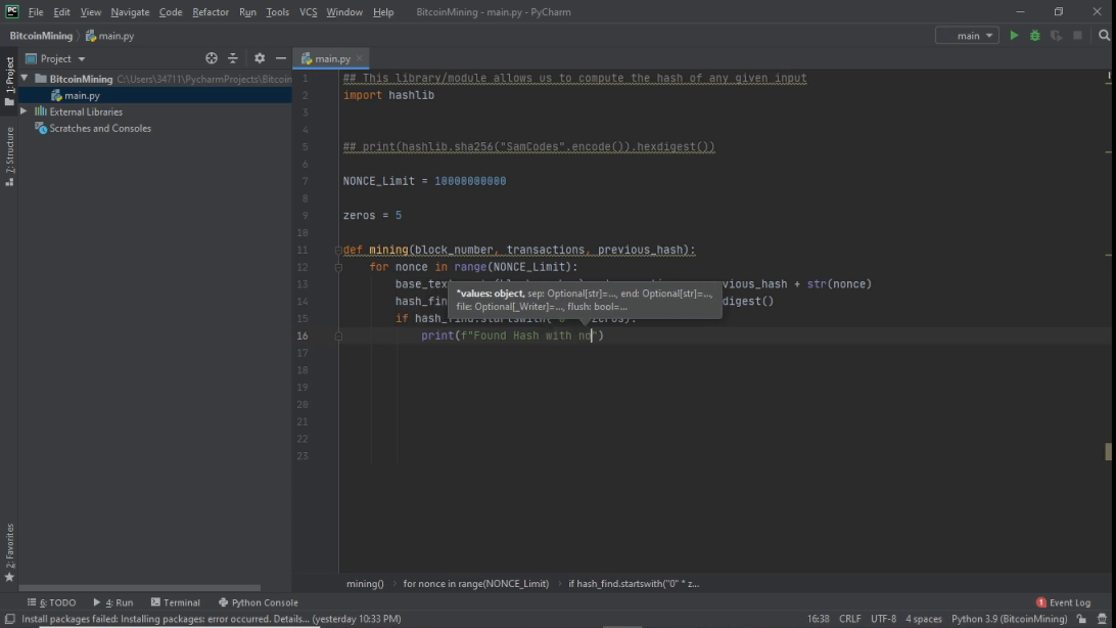
{"action": "type", "text": "unce"}
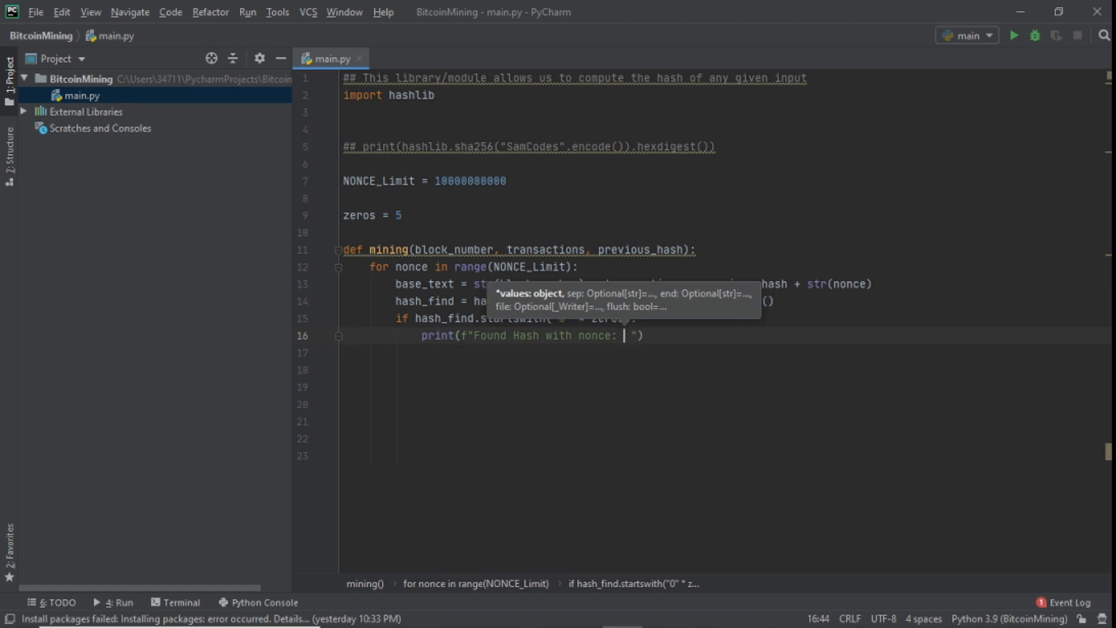
{"action": "type", "text": "{n}"}
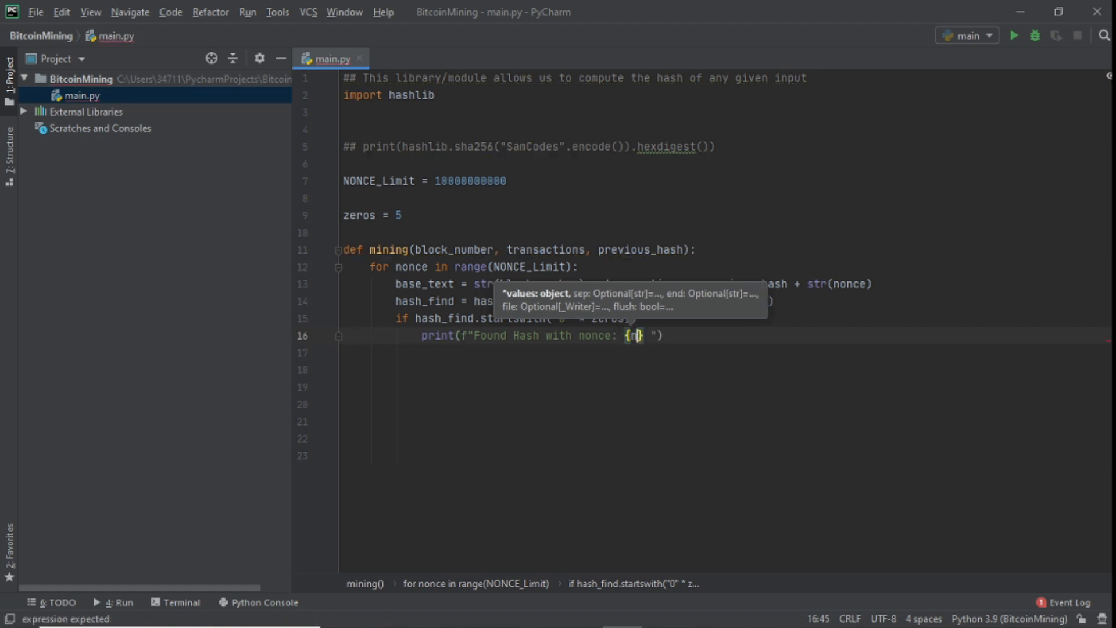
{"action": "type", "text": "o"}
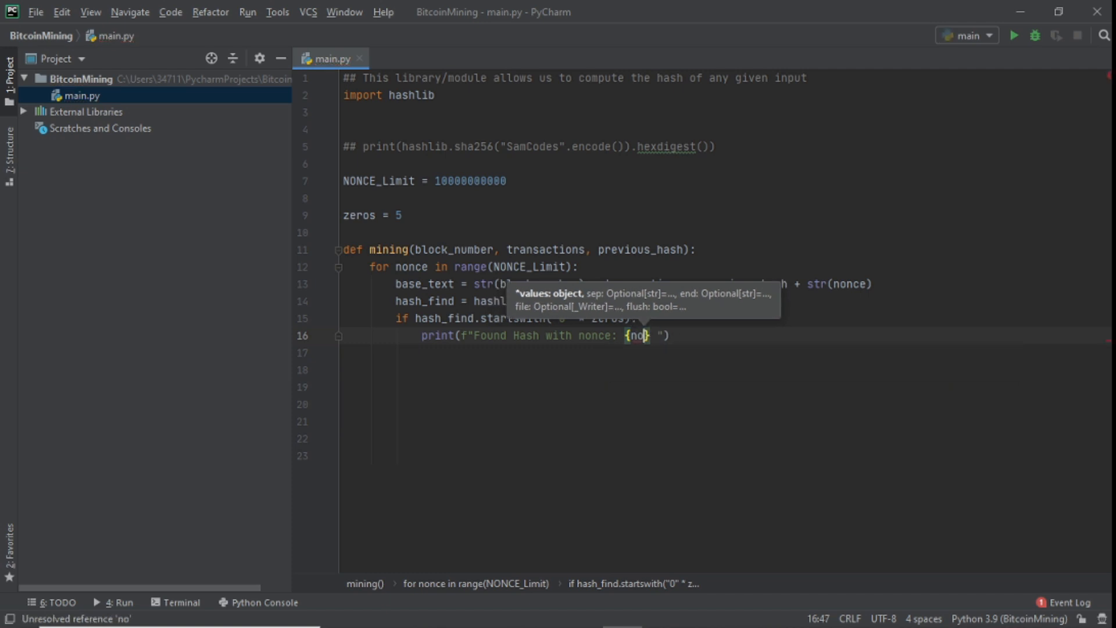
{"action": "type", "text": "nce"}
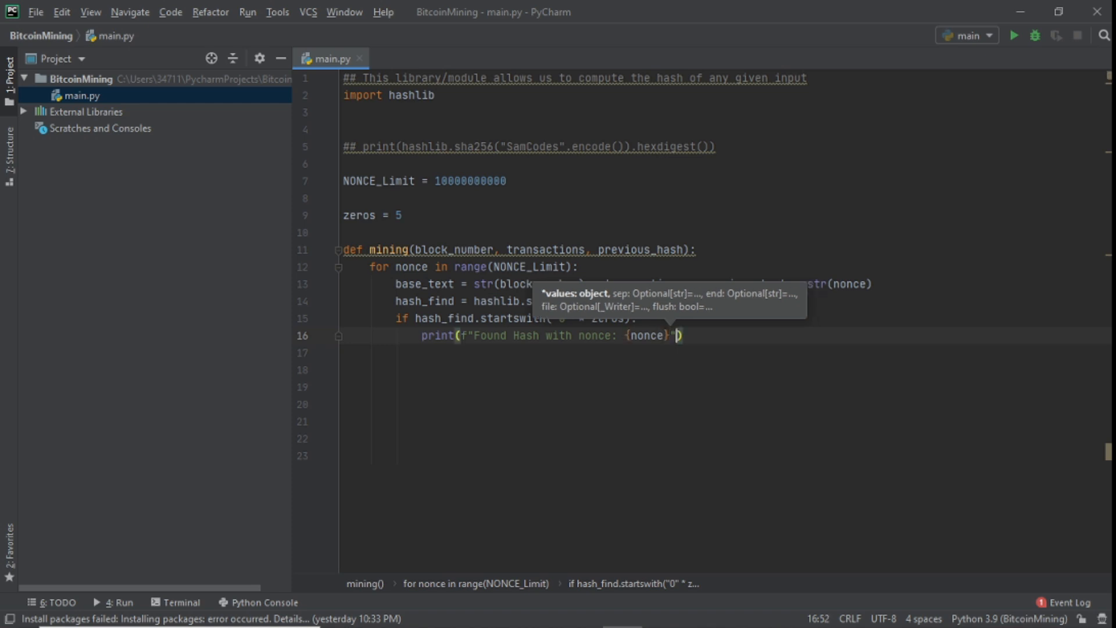
Return hash_find inside the if and return -1 after the loop
{"action": "type", "text": "return"}
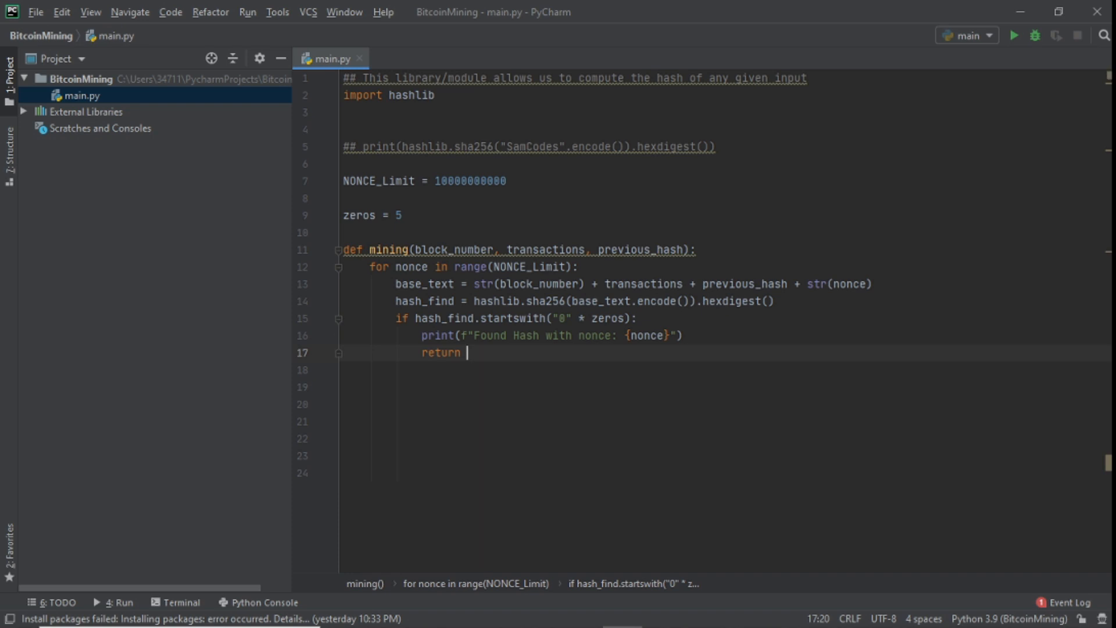
{"action": "type", "text": "hash_find"}
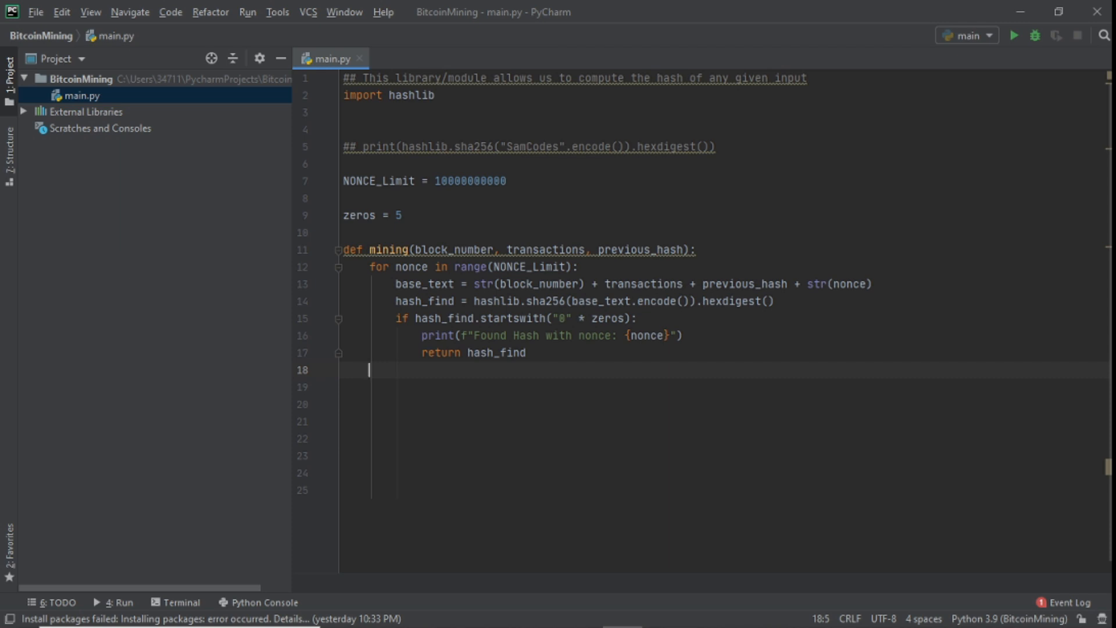
{"action": "type", "text": "return -1"}
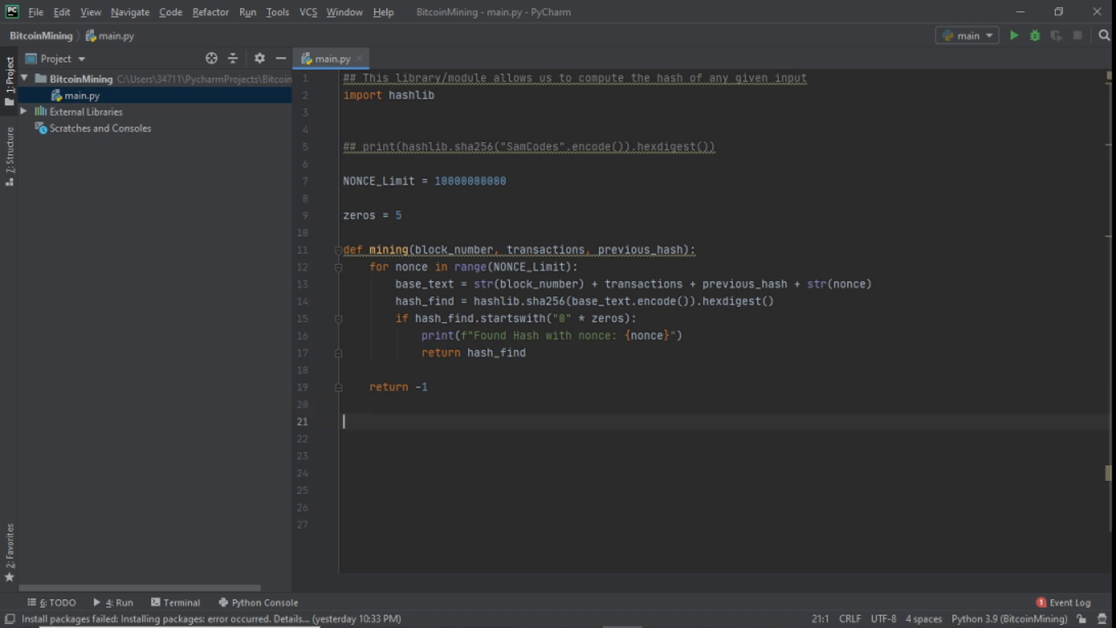
Below mining(), define block_number = 55 on a new line
{"action": "scroll", "scroll_direction": "down", "scroll_amount": 3}
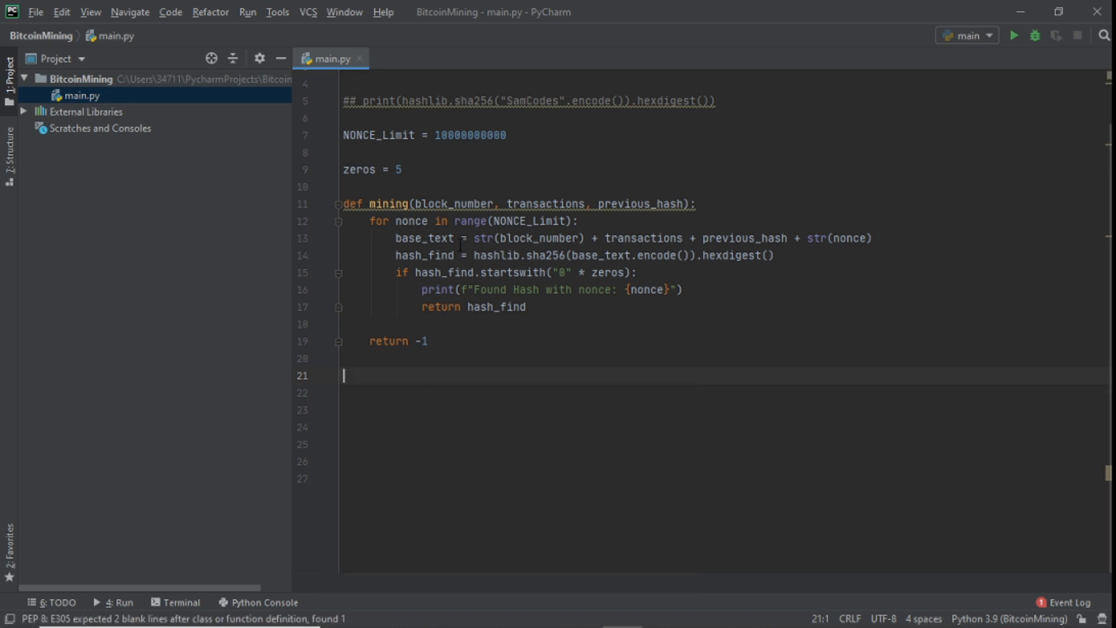
{"action": "double_click", "coordinate": [455, 205]}
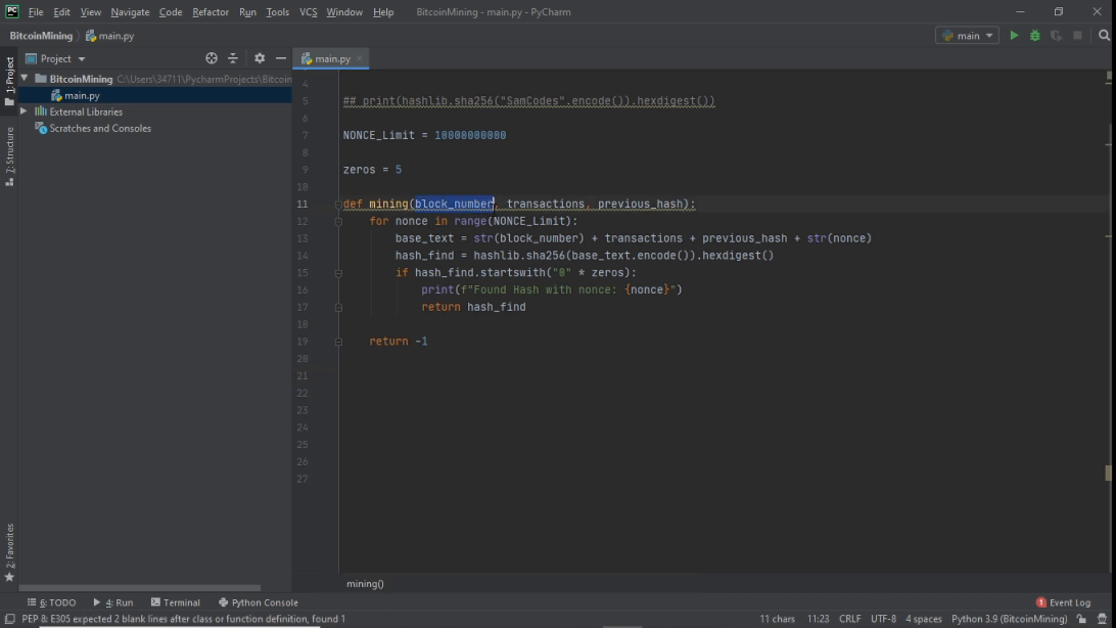
{"action": "left_click", "coordinate": [343, 444]}
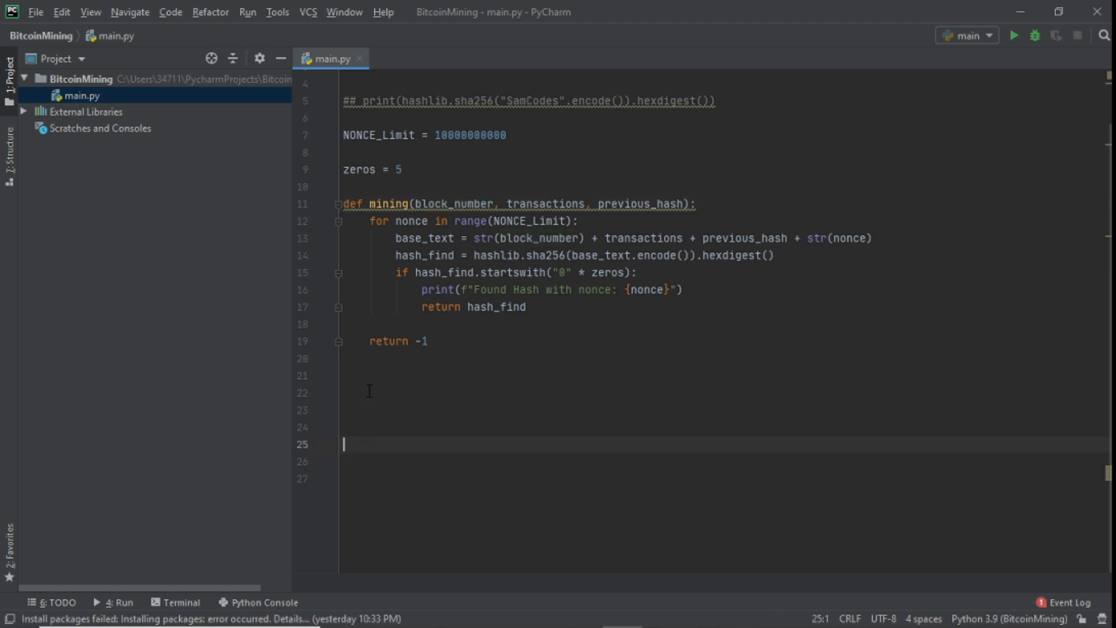
{"action": "type", "text": "block_number"}
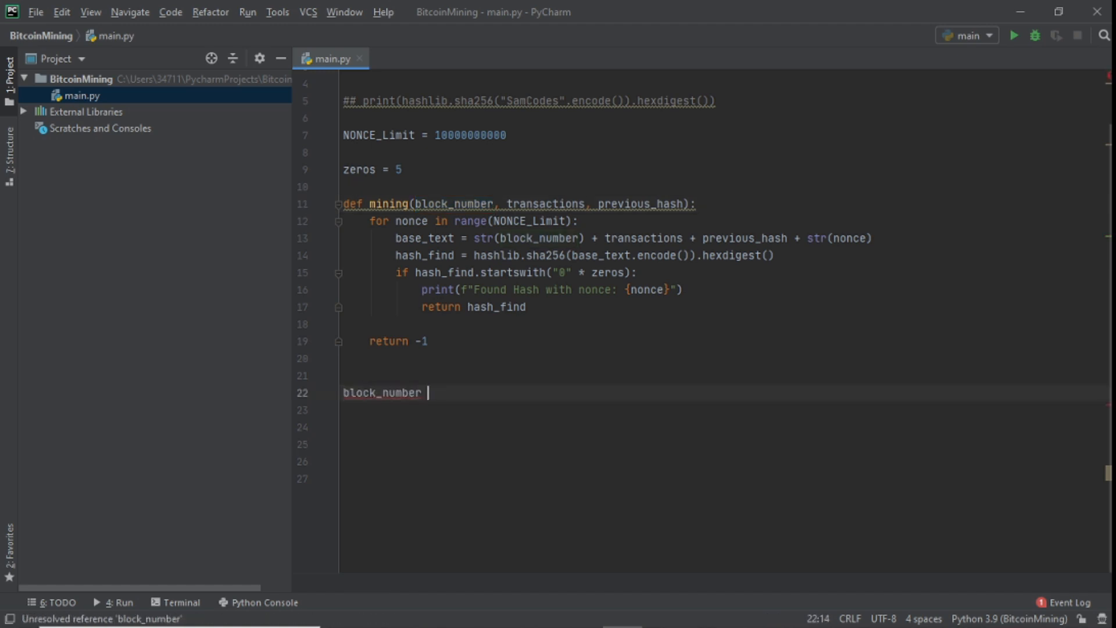
{"action": "type", "text": "= 55"}
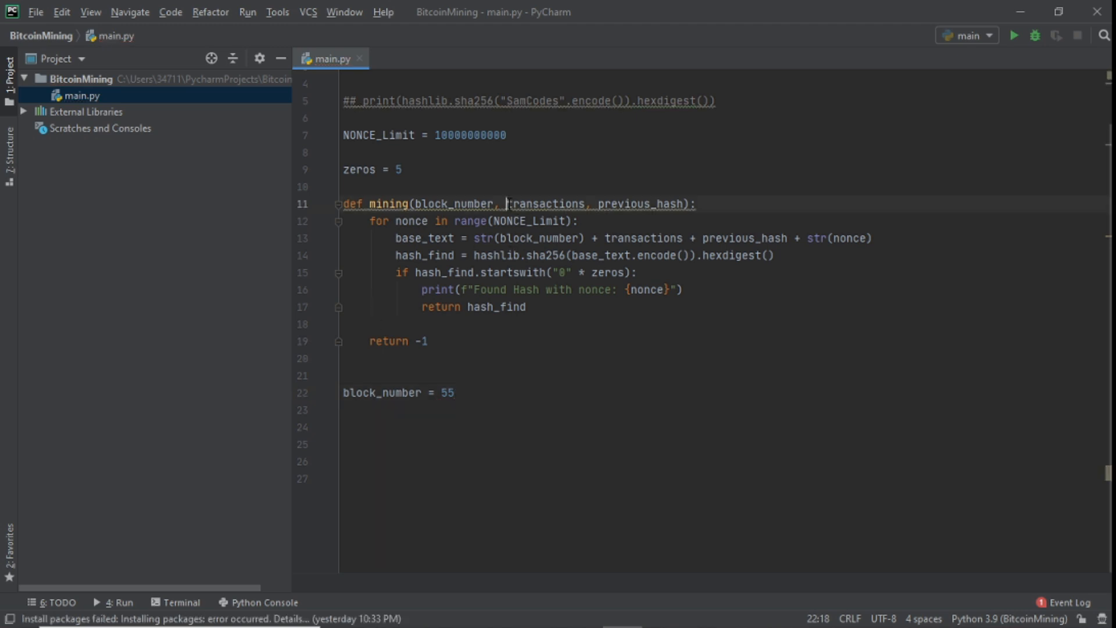
Define transactions = "837492739vd837" on the next line
{"action": "double_click", "coordinate": [545, 204]}
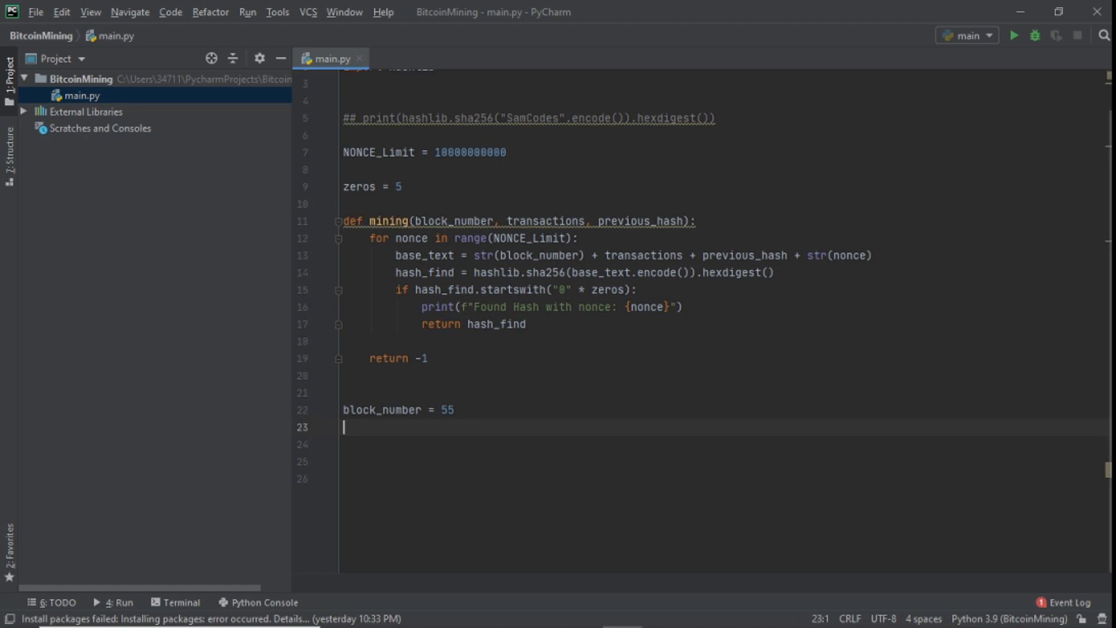
{"action": "type", "text": "transactions = \"837"}
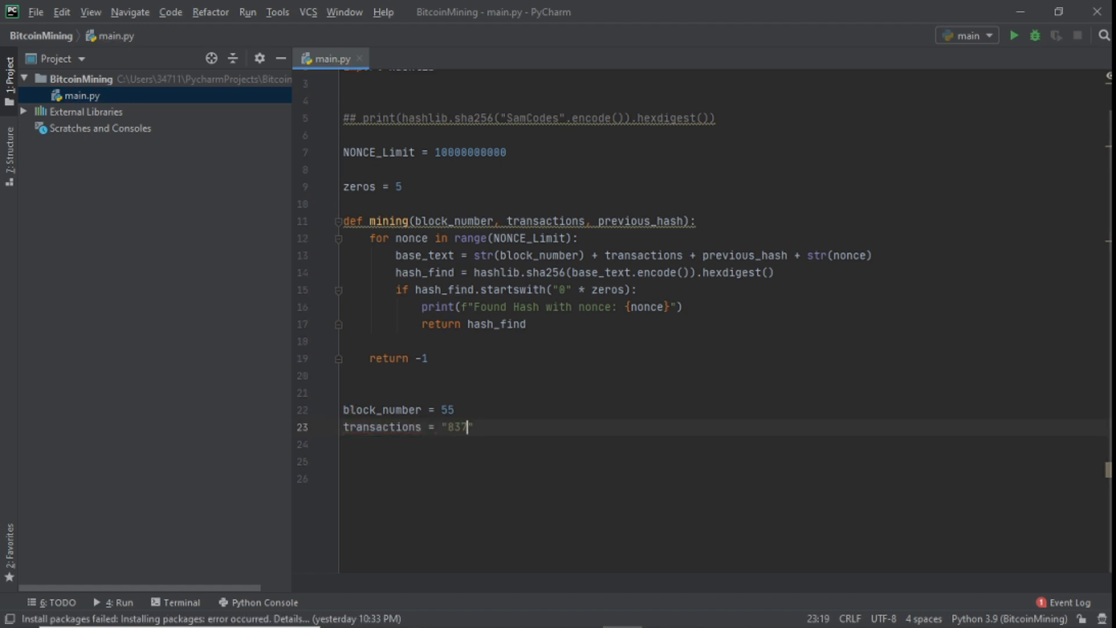
{"action": "type", "text": "492739"}
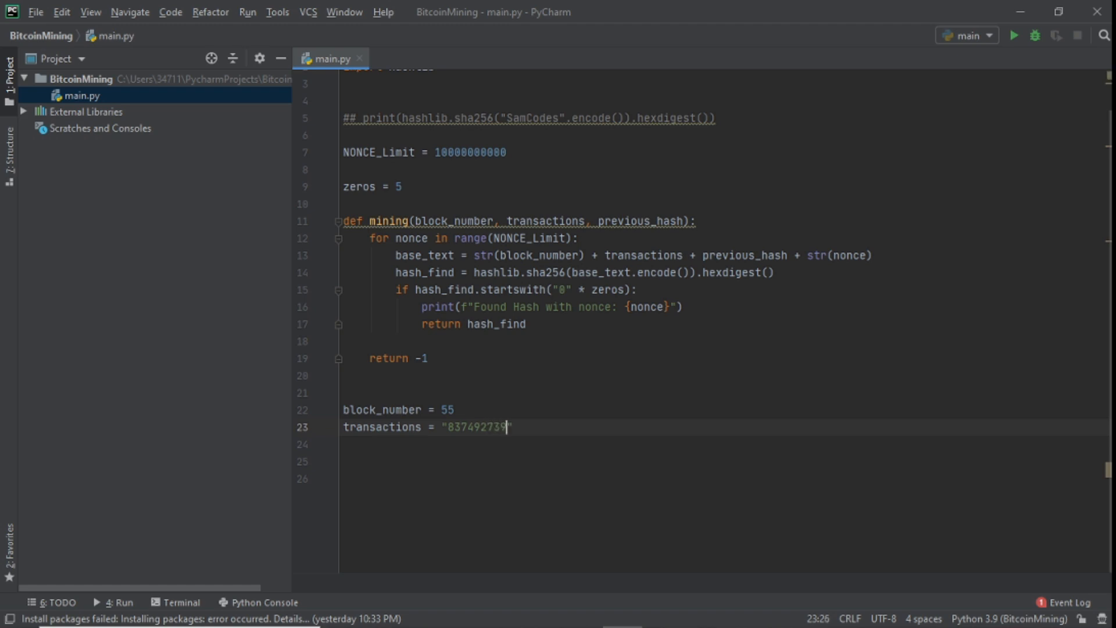
{"action": "type", "text": "vd837"}
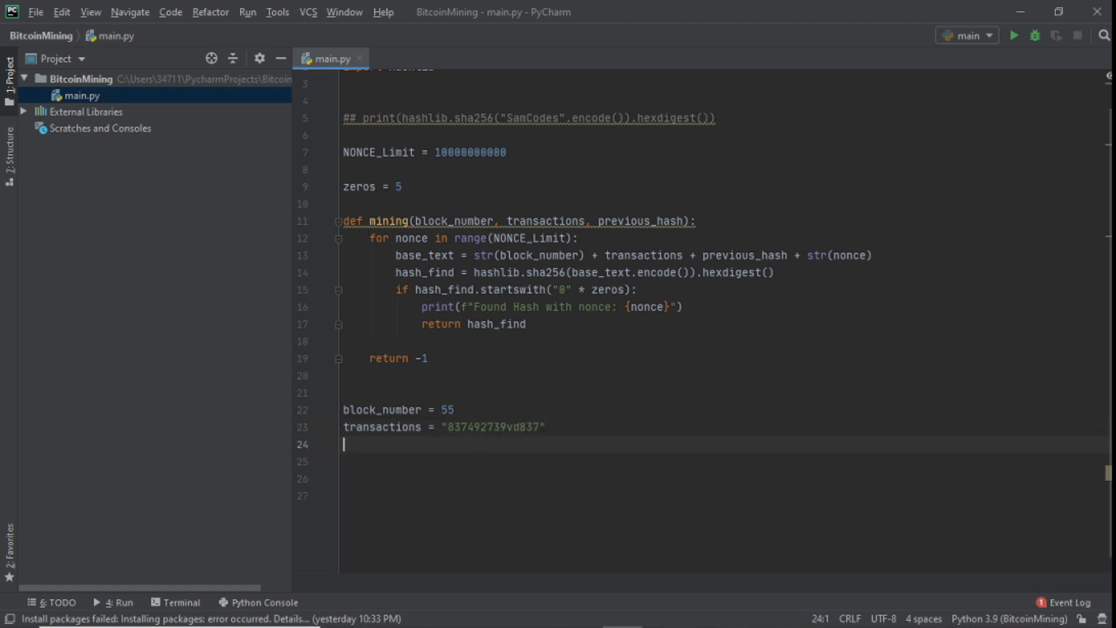
{"action": "type", "text": "pre"}
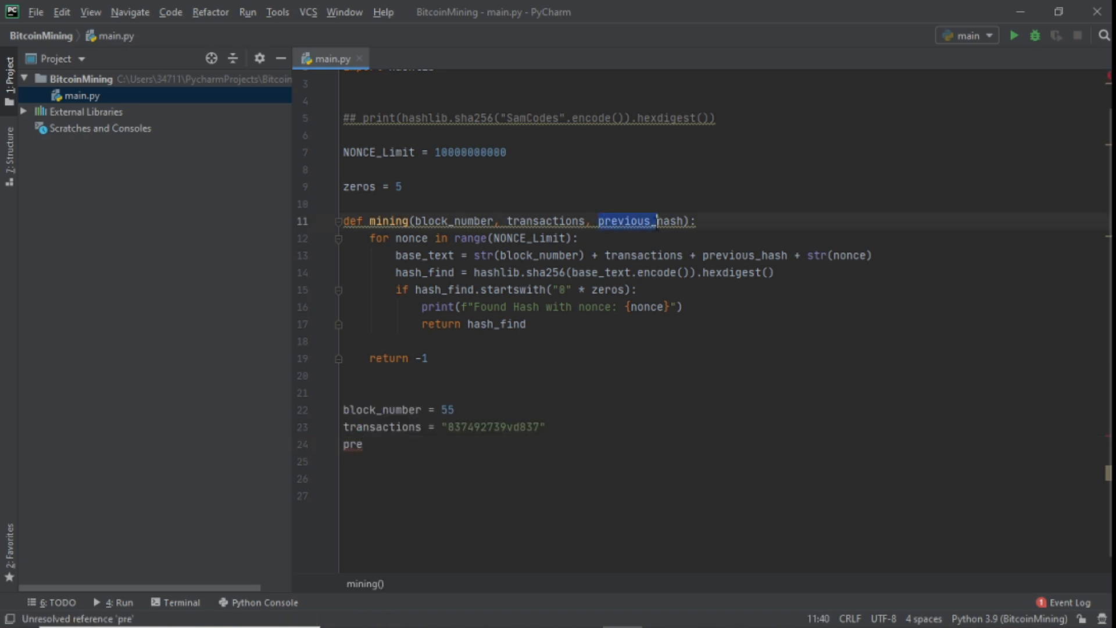
{"action": "double_click", "coordinate": [627, 221]}
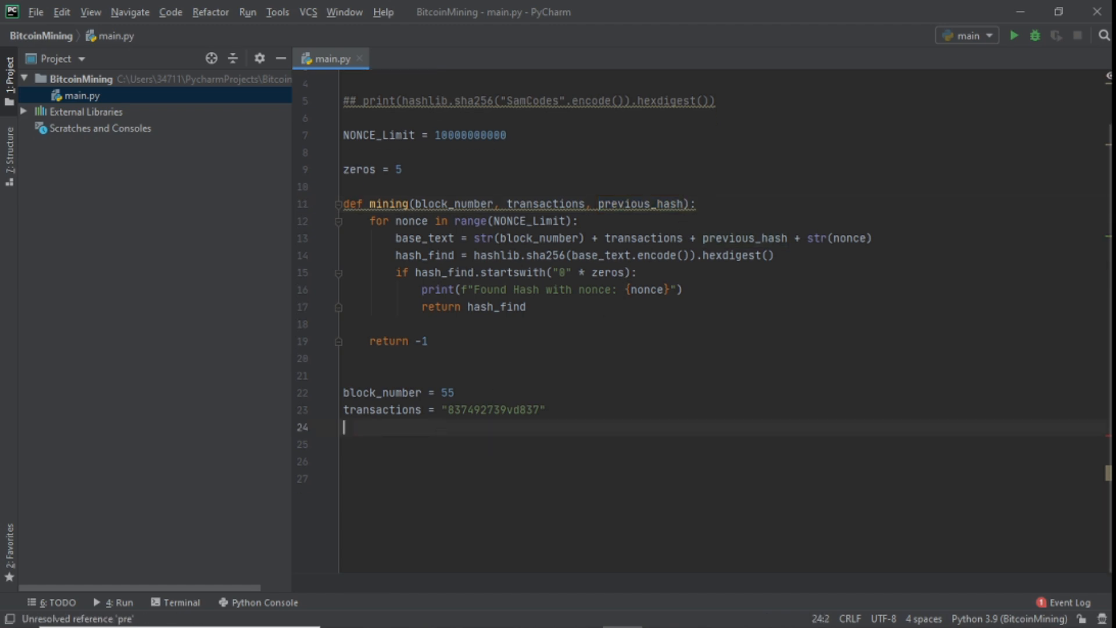
{"action": "type", "text": "previous_hash ="}
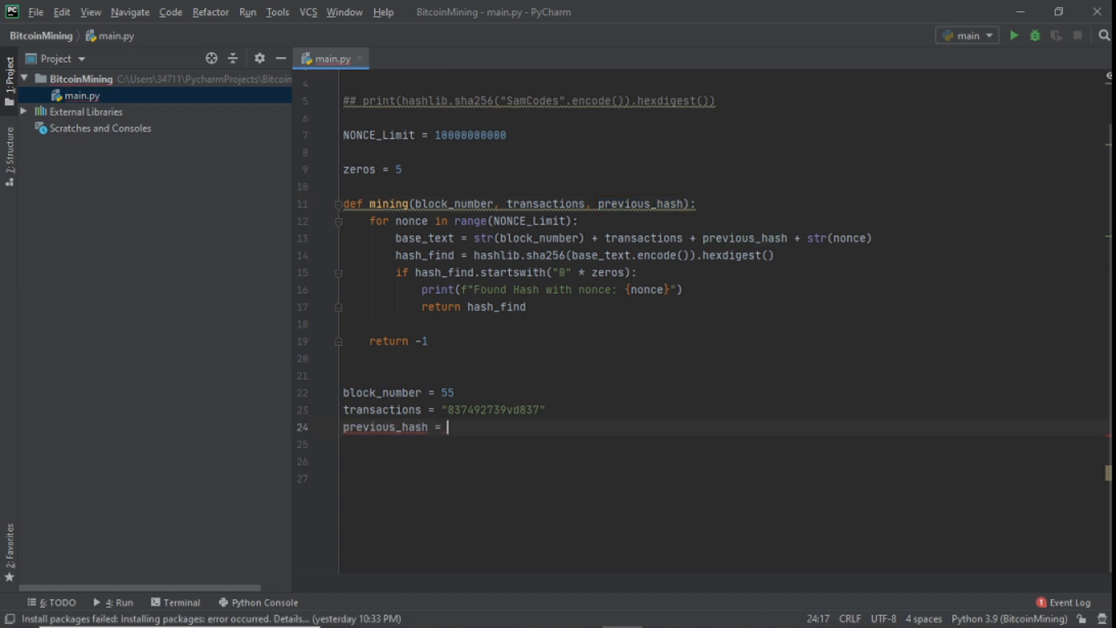
{"action": "type", "text": "\"834874\""}
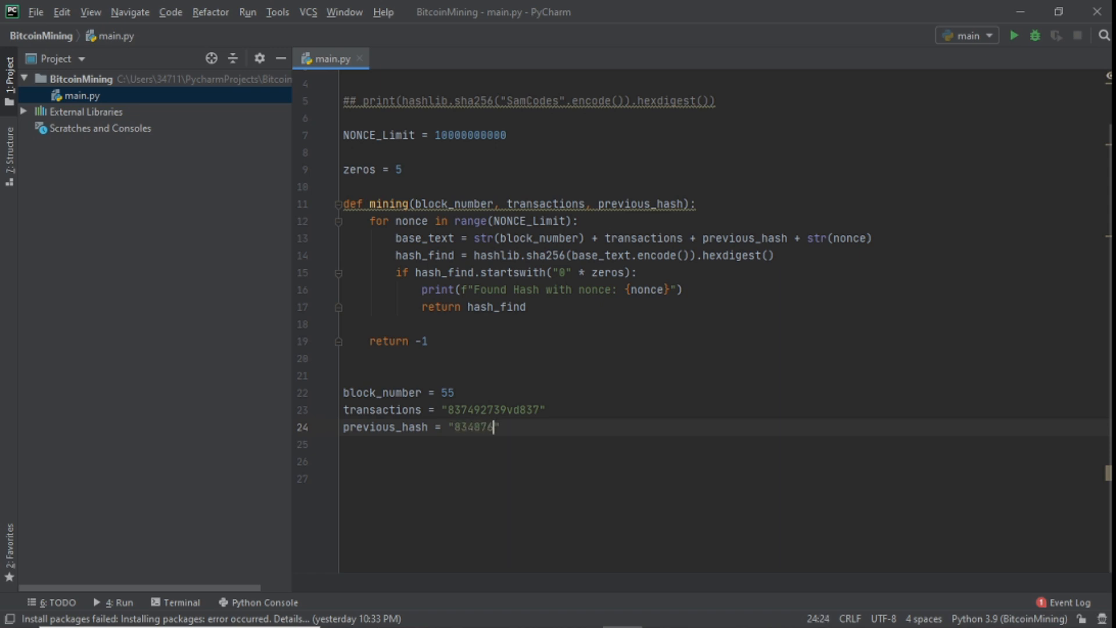
{"action": "type", "text": "2094usy"}
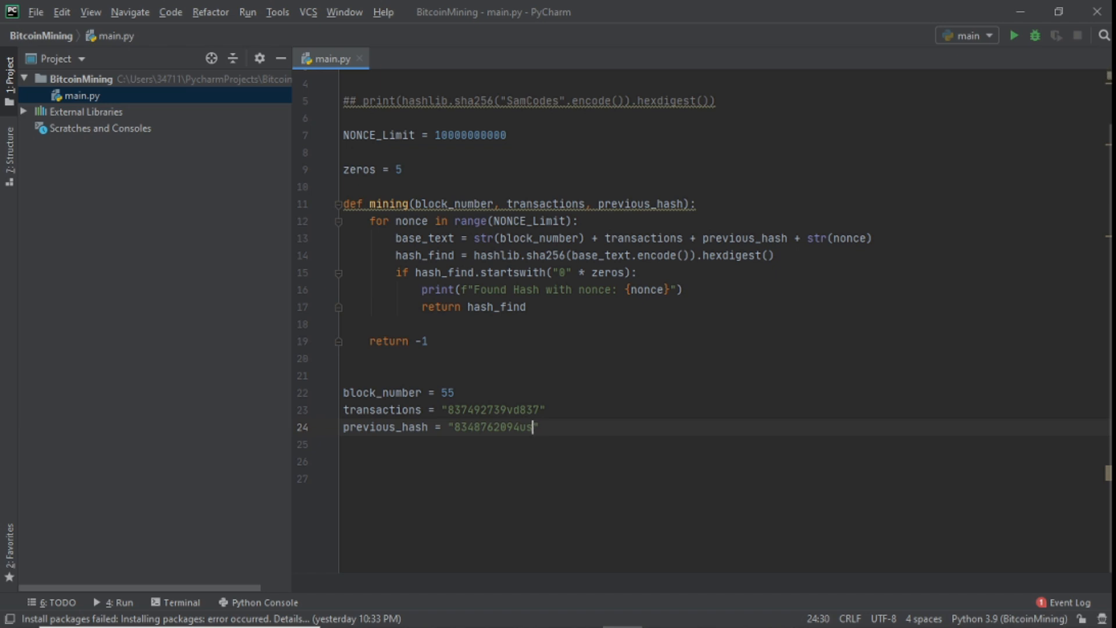
{"action": "type", "text": "9\""}
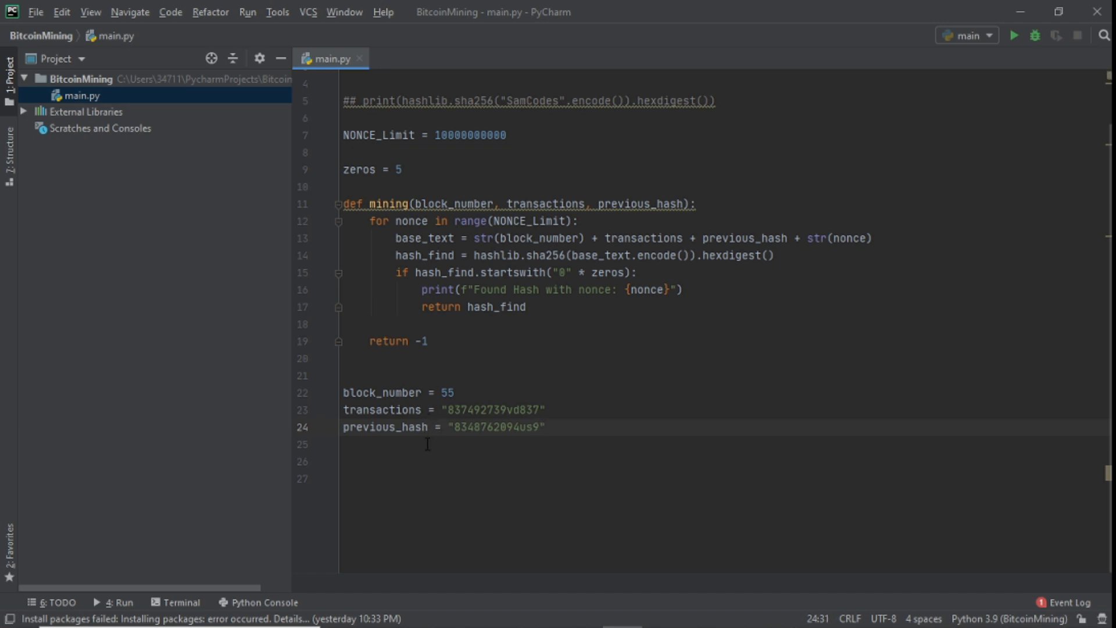
{"action": "left_click", "coordinate": [543, 427]}
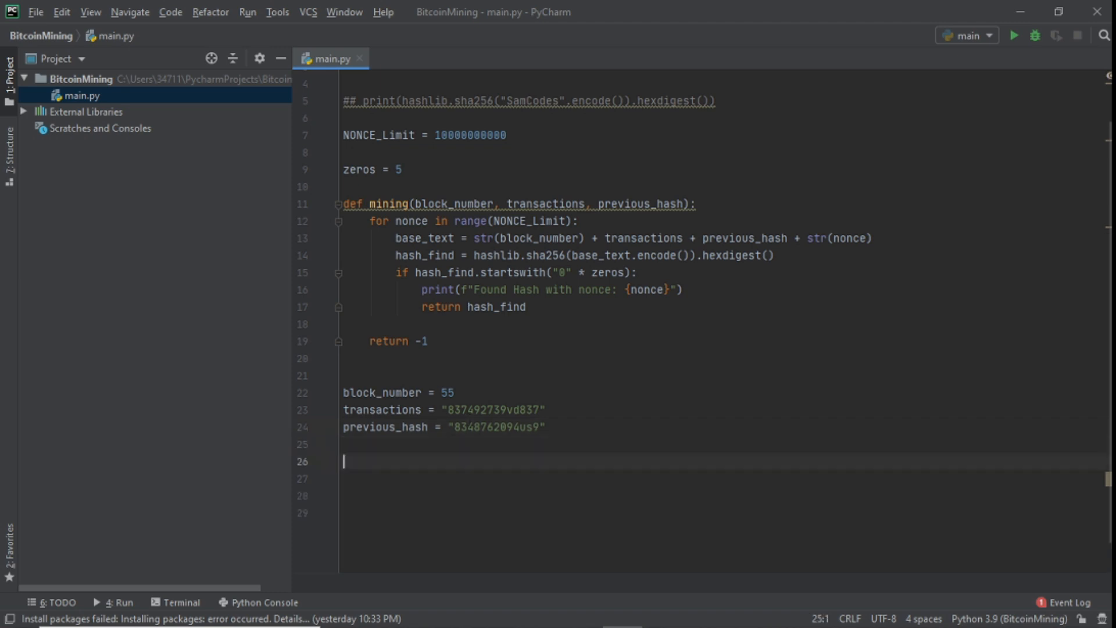
Build combo_text as str(block_number) + transactions + previous_hash
{"action": "type", "text": "combo_text"}
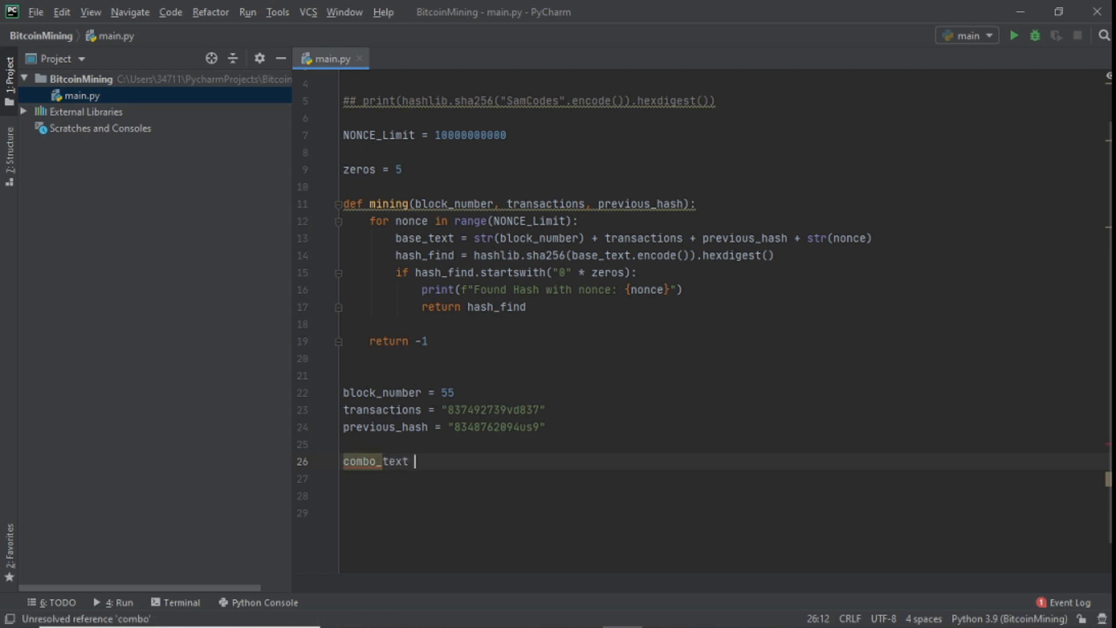
{"action": "scroll", "scroll_direction": "up", "scroll_amount": 3}
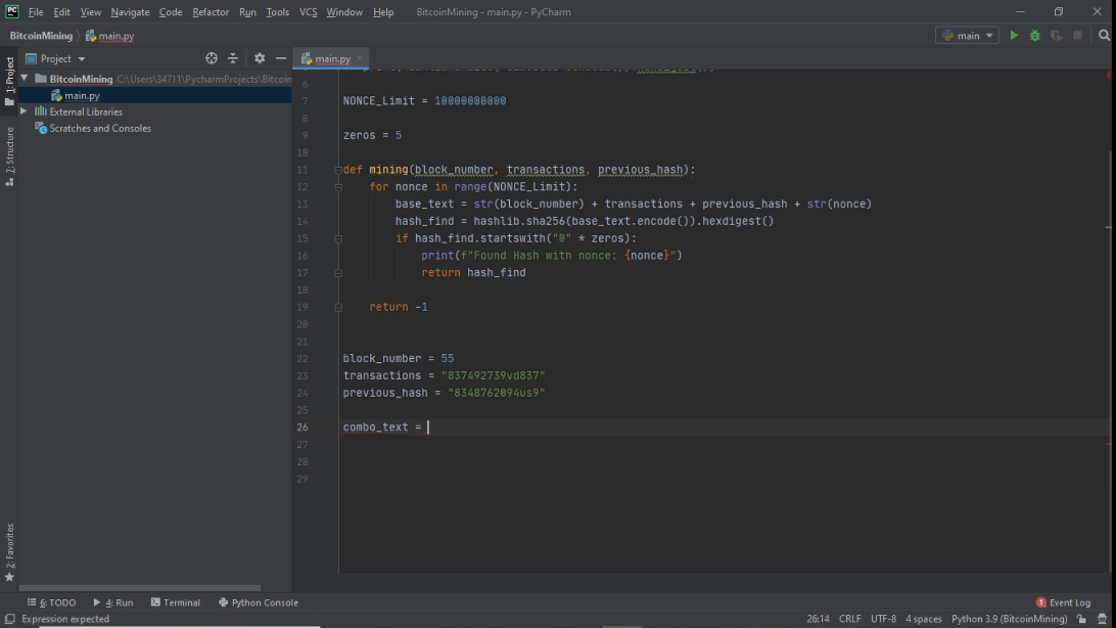
{"action": "type", "text": "str"}
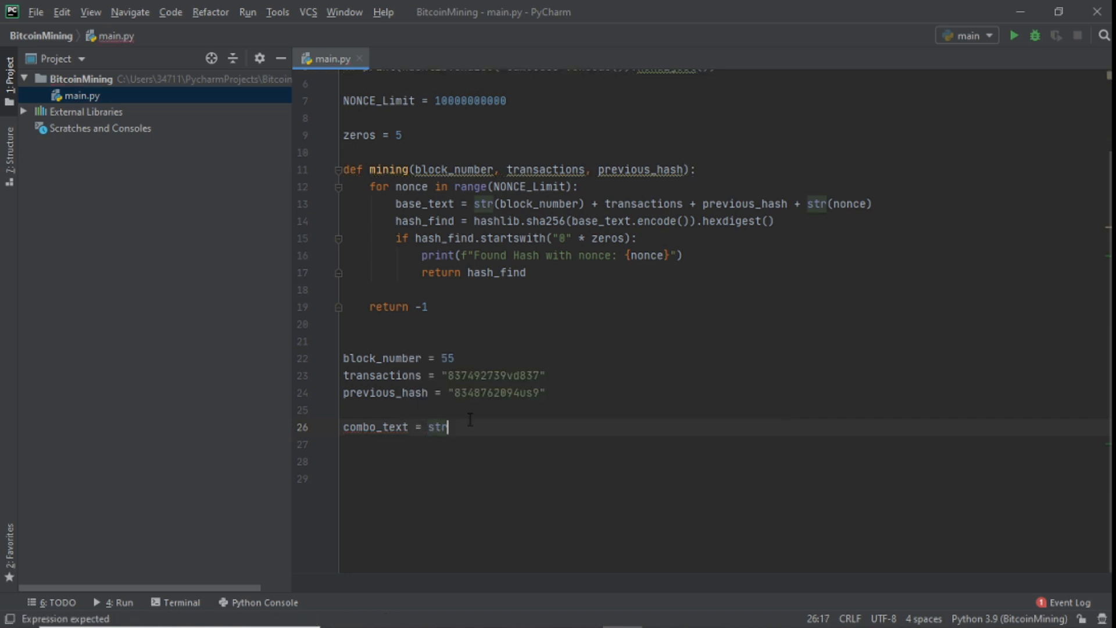
{"action": "type", "text": "(block_number) +"}
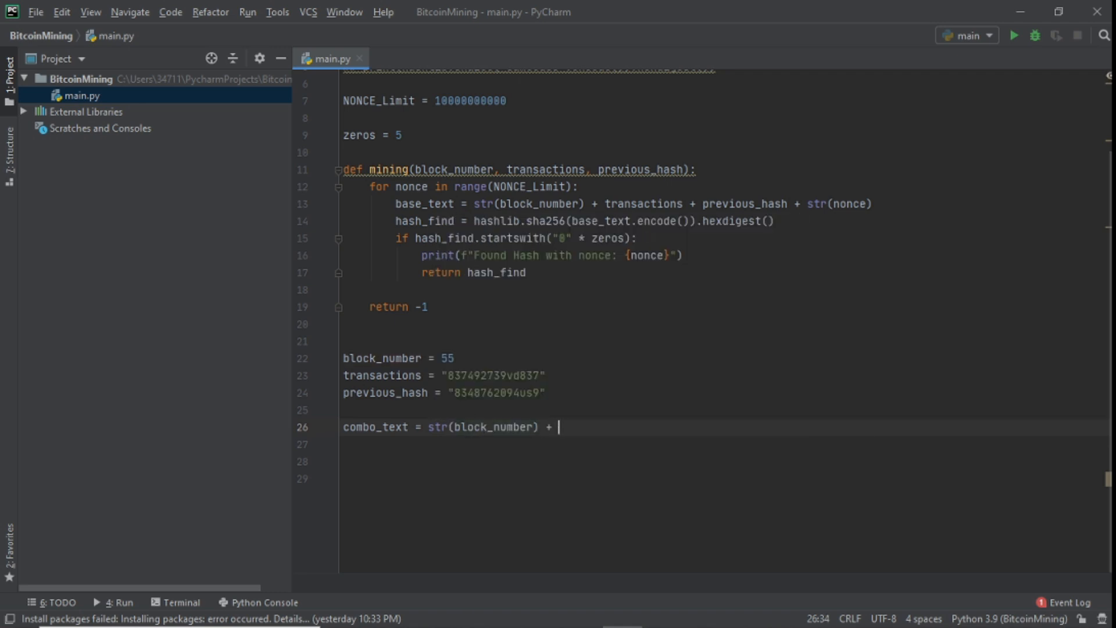
{"action": "type", "text": "transactions"}
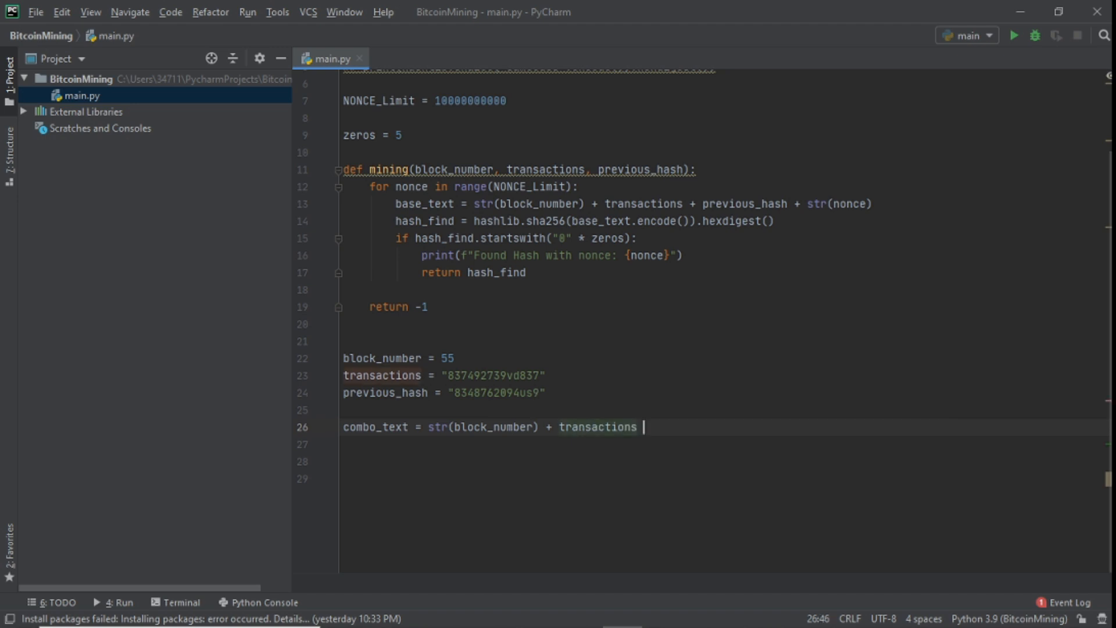
{"action": "type", "text": "+ previous_hash"}
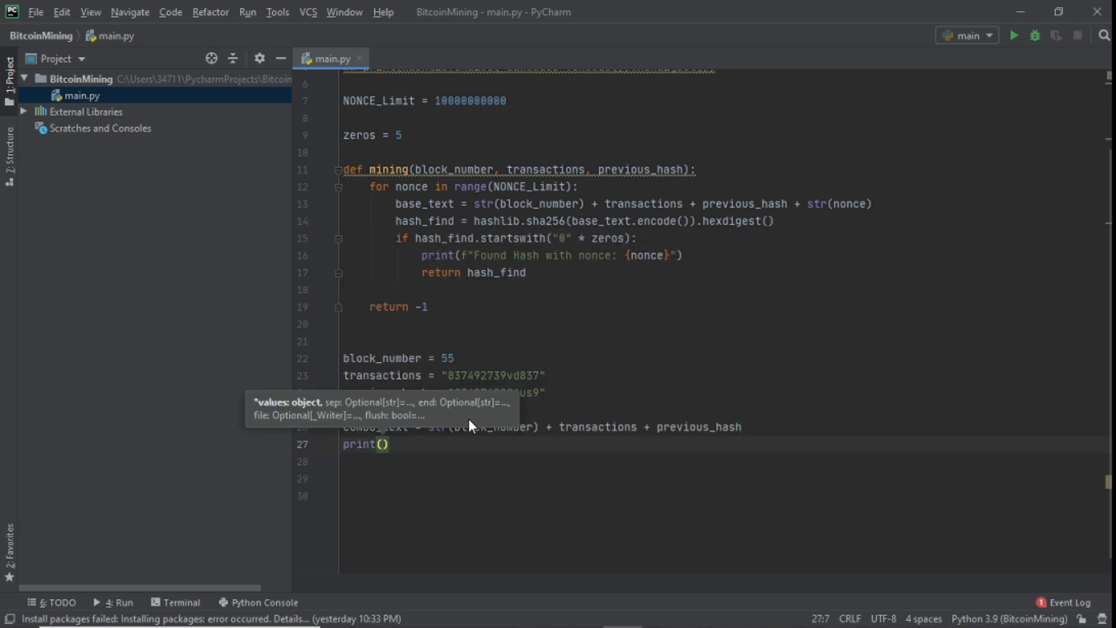
Print hashlib.sha256(combo_text.encode()).hexdigest() on the following line
{"action": "scroll", "scroll_direction": "up", "scroll_amount": 3}
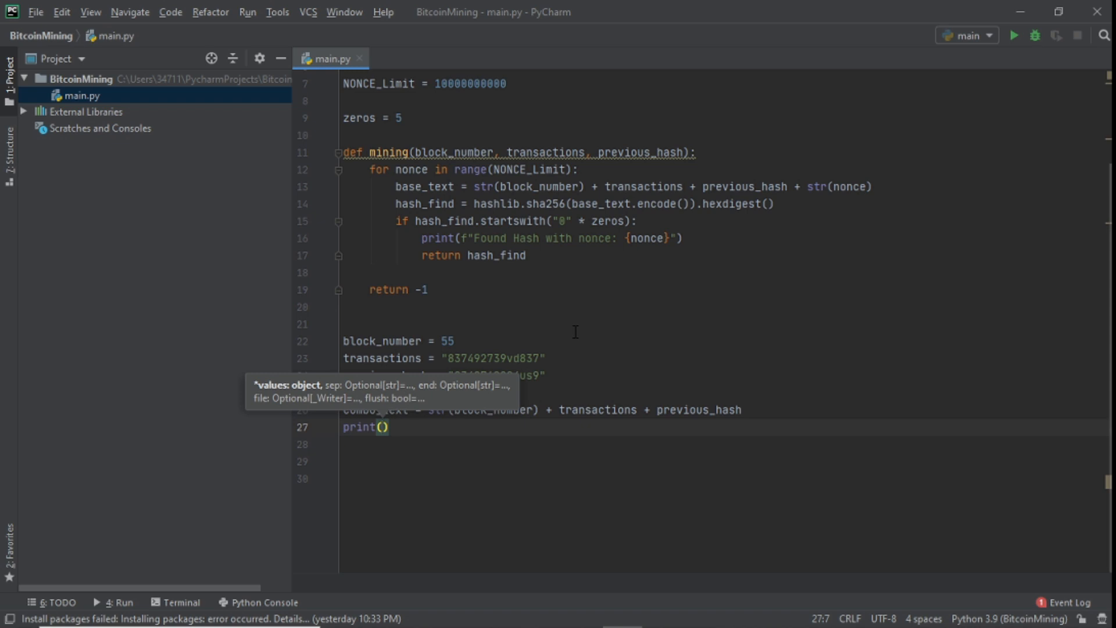
{"action": "type", "text": "hashlib.sha256("}
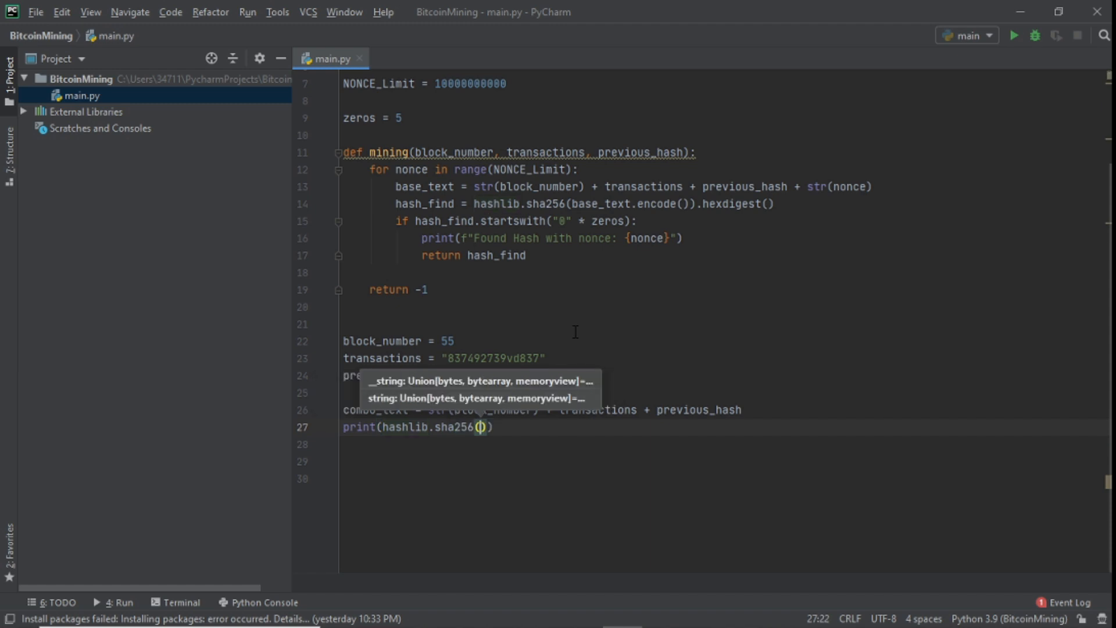
{"action": "type", "text": "combo_text.encode("}
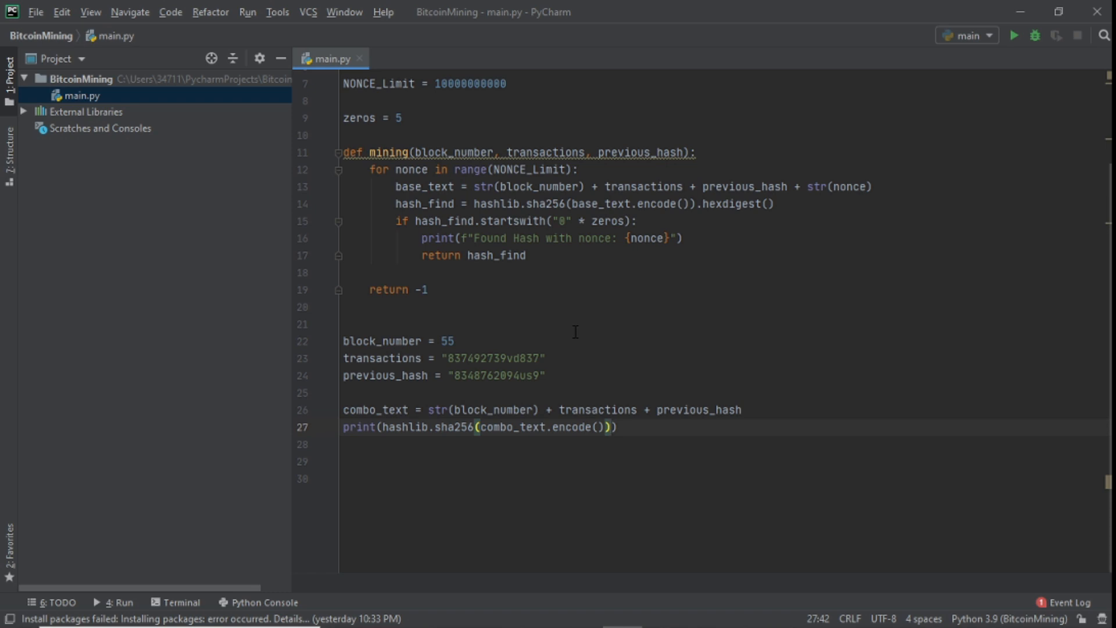
{"action": "type", "text": "."}
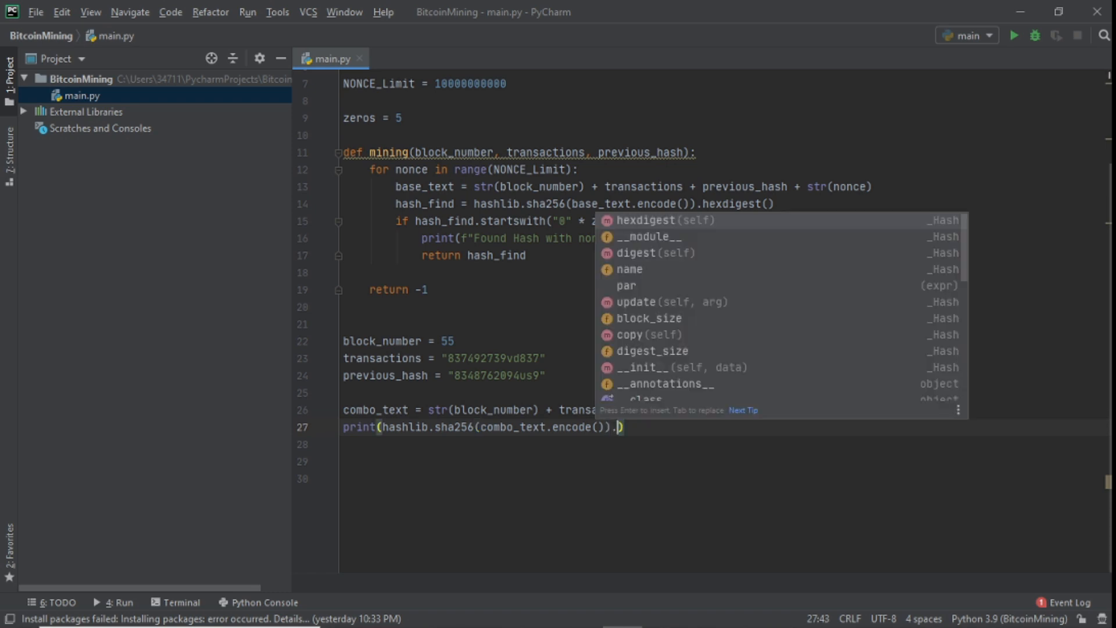
{"action": "type", "text": "hexdigest("}
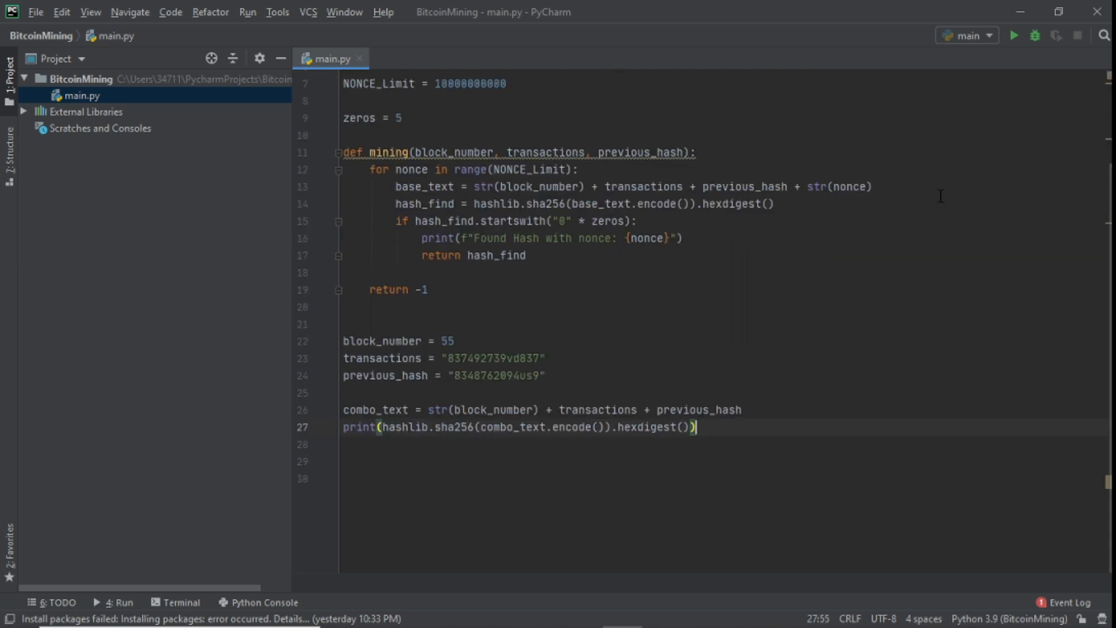
Run main.py to print the hash, then rerun after changing previous_hash to end in 0
{"action": "left_click", "coordinate": [1013, 35]}
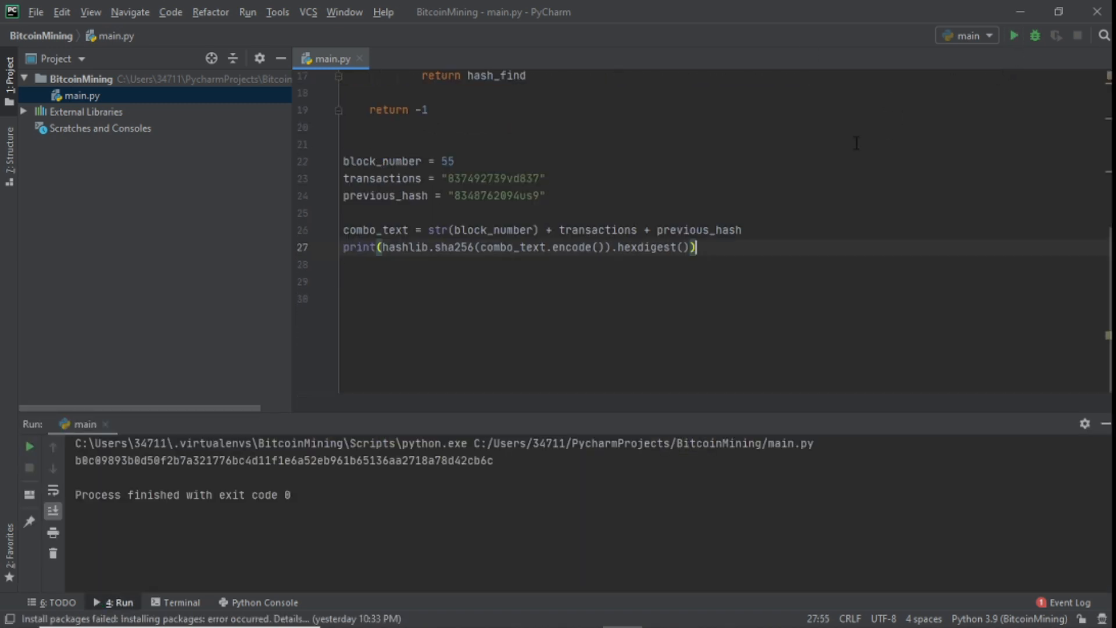
{"action": "mouse_move", "coordinate": [487, 486]}
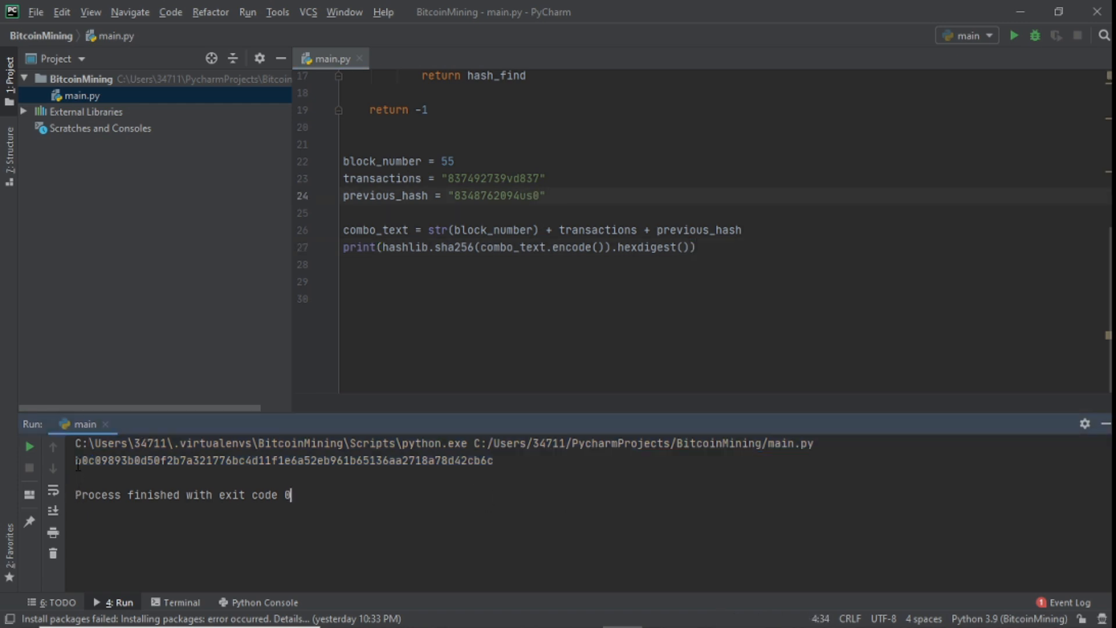
{"action": "mouse_move", "coordinate": [1018, 58]}
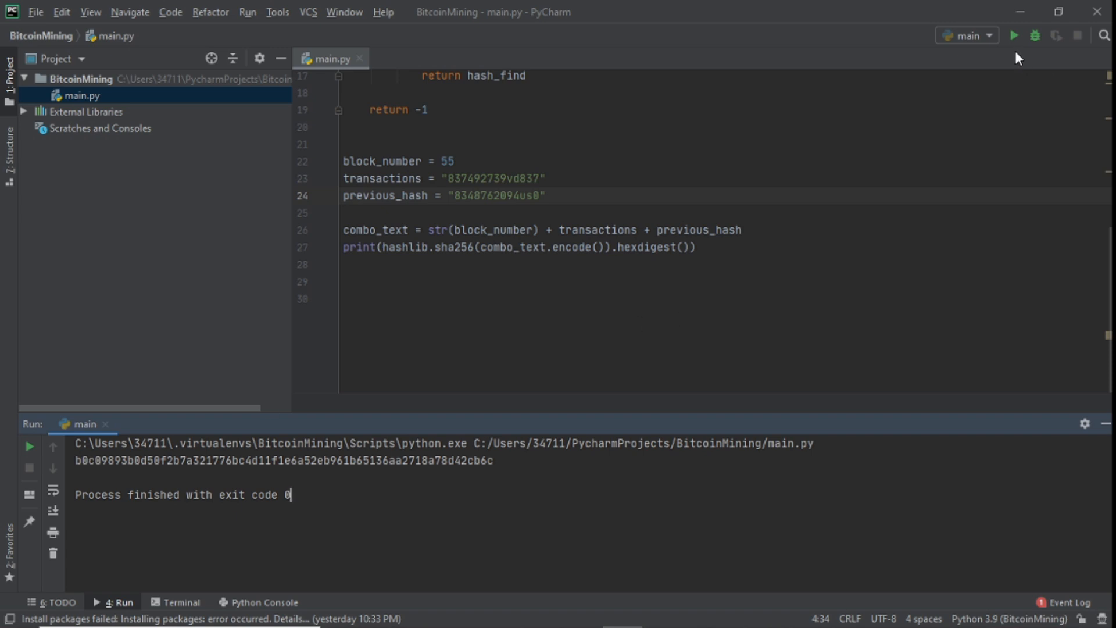
{"action": "left_click", "coordinate": [1013, 35]}
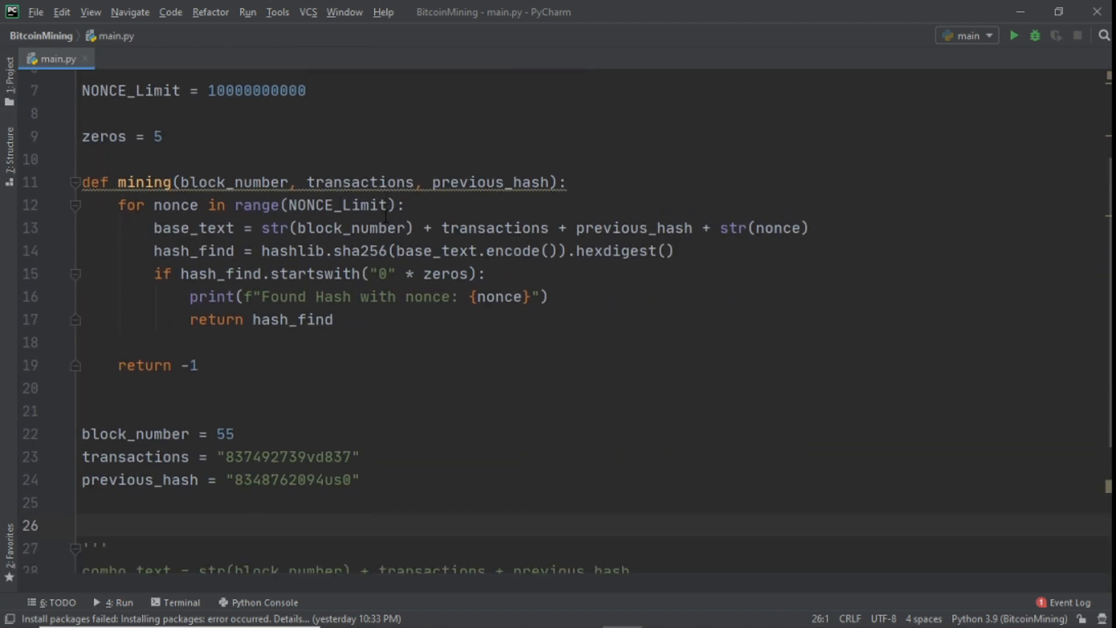
Add the call mining(block_number, transactions, previous_hash) above the commented combo_text block
{"action": "type", "text": "mining("}
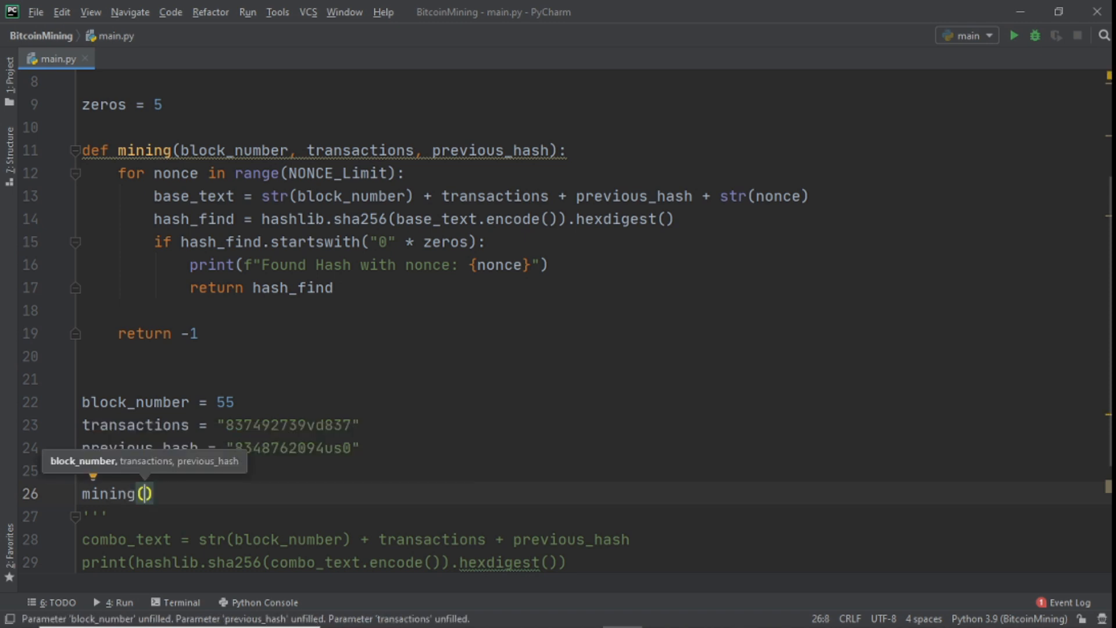
{"action": "type", "text": "block_number,"}
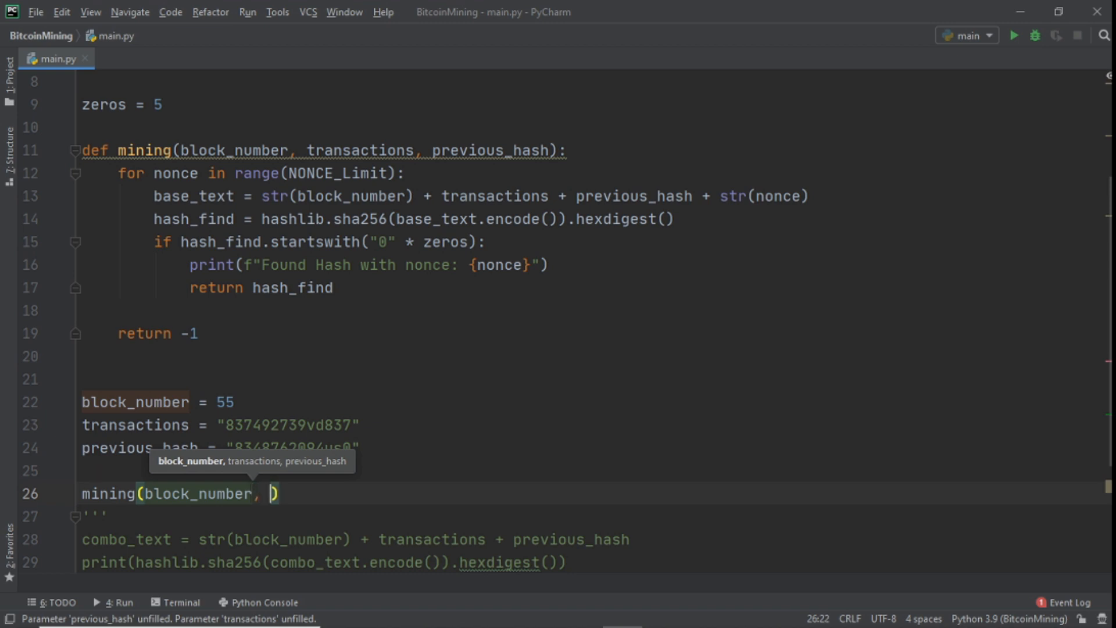
{"action": "type", "text": "transactions"}
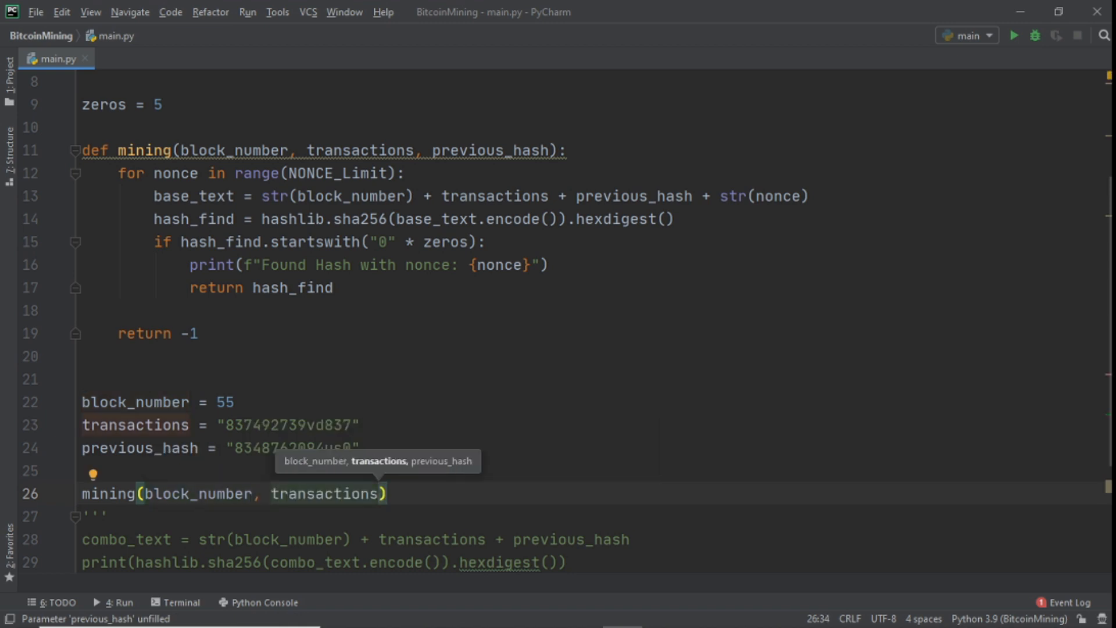
{"action": "type", "text": ", pr"}
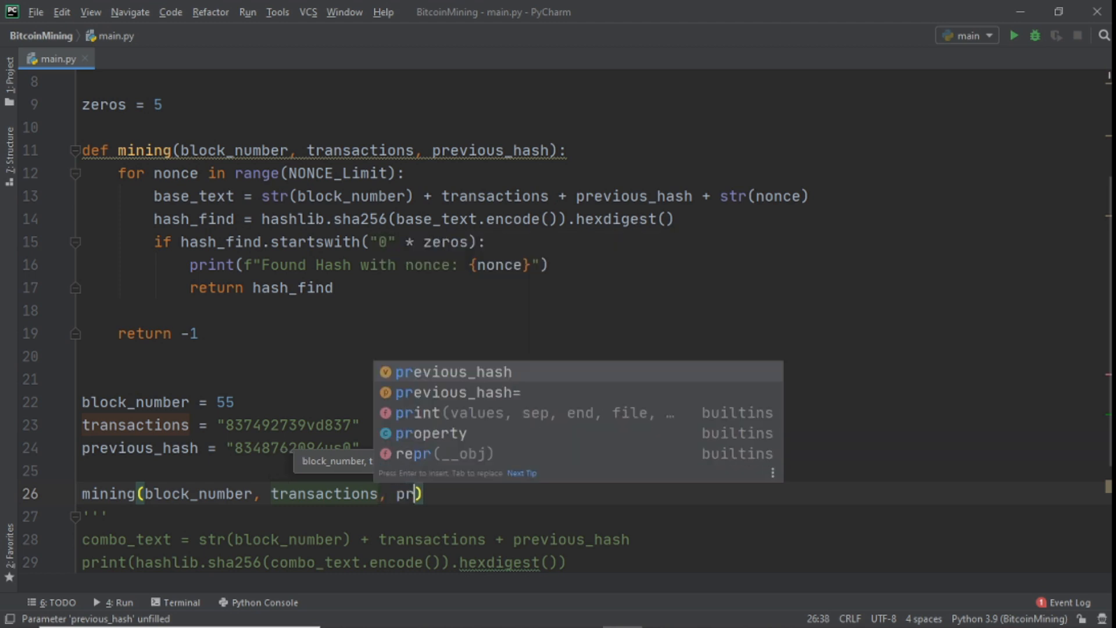
{"action": "left_click", "coordinate": [453, 371]}
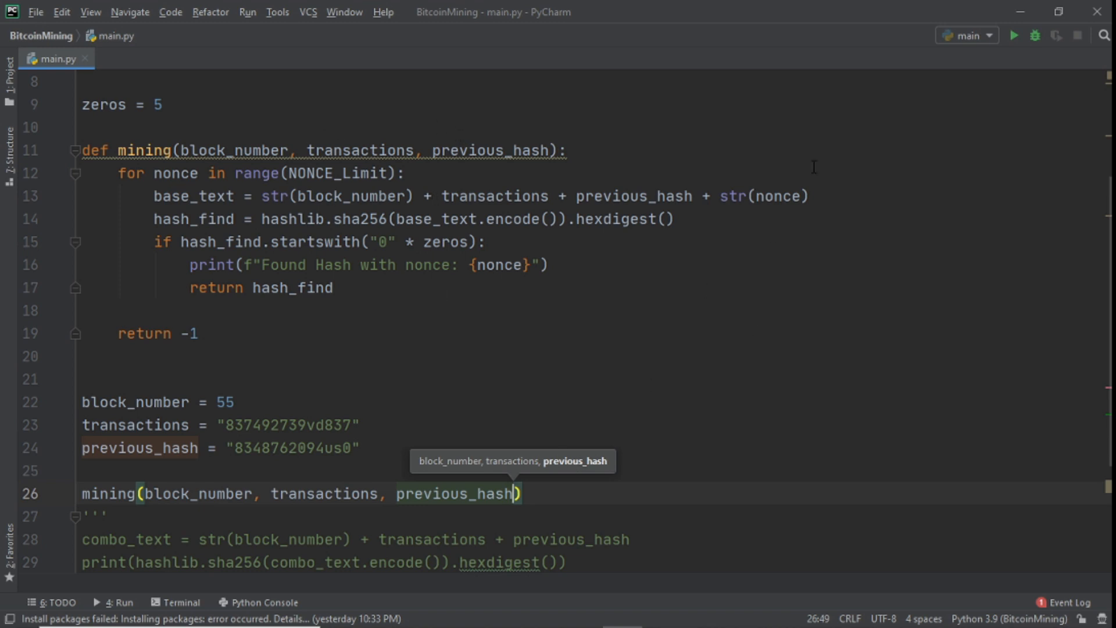
Run the mining script and select the found nonce 654771 in the Run panel
{"action": "left_click", "coordinate": [1014, 36]}
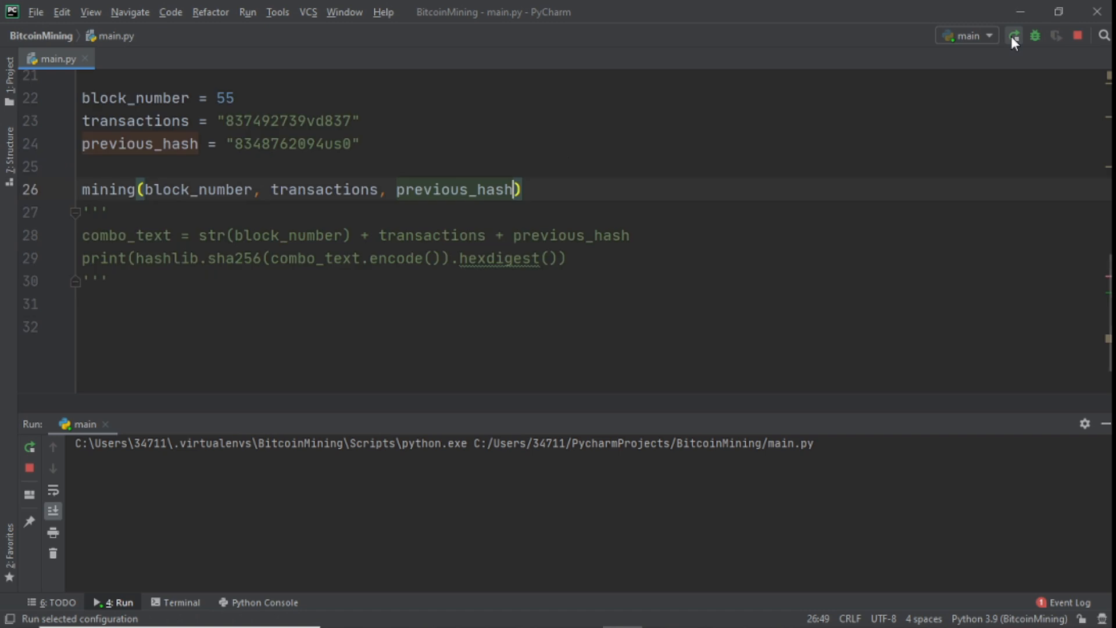
{"action": "left_click", "coordinate": [1012, 36]}
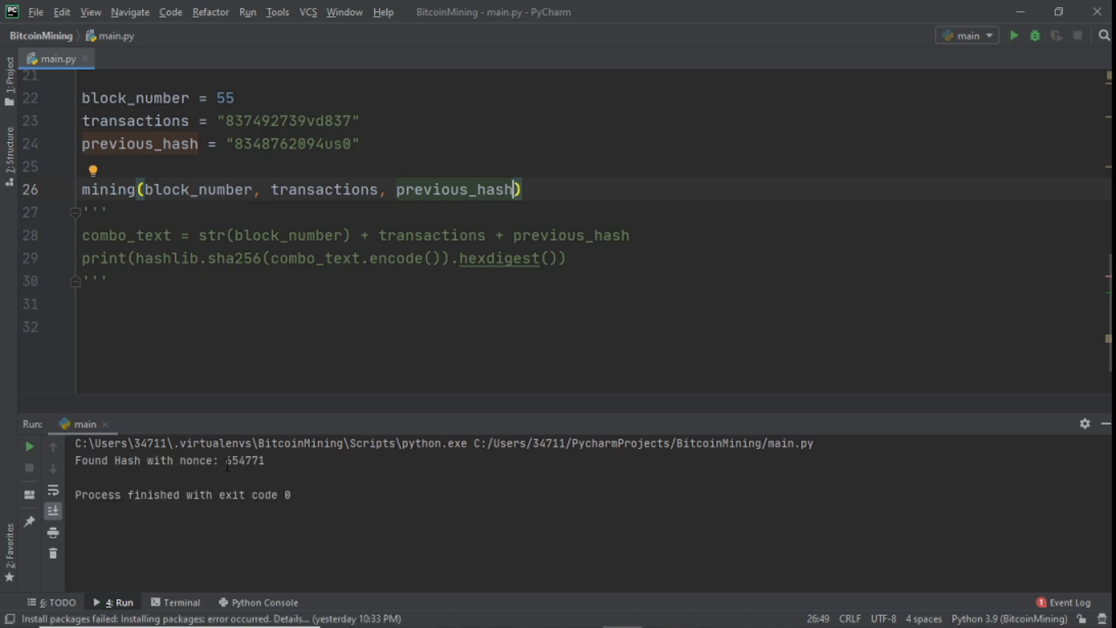
{"action": "double_click", "coordinate": [244, 460]}
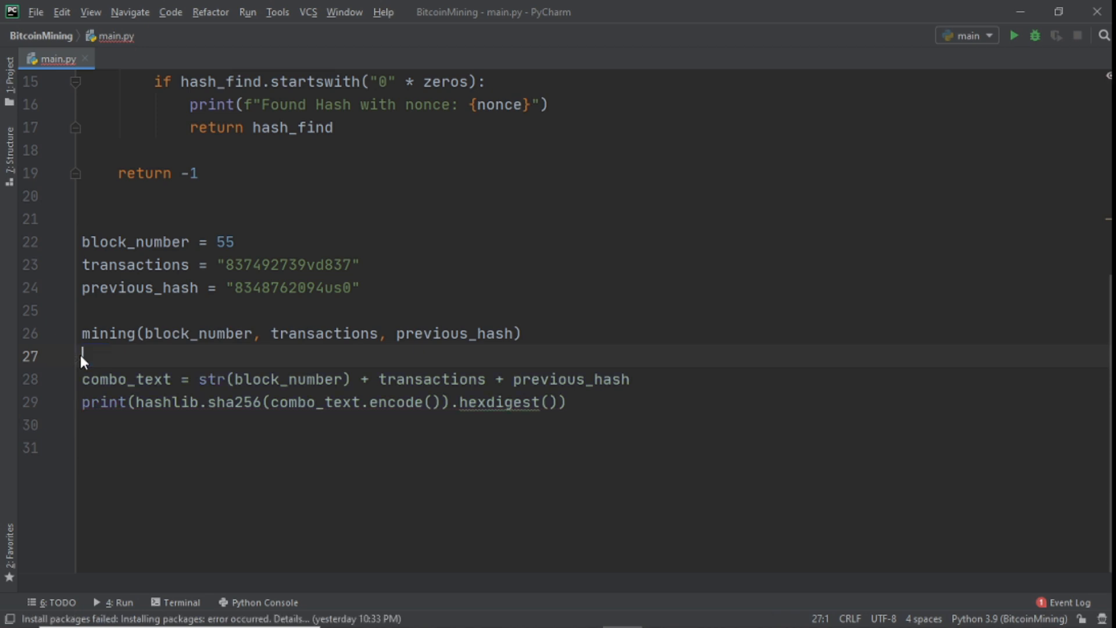
Append + str(654771) to combo_text and run, printing a hash starting with 00000
{"action": "left_click", "coordinate": [633, 379]}
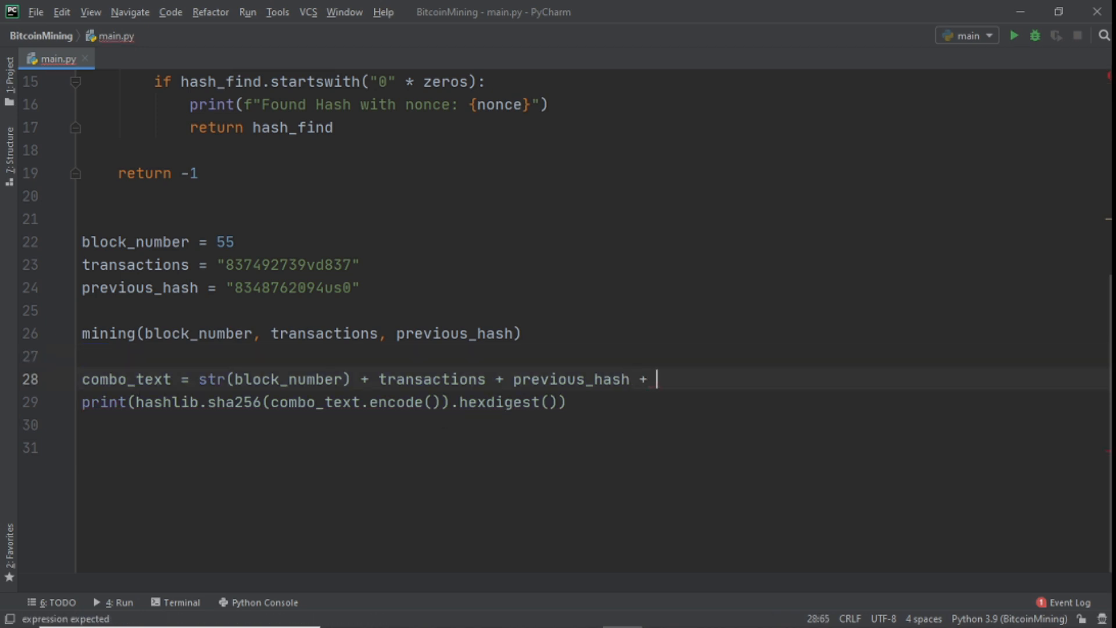
{"action": "type", "text": "str("}
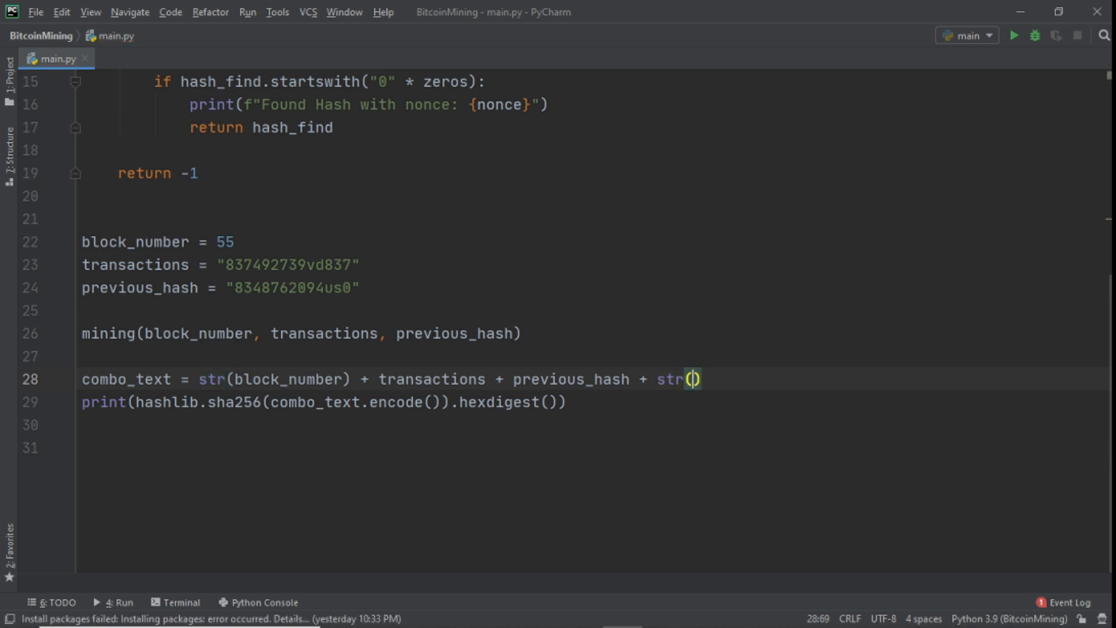
{"action": "type", "text": "654771"}
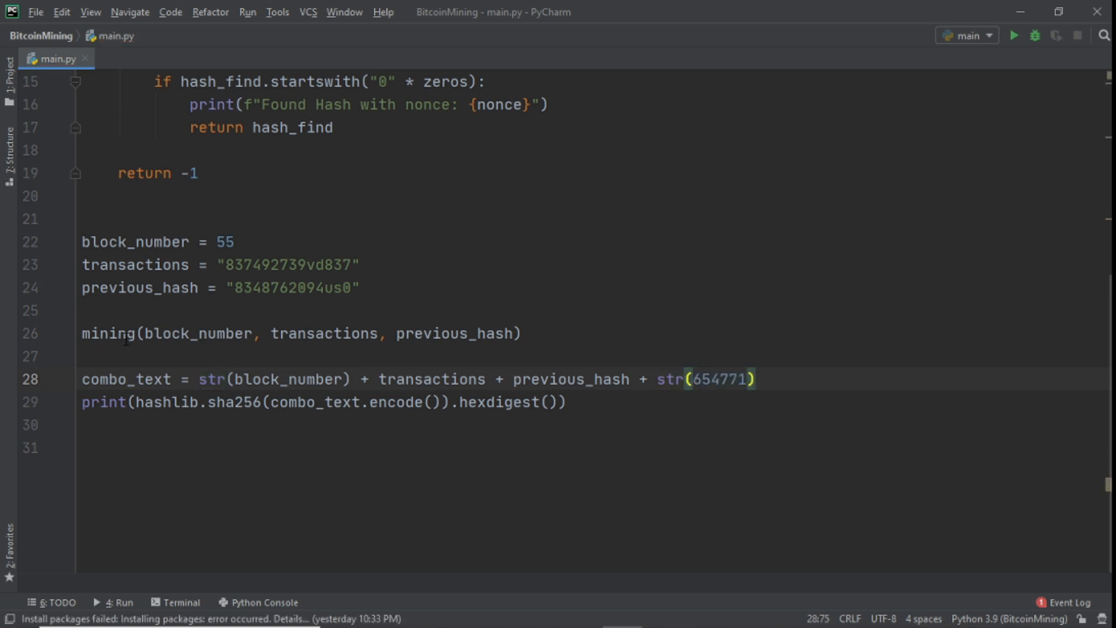
{"action": "mouse_move", "coordinate": [855, 117]}
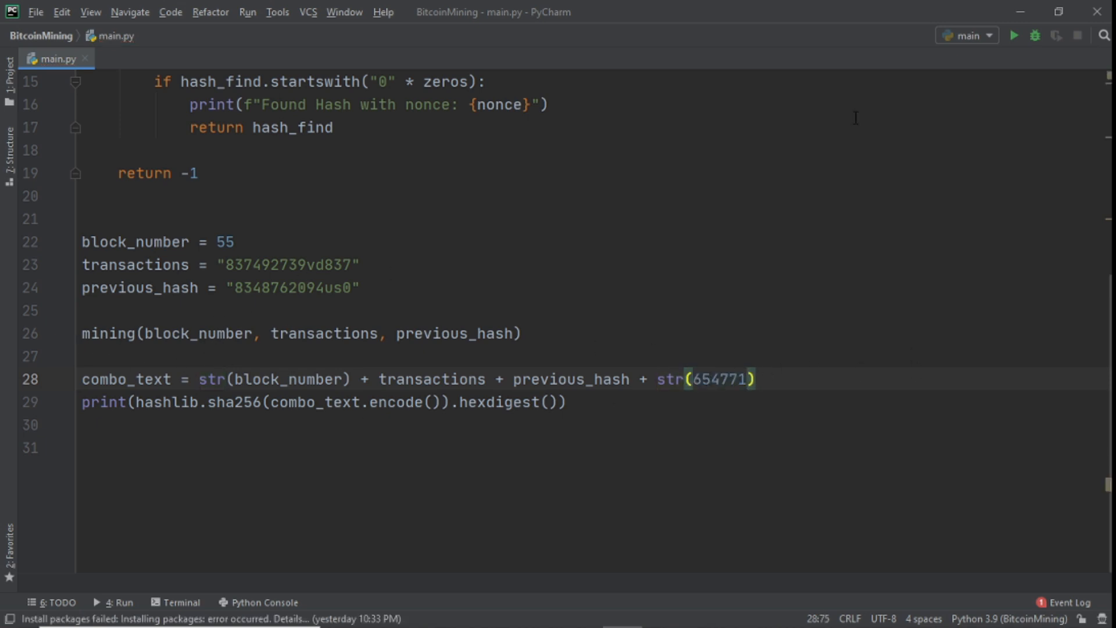
{"action": "left_click", "coordinate": [1018, 35]}
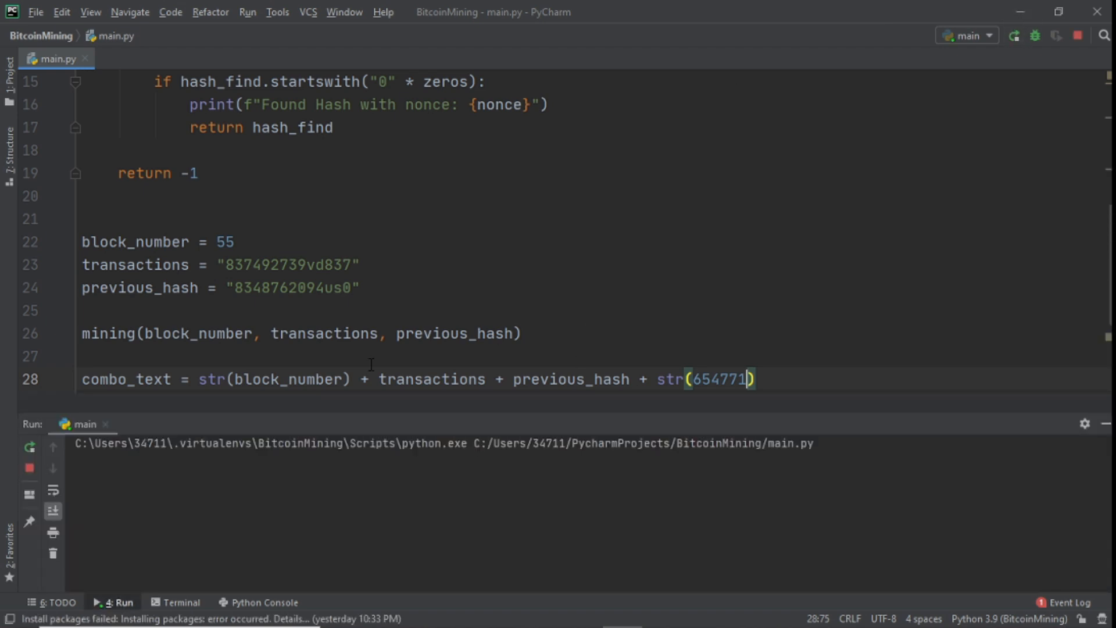
{"action": "left_click", "coordinate": [1020, 36]}
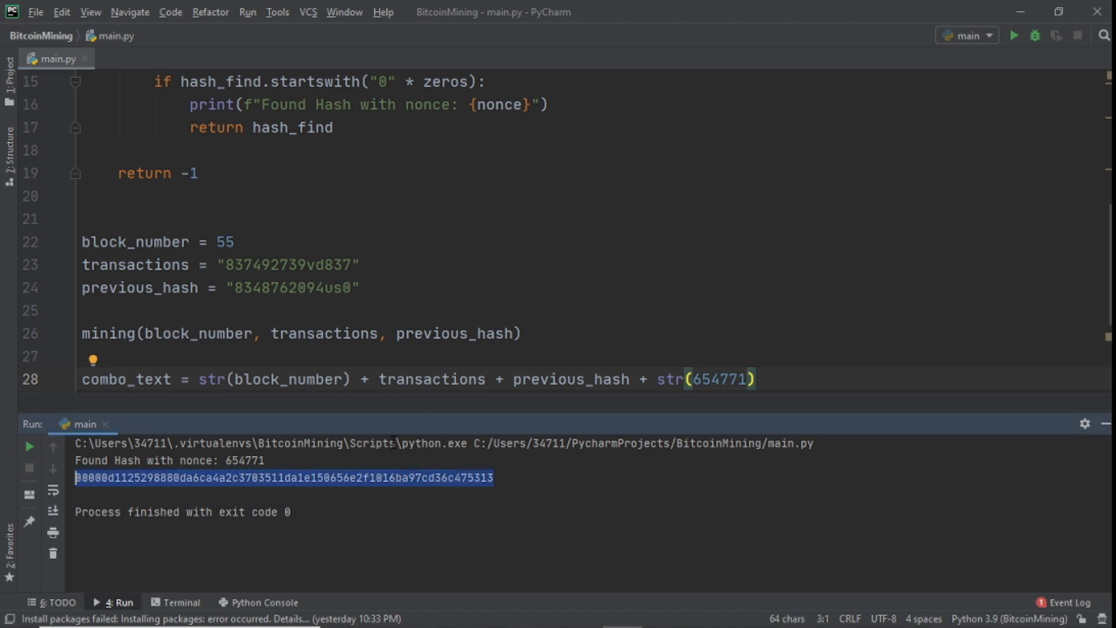
{"action": "scroll", "scroll_direction": "up", "scroll_amount": 3}
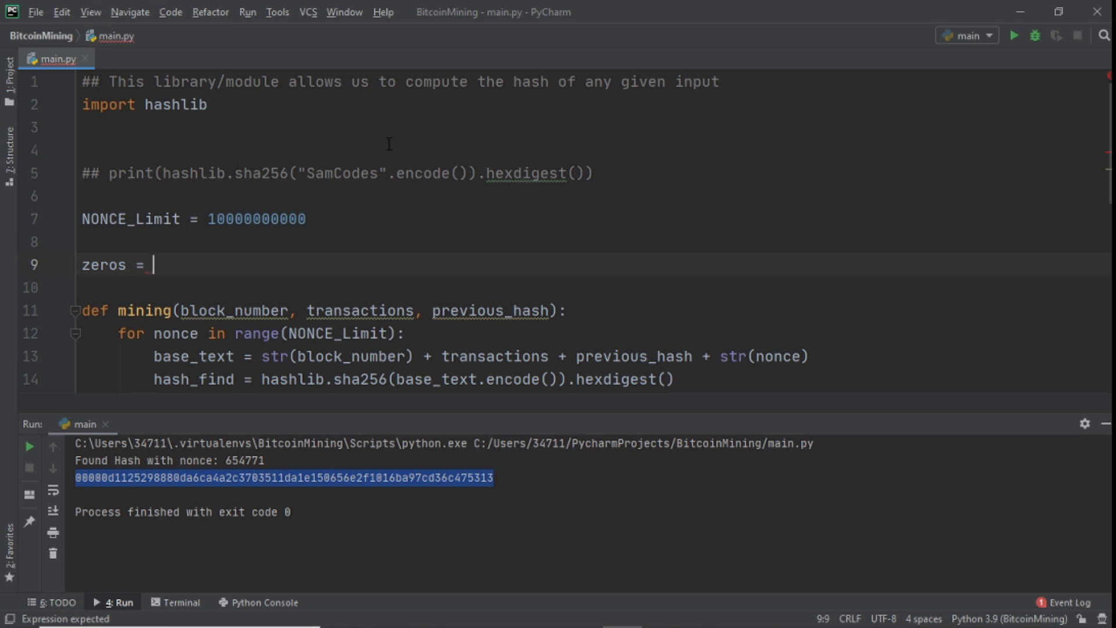
Set zeros = 10 and run, then scroll Blockchain.com's explorer to Latest Blocks
{"action": "type", "text": "10"}
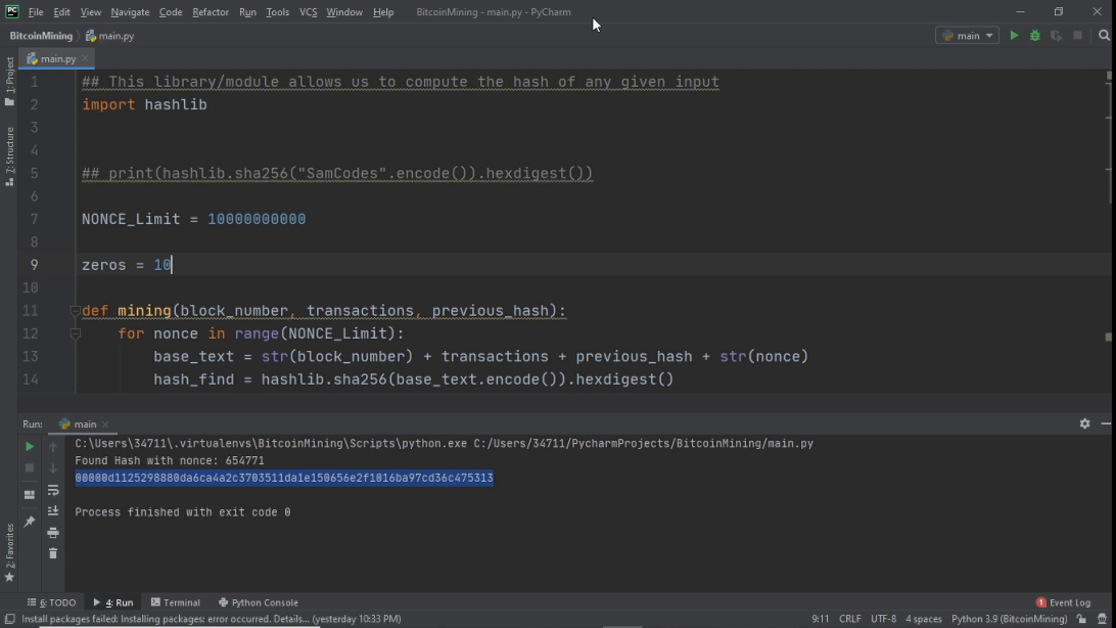
{"action": "left_click", "coordinate": [1019, 36]}
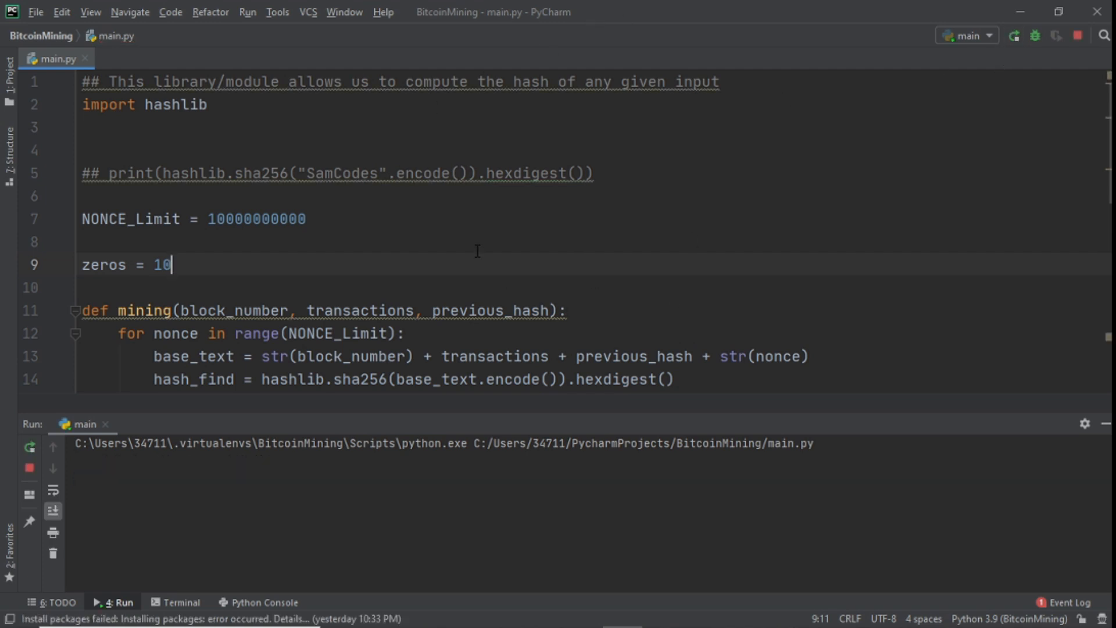
{"action": "mouse_move", "coordinate": [1043, 54]}
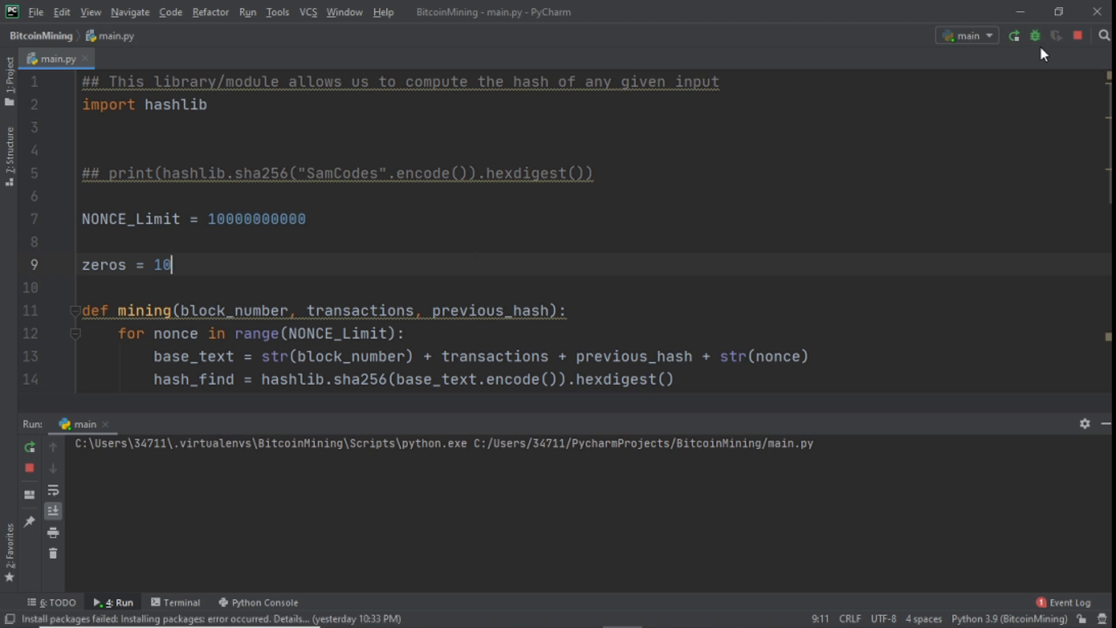
{"action": "mouse_move", "coordinate": [706, 147]}
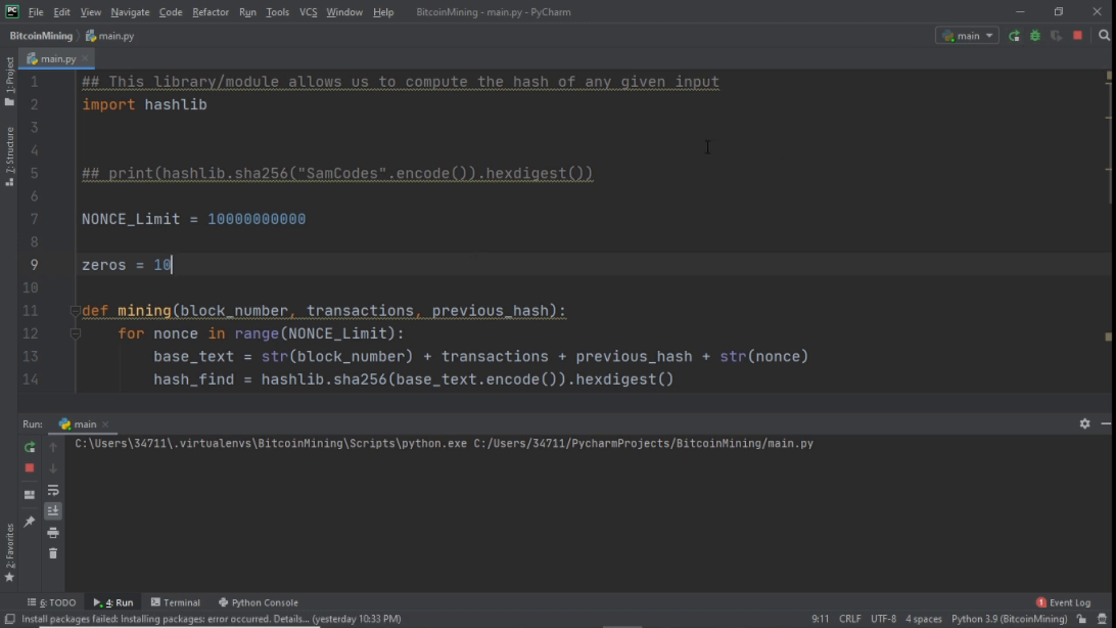
{"action": "mouse_move", "coordinate": [766, 309]}
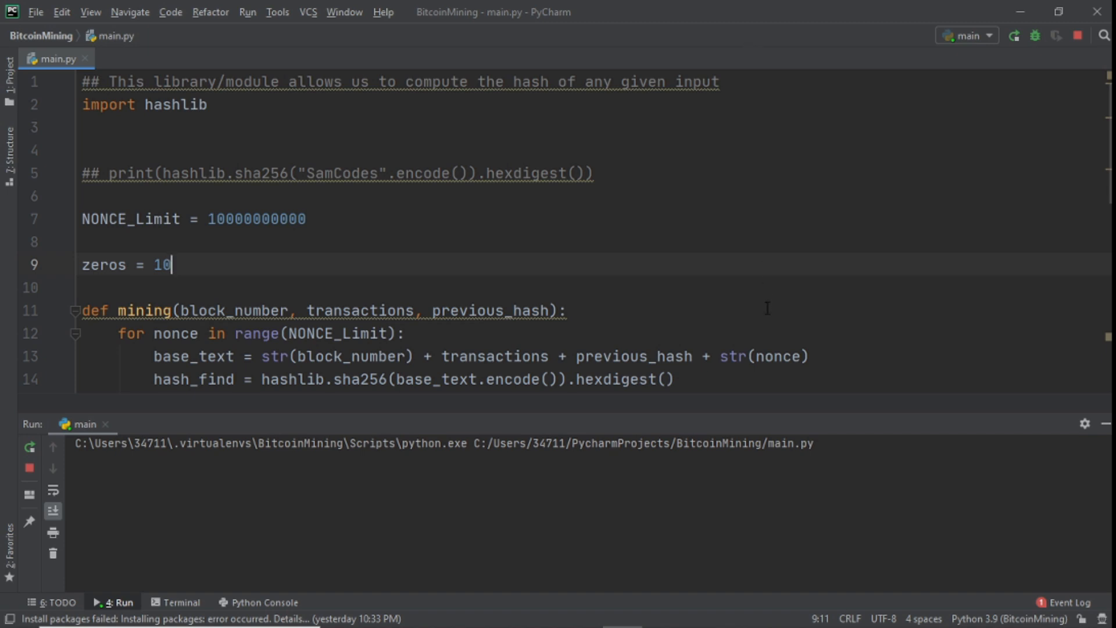
{"action": "mouse_move", "coordinate": [96, 245]}
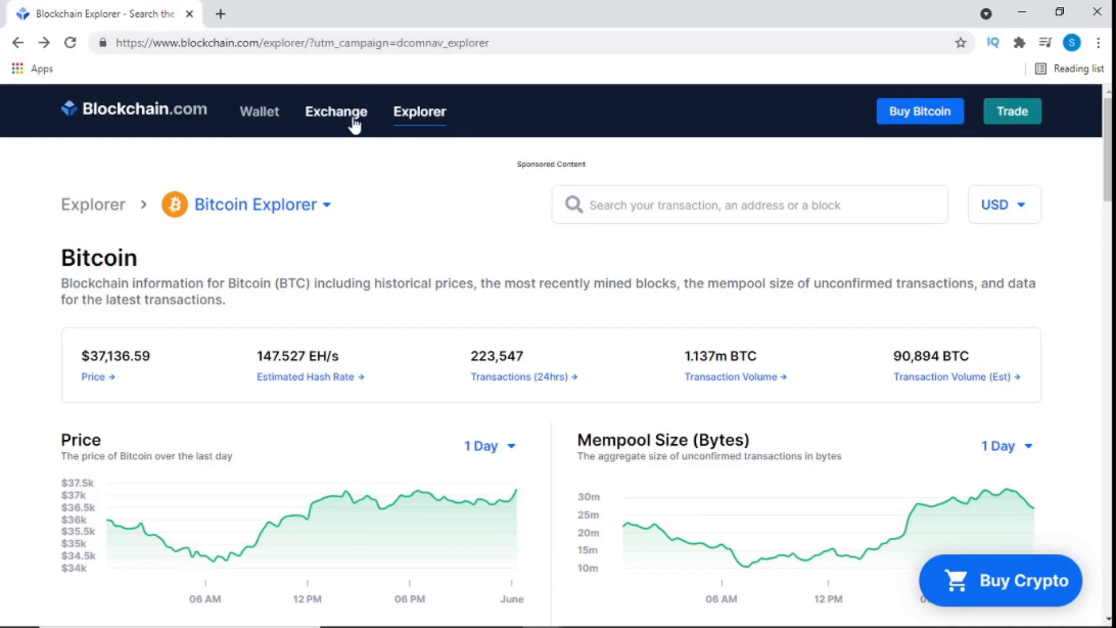
{"action": "scroll", "scroll_direction": "down", "scroll_amount": 3}
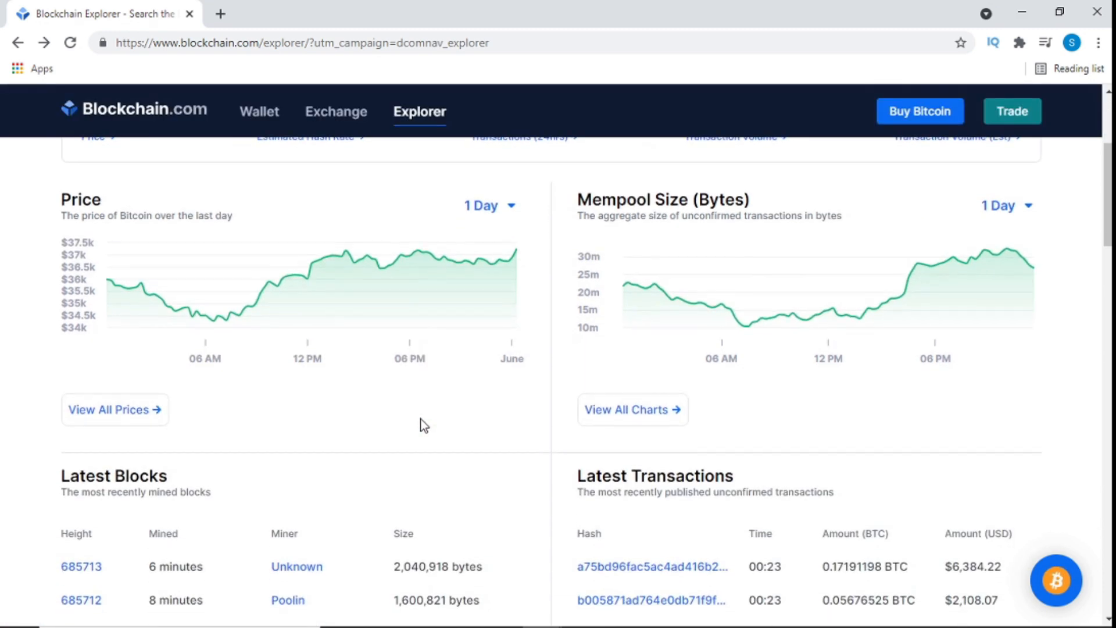
{"action": "scroll", "scroll_direction": "down", "scroll_amount": 3}
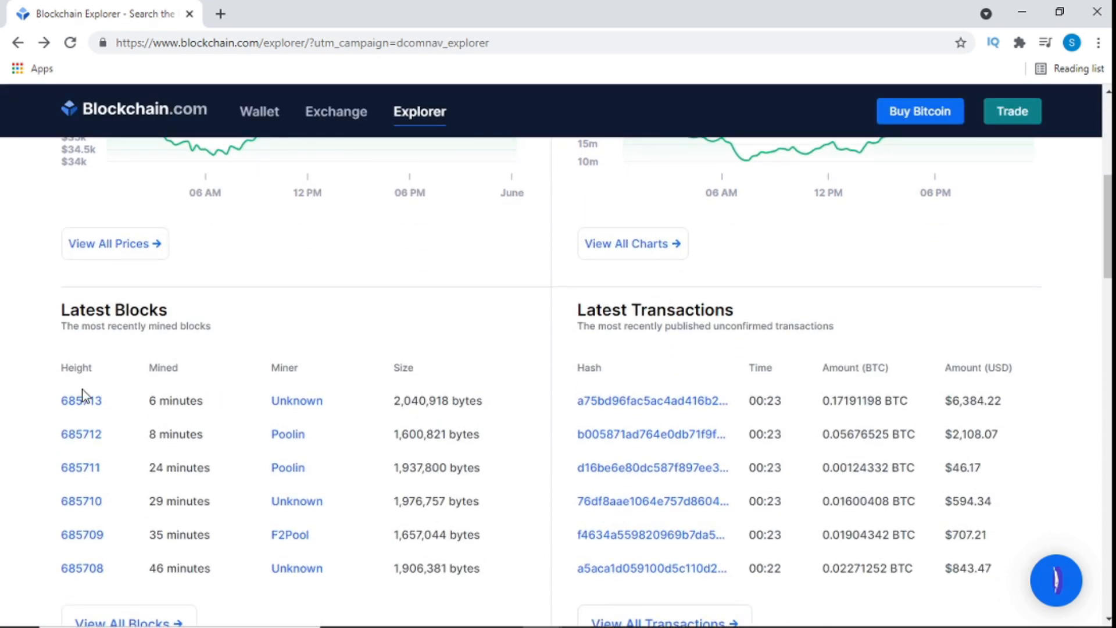
Open block 685713's detail page and view its hash with the leading zeros
{"action": "left_click", "coordinate": [80, 400]}
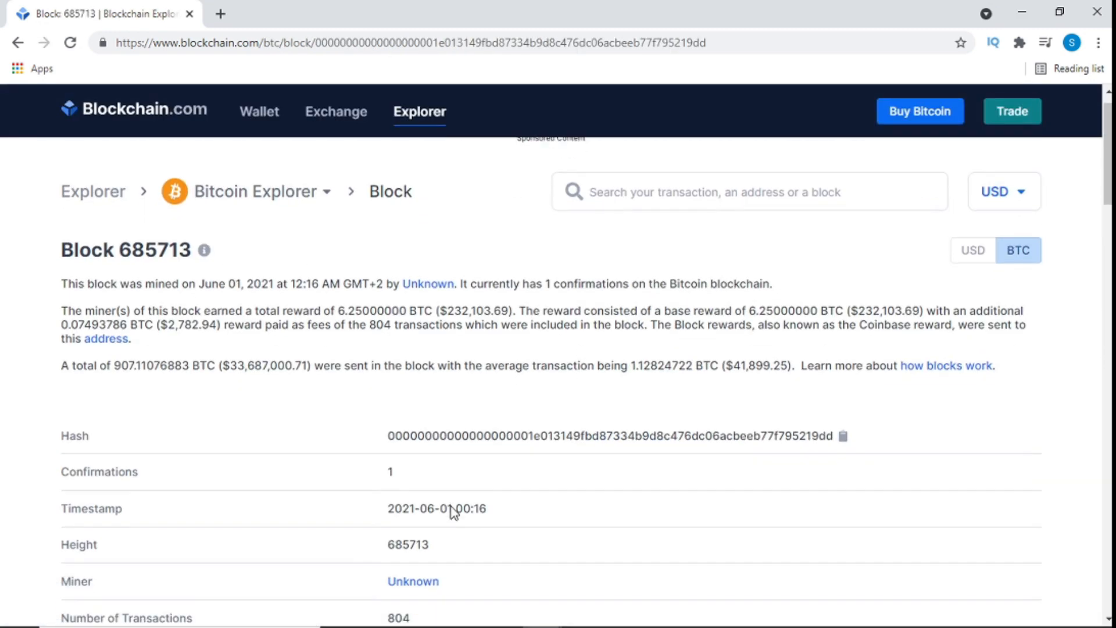
{"action": "scroll", "scroll_direction": "down", "scroll_amount": 3}
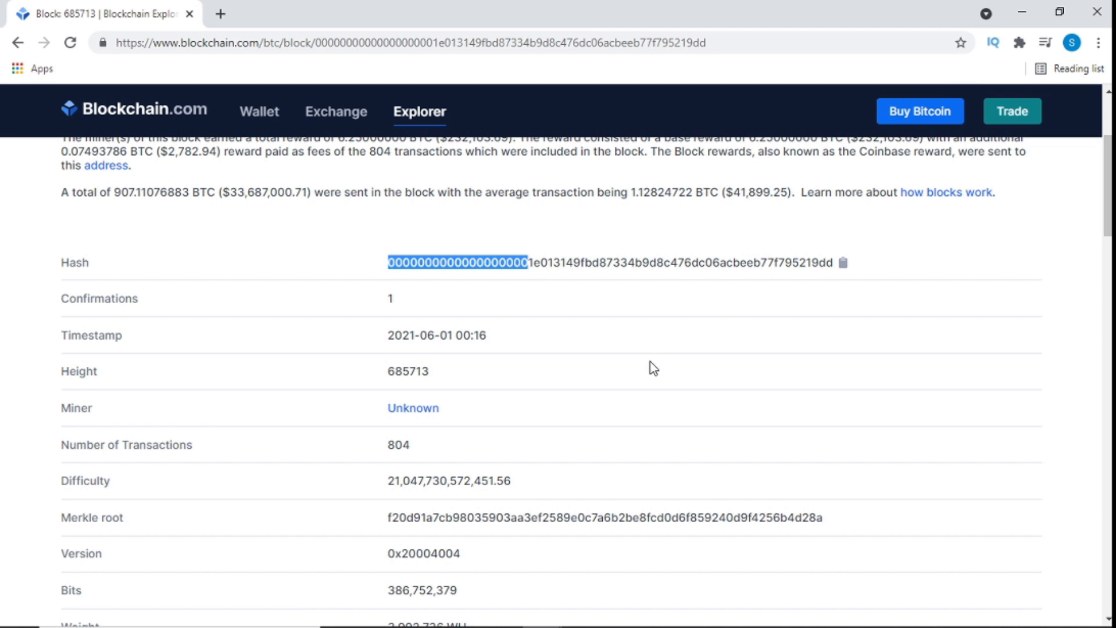
{"action": "mouse_move", "coordinate": [525, 288]}
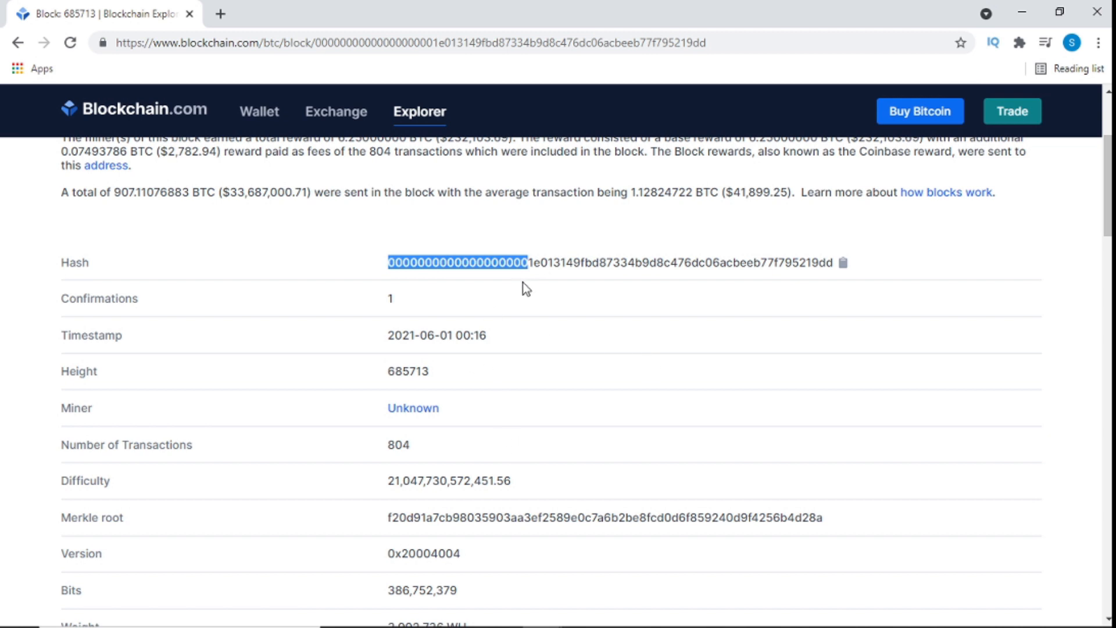
{"action": "mouse_move", "coordinate": [539, 278]}
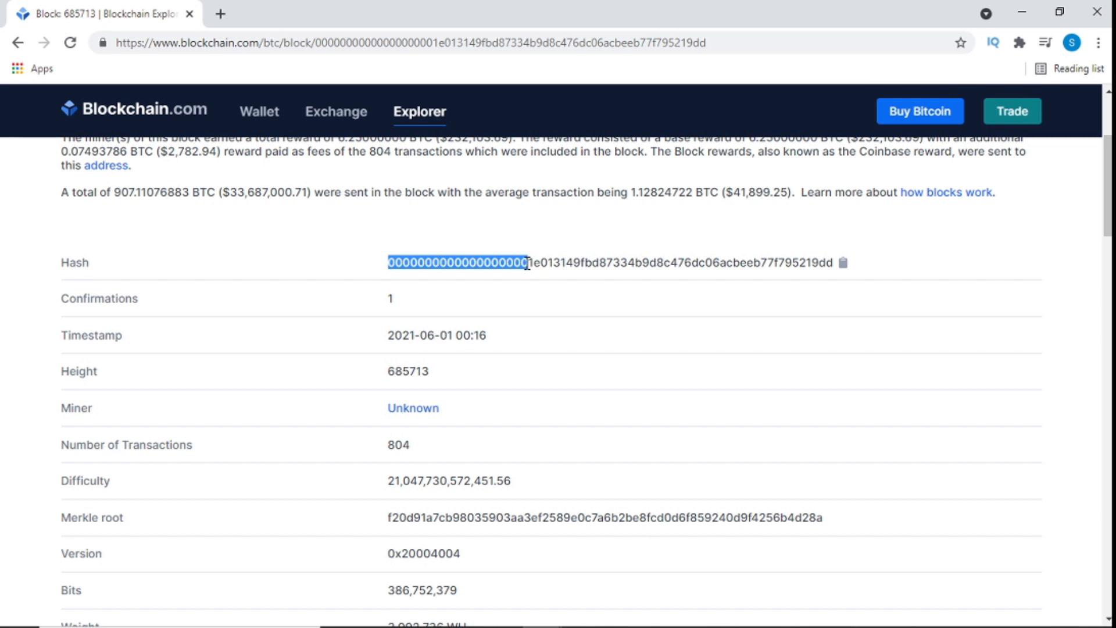
{"action": "scroll", "scroll_direction": "down", "scroll_amount": 3}
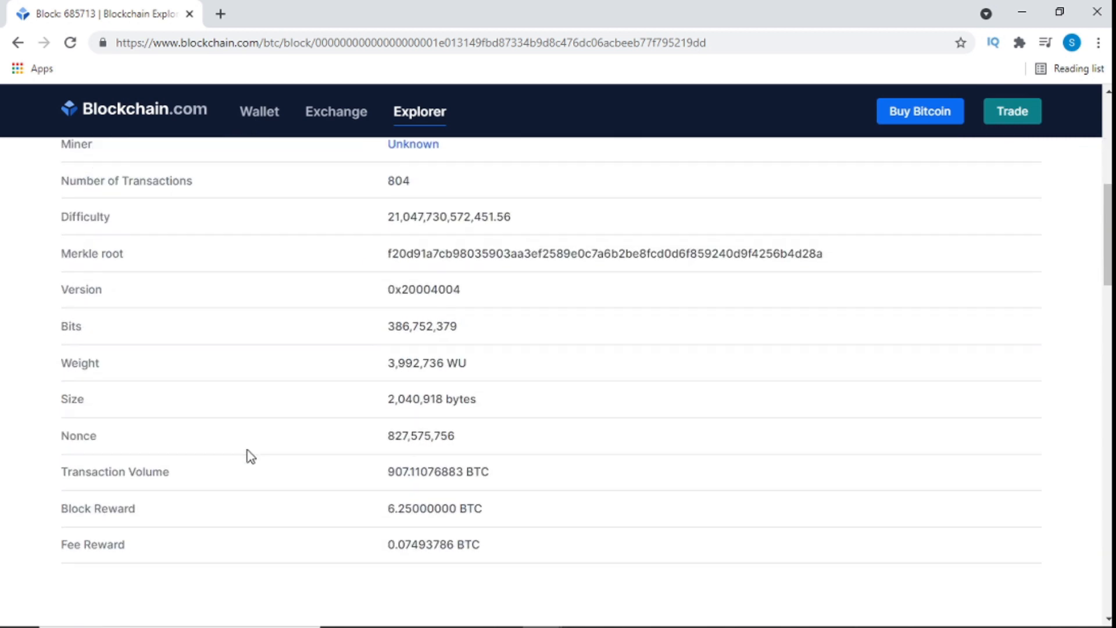
{"action": "scroll", "scroll_direction": "down", "scroll_amount": 3}
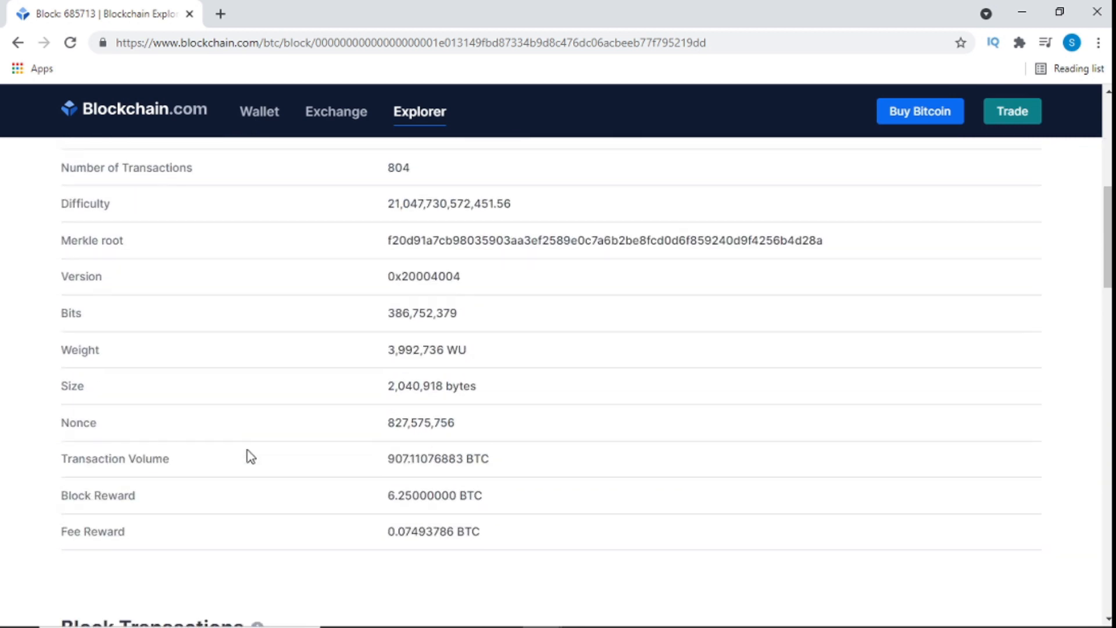
{"action": "scroll", "scroll_direction": "up", "scroll_amount": 3}
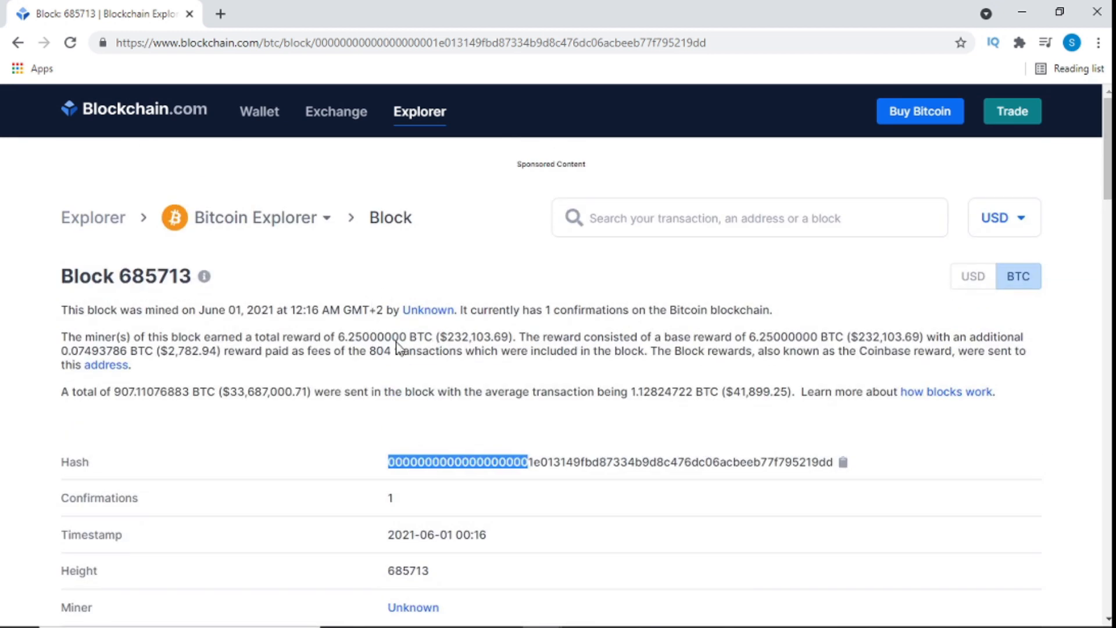
{"action": "mouse_move", "coordinate": [410, 445]}
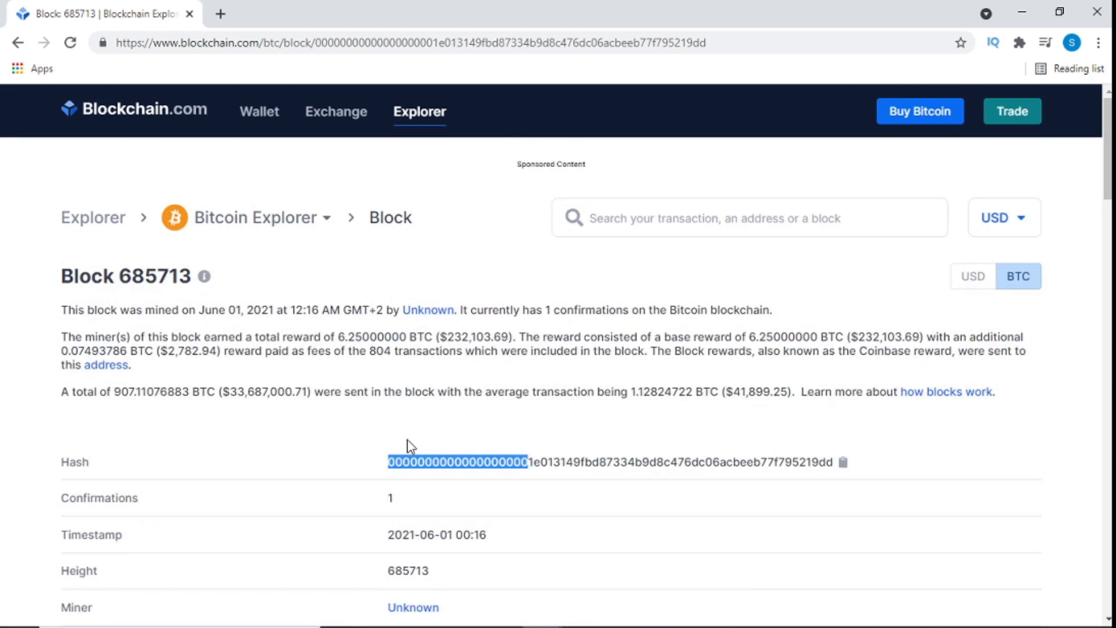
{"action": "mouse_move", "coordinate": [472, 340]}
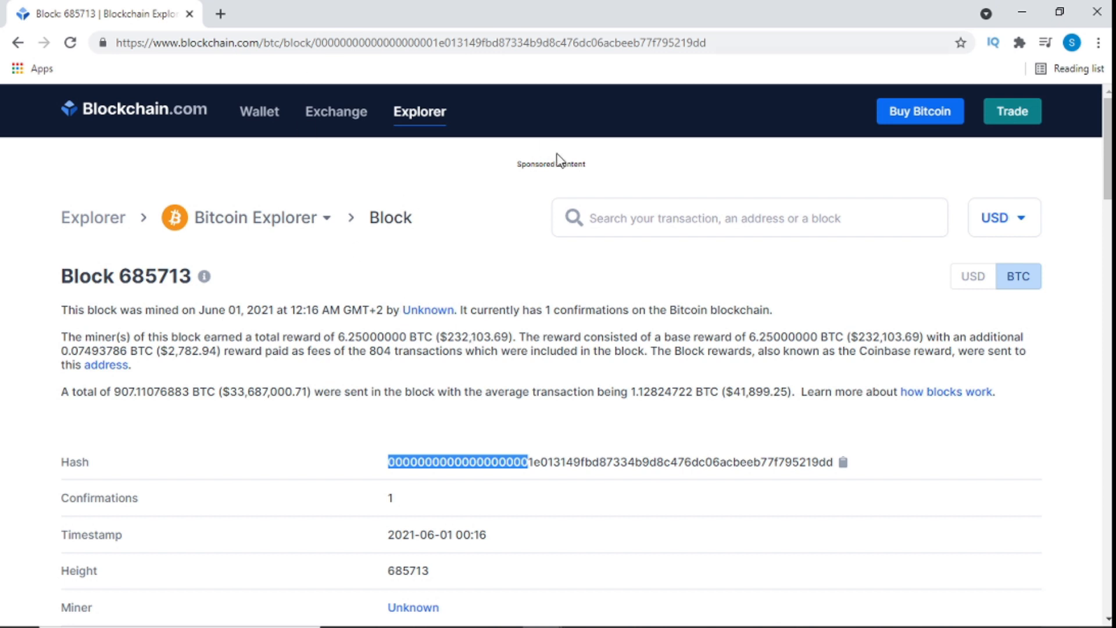
{"action": "mouse_move", "coordinate": [356, 276]}
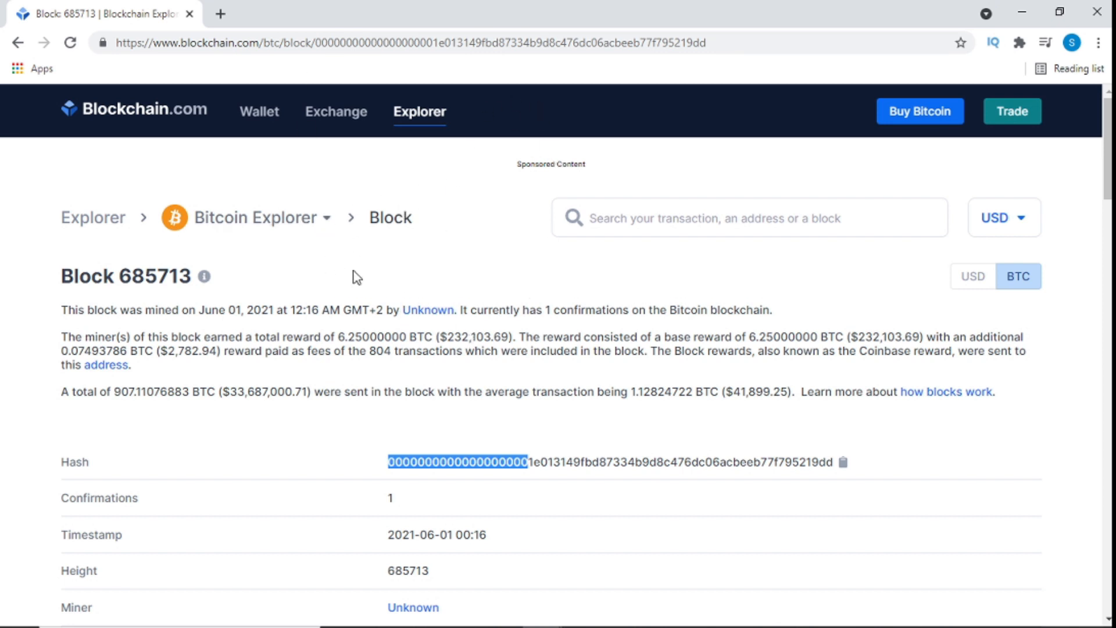
{"action": "mouse_move", "coordinate": [541, 581]}
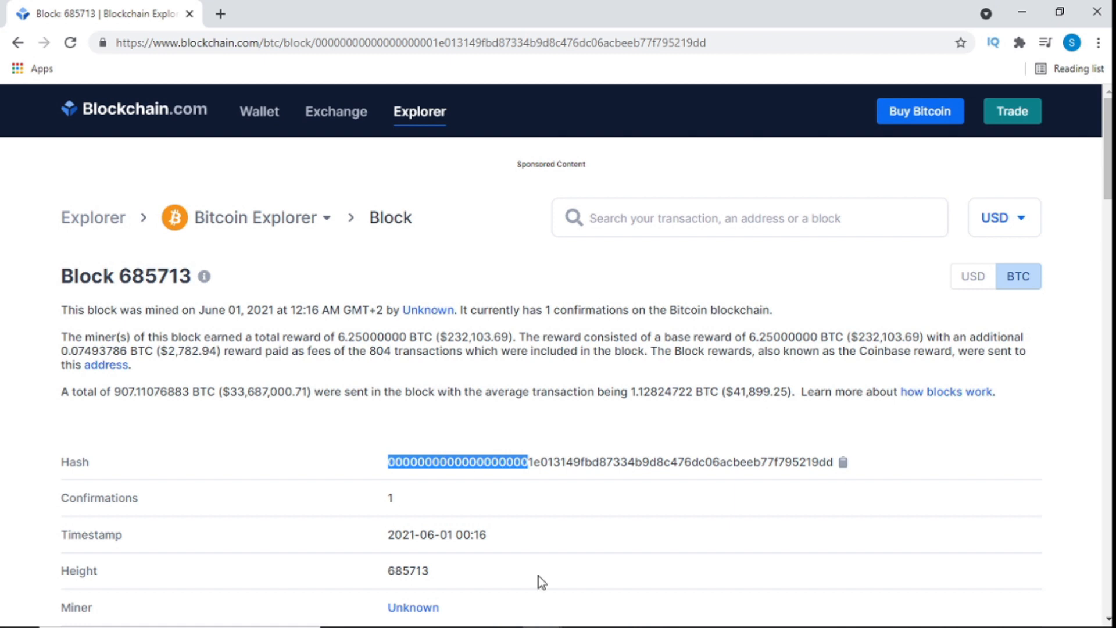
{"action": "mouse_move", "coordinate": [555, 445]}
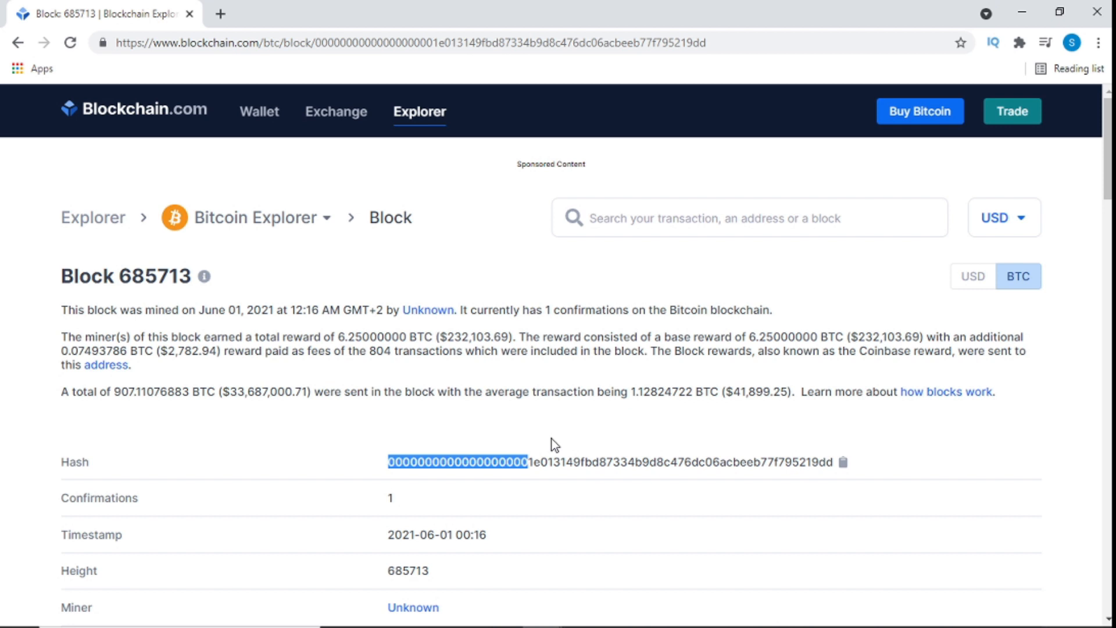
{"action": "scroll", "scroll_direction": "down", "scroll_amount": 3}
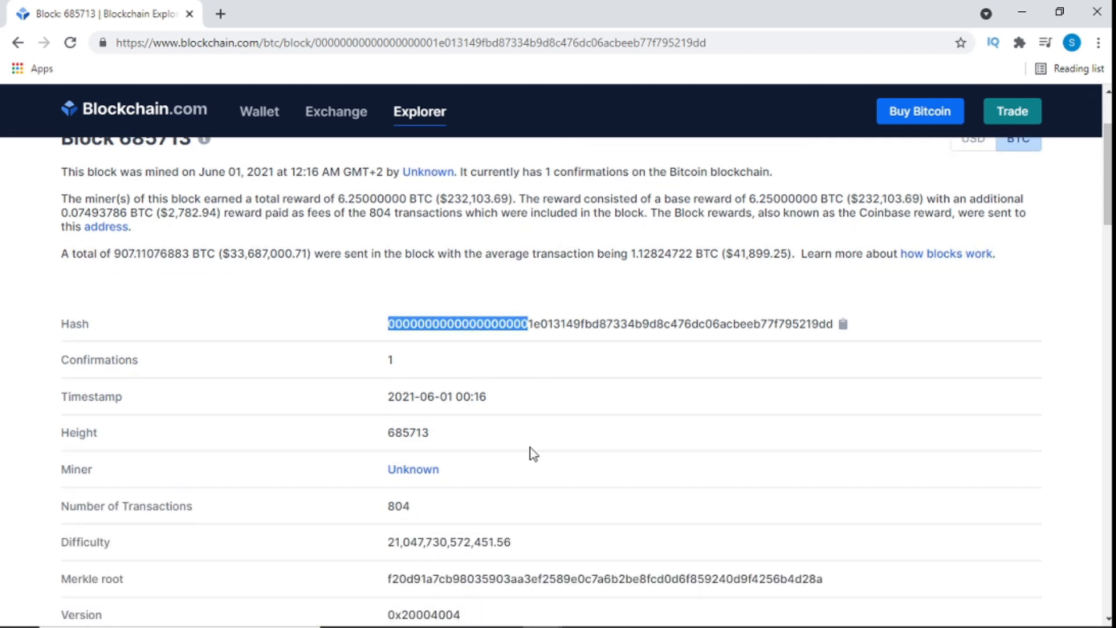
{"action": "scroll", "scroll_direction": "down", "scroll_amount": 3}
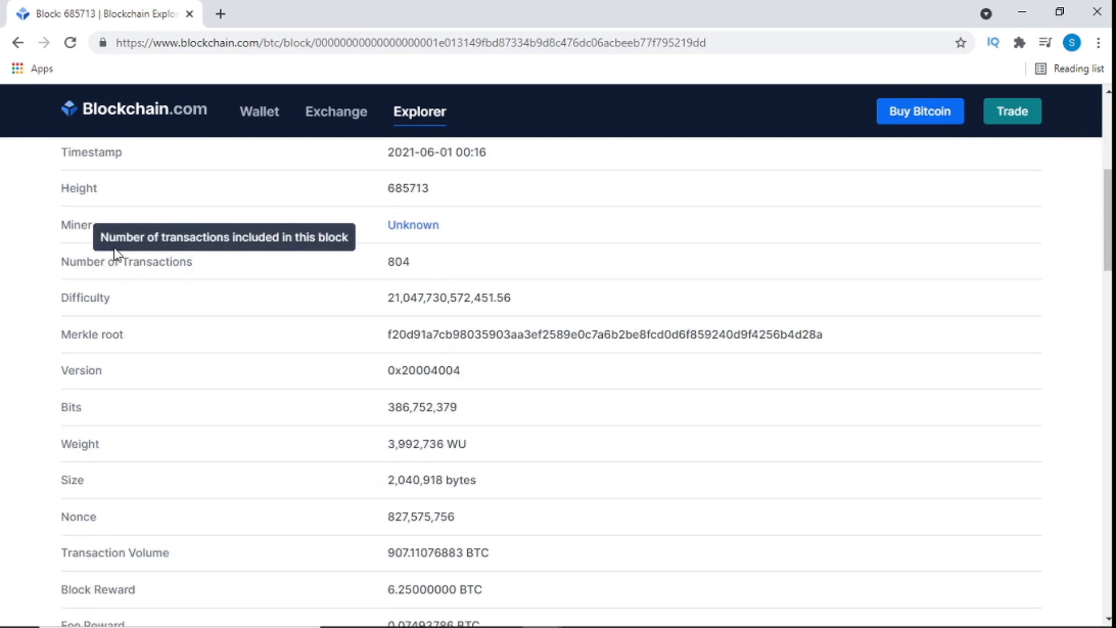
{"action": "mouse_move", "coordinate": [118, 303]}
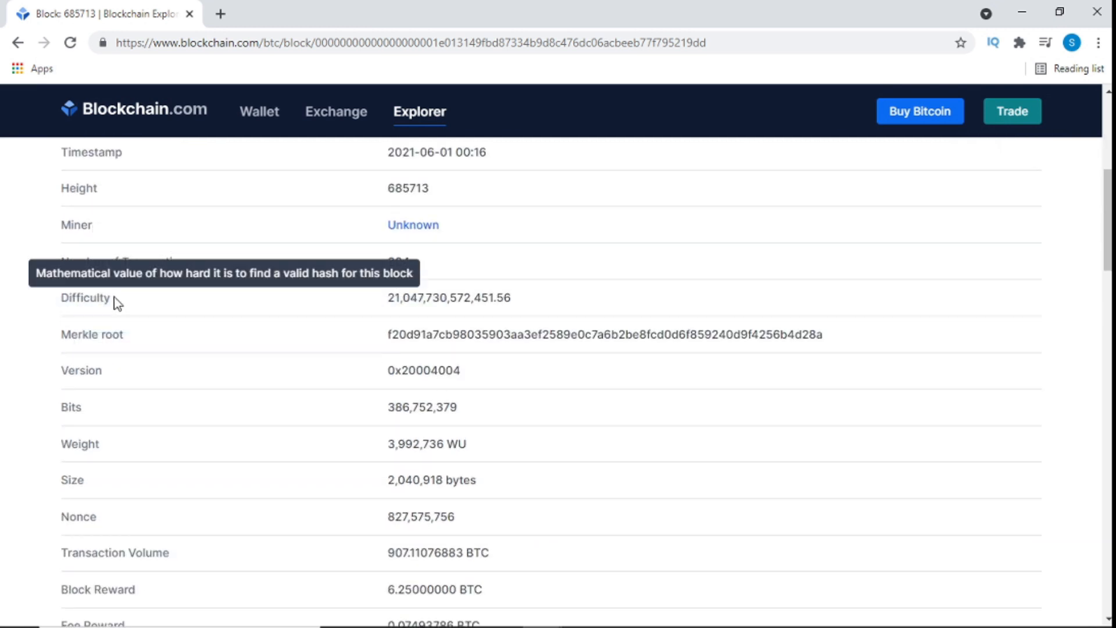
{"action": "mouse_move", "coordinate": [423, 299]}
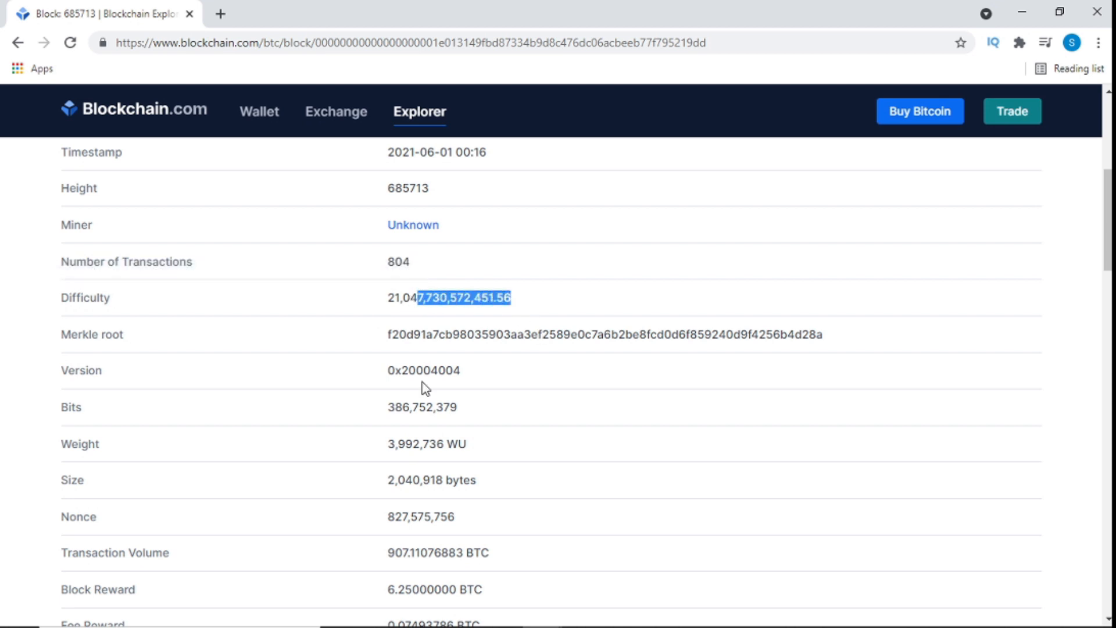
{"action": "scroll", "scroll_direction": "down", "scroll_amount": 3}
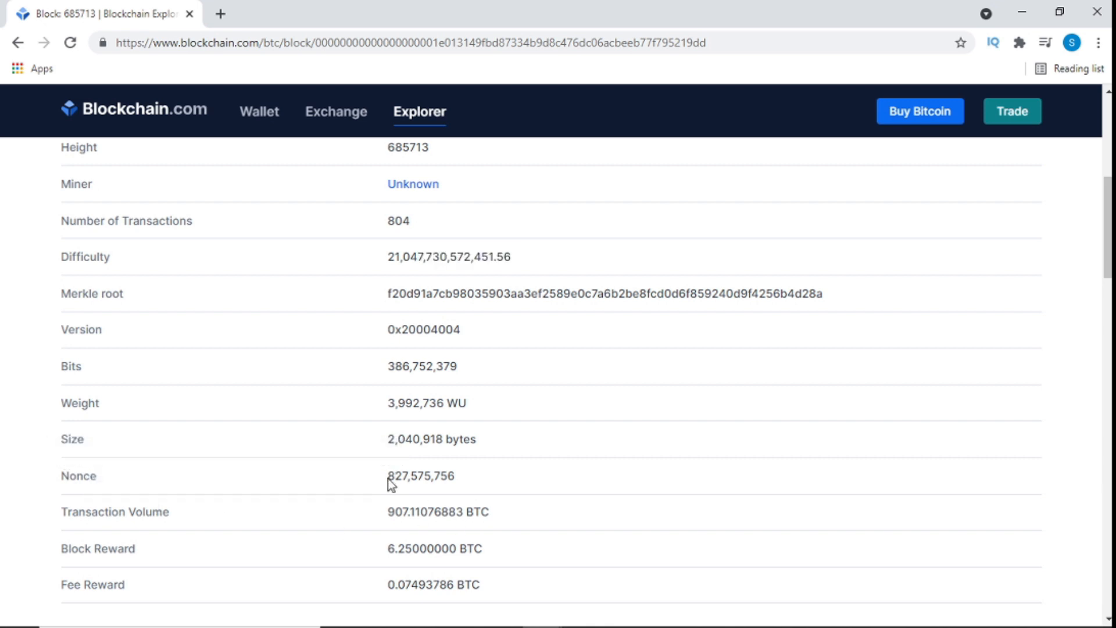
{"action": "mouse_move", "coordinate": [78, 475]}
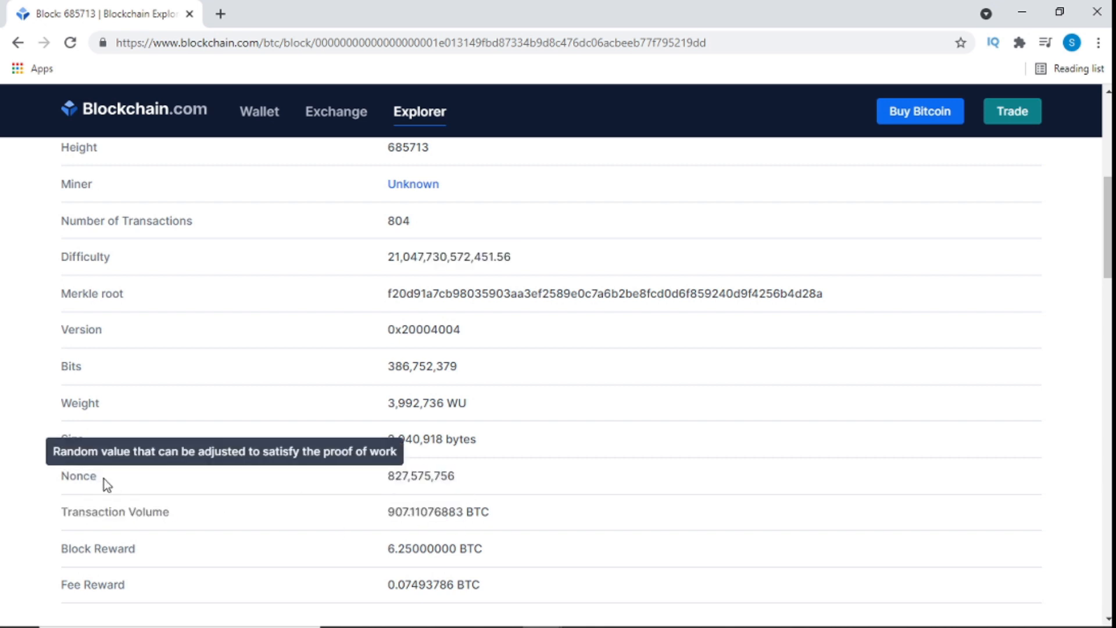
{"action": "double_click", "coordinate": [78, 475]}
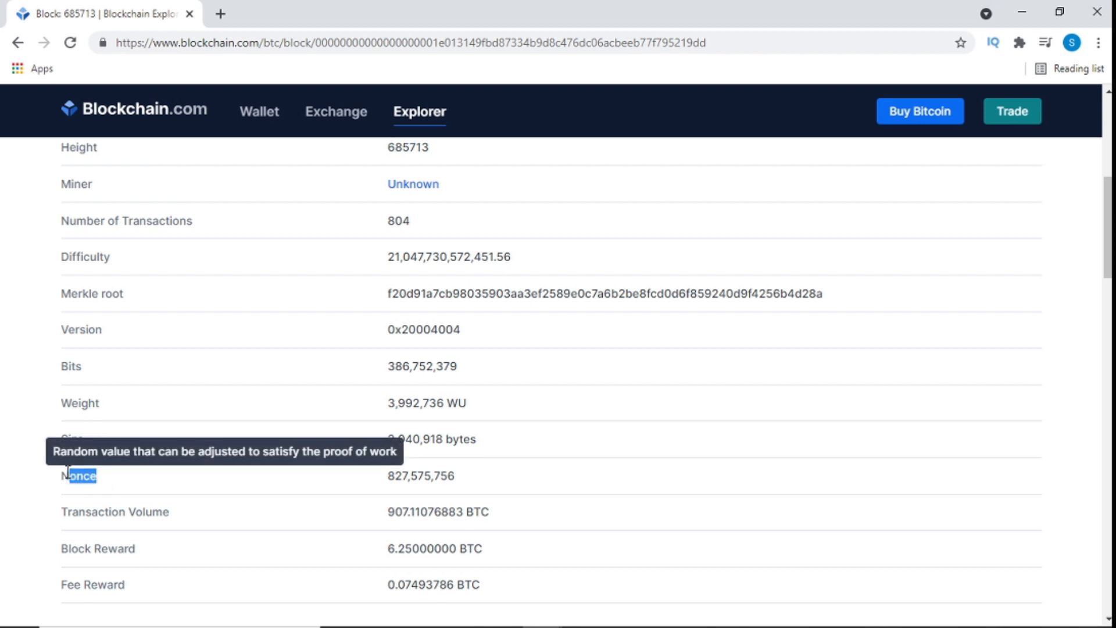
{"action": "scroll", "scroll_direction": "up", "scroll_amount": 3}
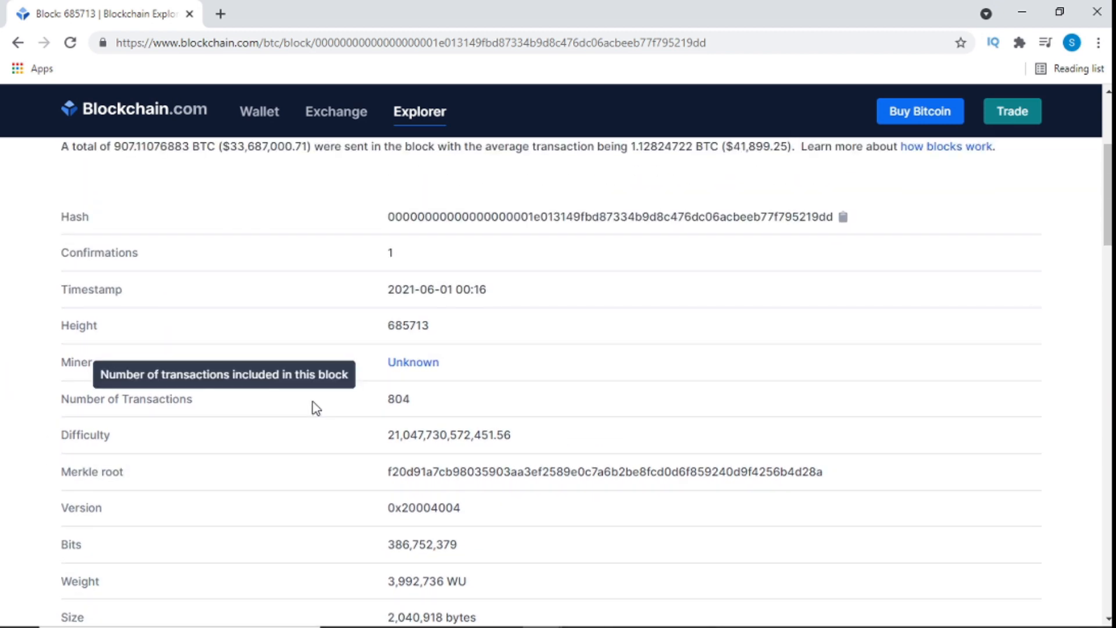
{"action": "double_click", "coordinate": [124, 253]}
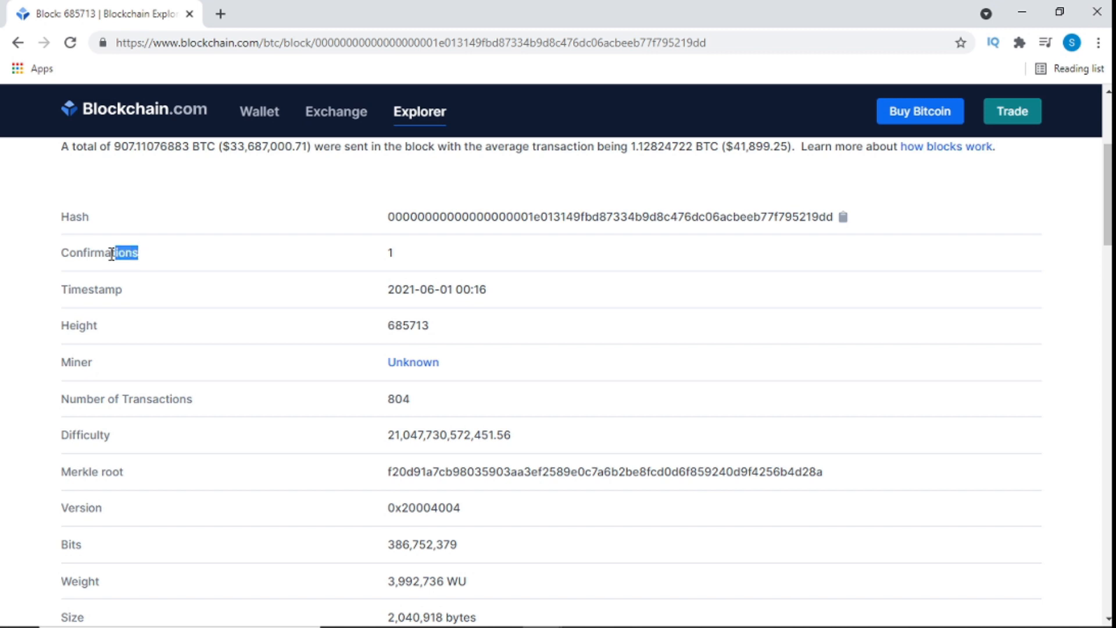
{"action": "left_click", "coordinate": [62, 258]}
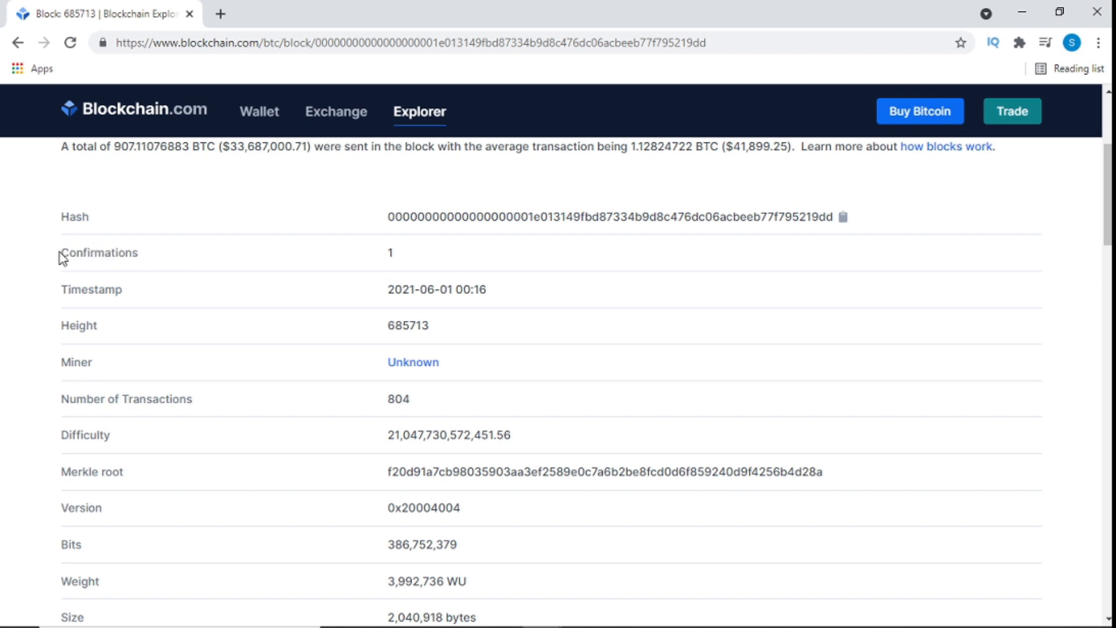